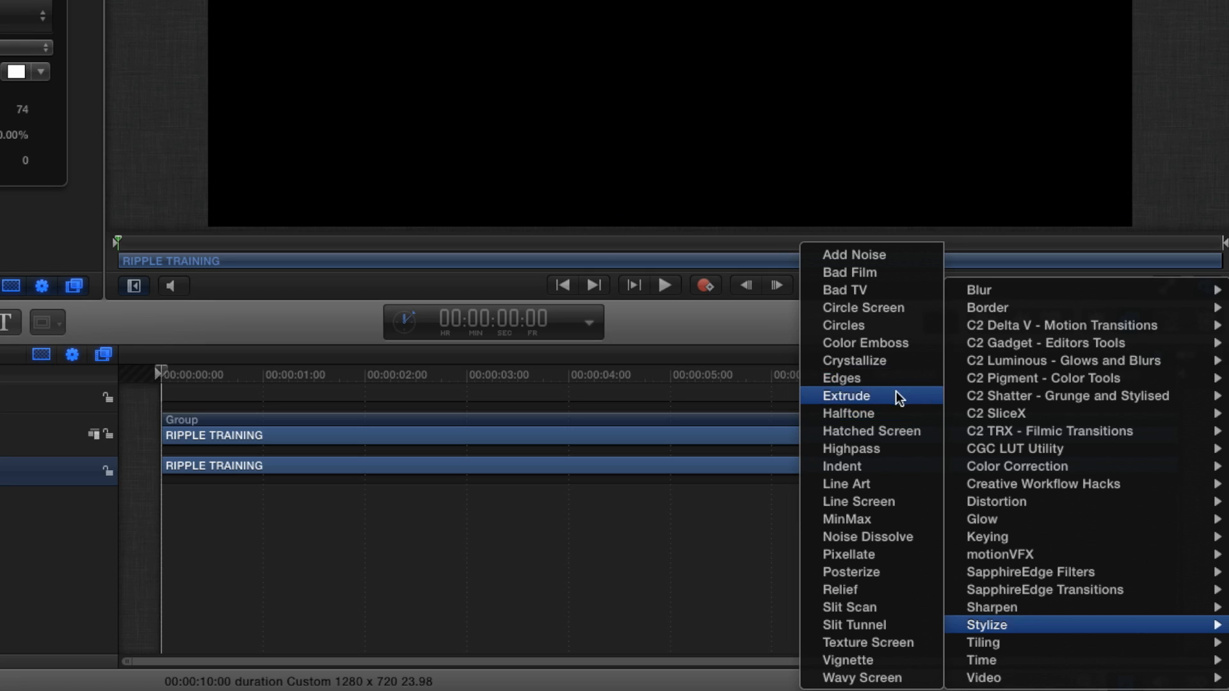
- Apply the Extrude filter to RIPPLE TRAINING and stretch it to a long point above the text
left_click(847, 395)
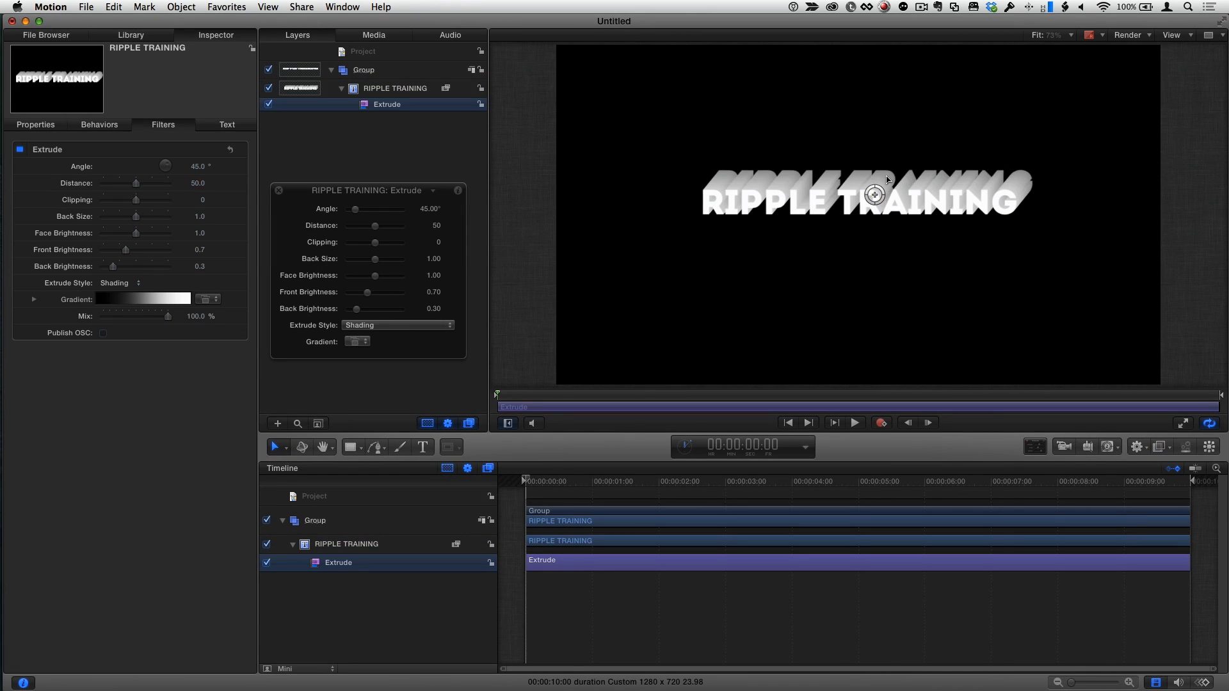
left_click_drag(876, 195, 886, 196)
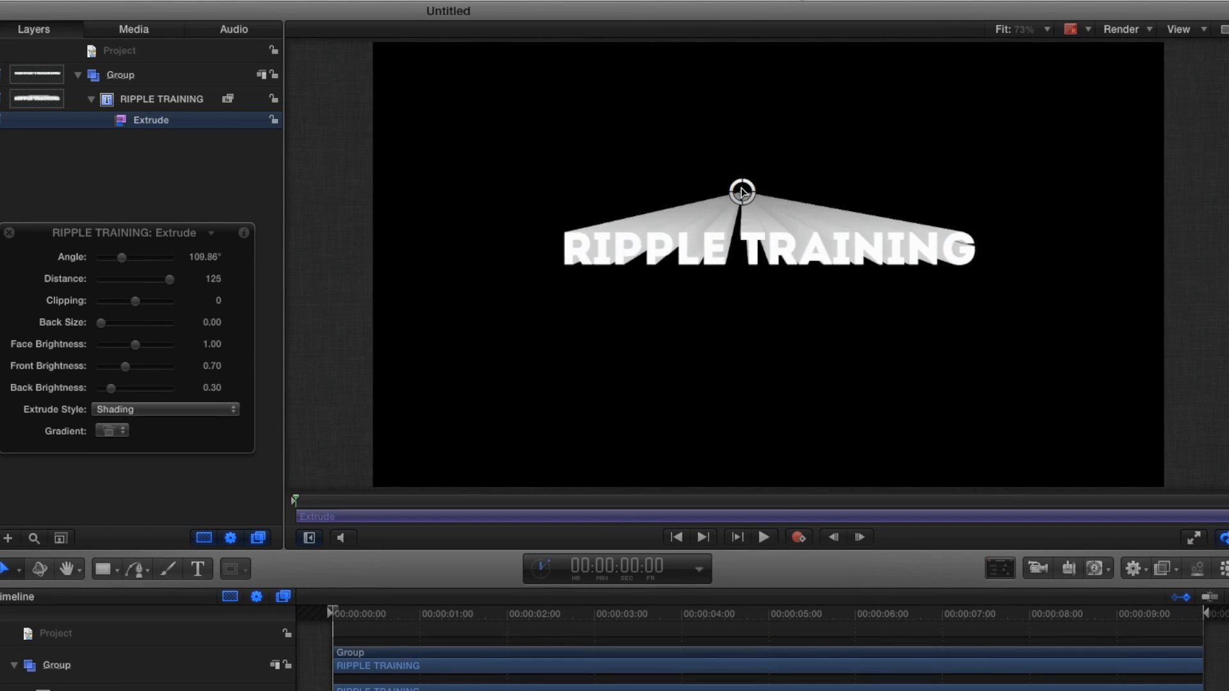
left_click_drag(741, 192, 748, 131)
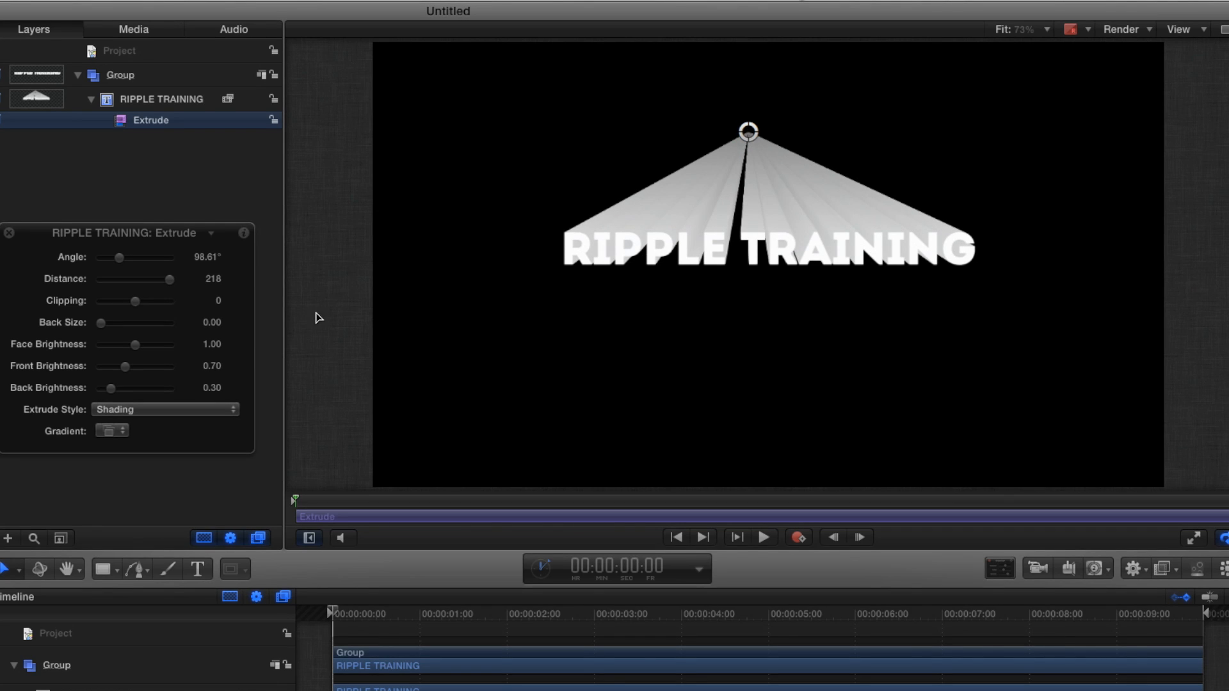
mouse_move(688, 263)
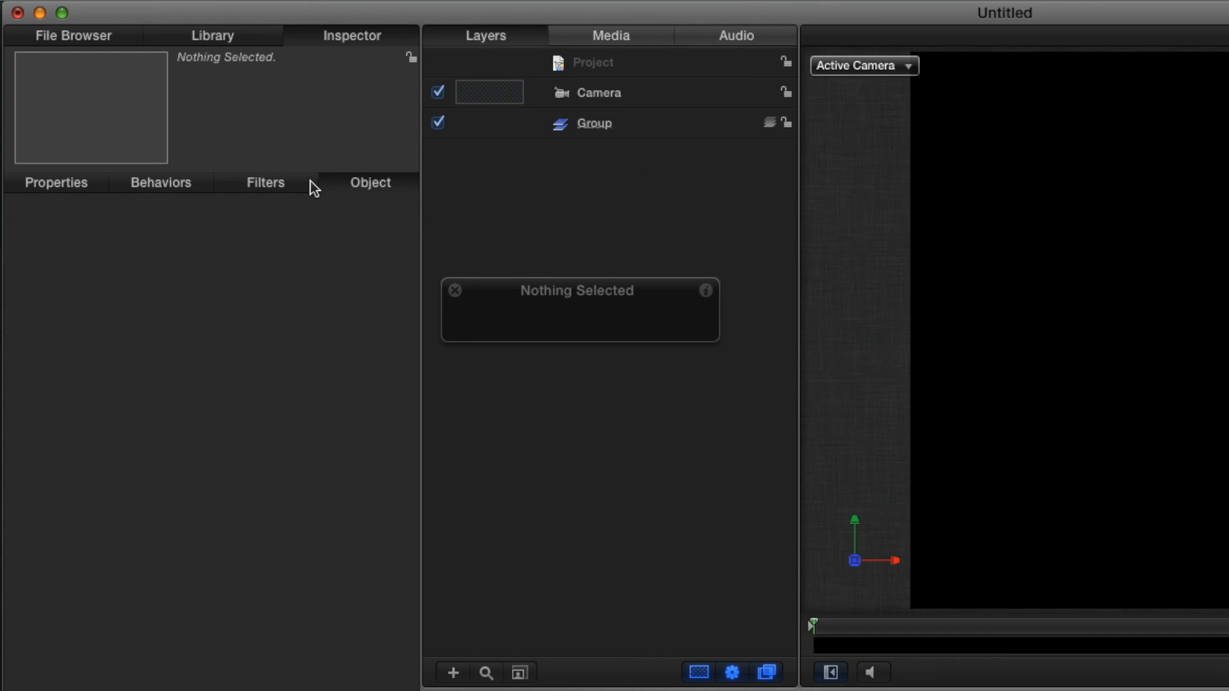
- Apply the motionVFX mObject generator from Library > Generators into the project group
left_click(217, 36)
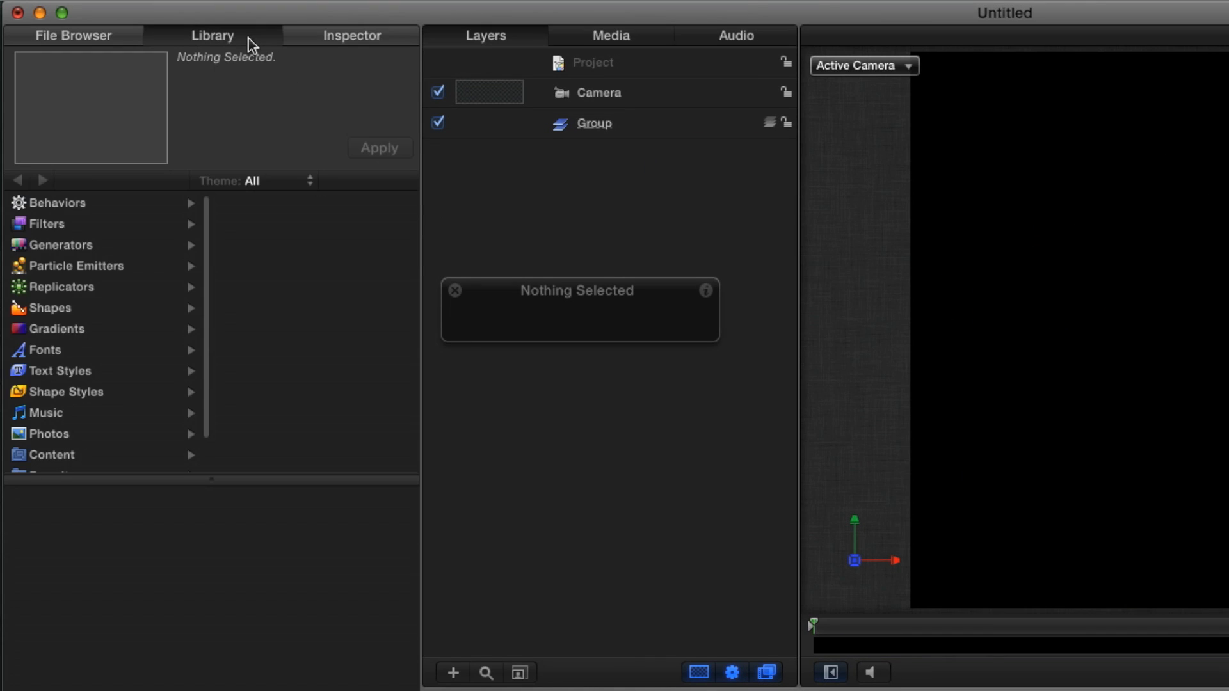
left_click(57, 245)
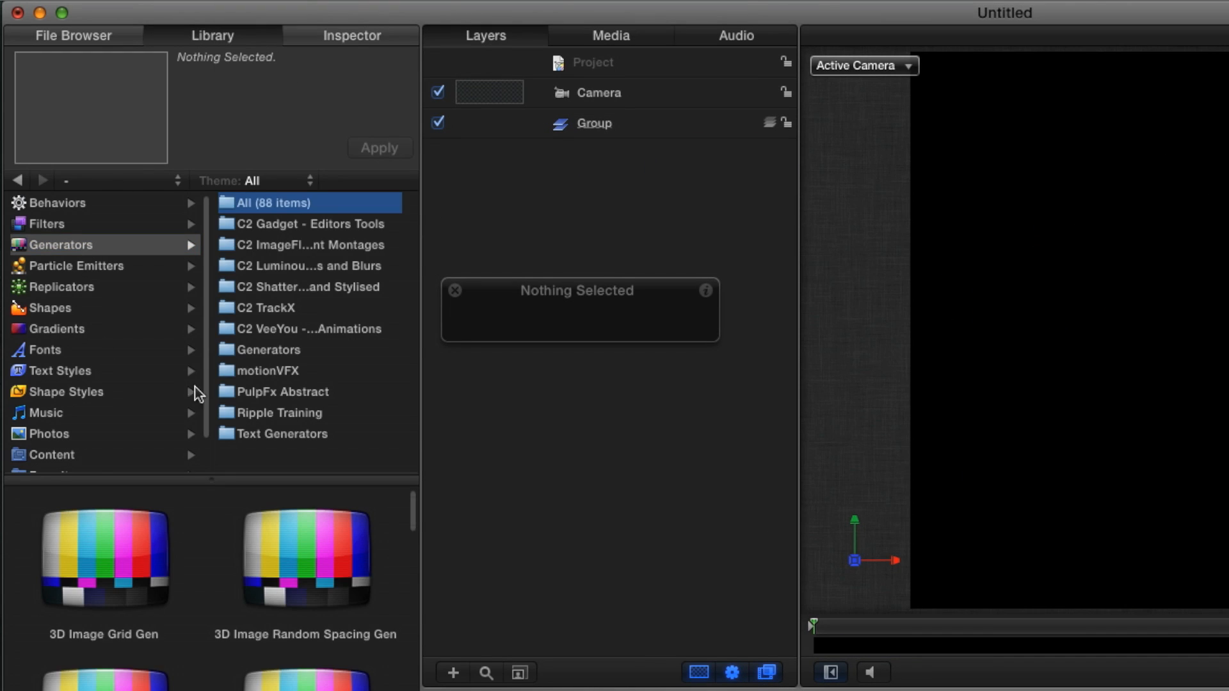
left_click(266, 372)
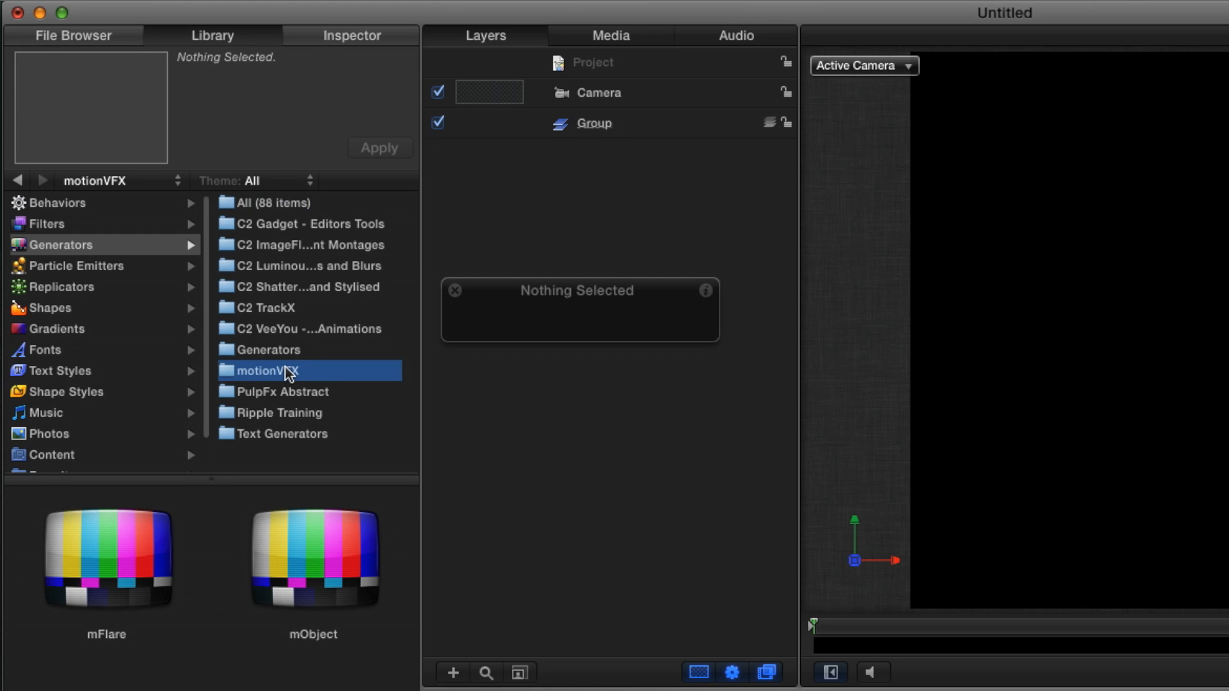
mouse_move(289, 434)
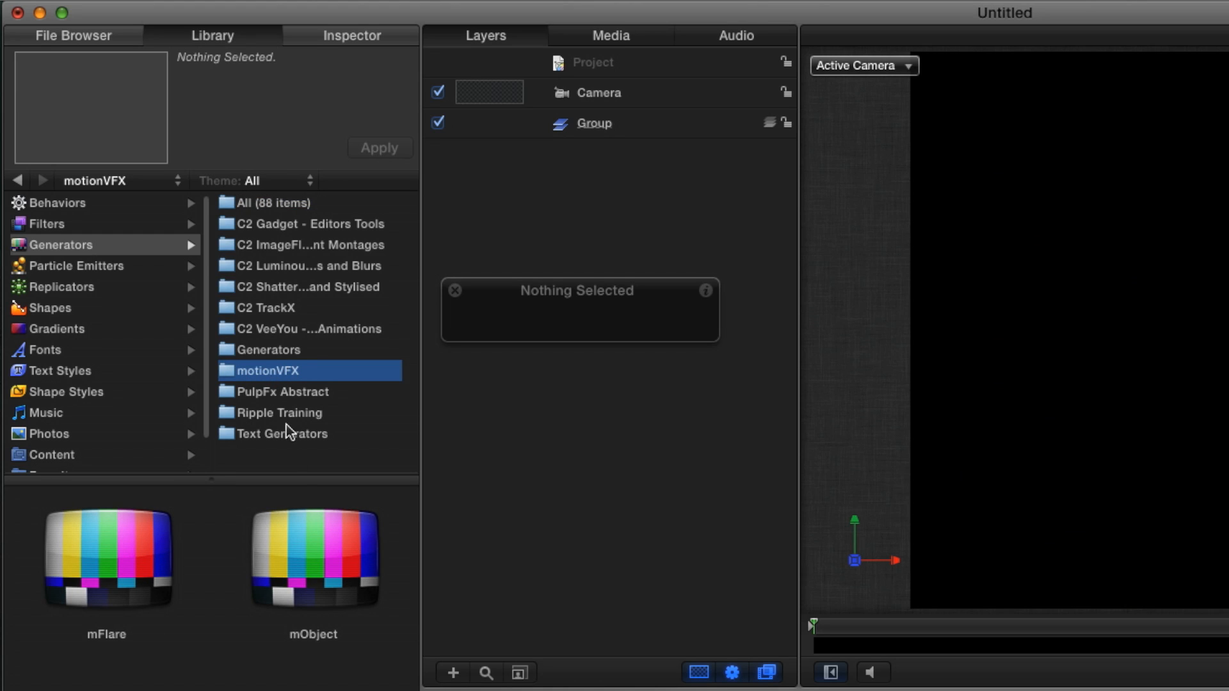
left_click(313, 563)
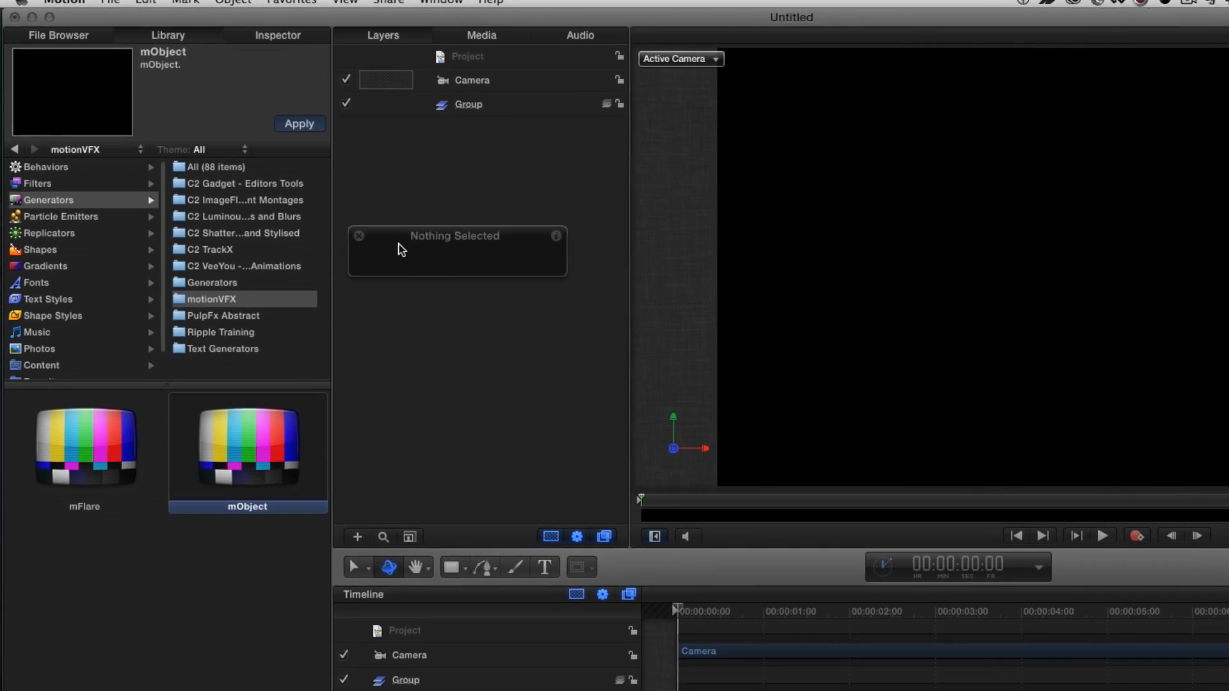
left_click(299, 124)
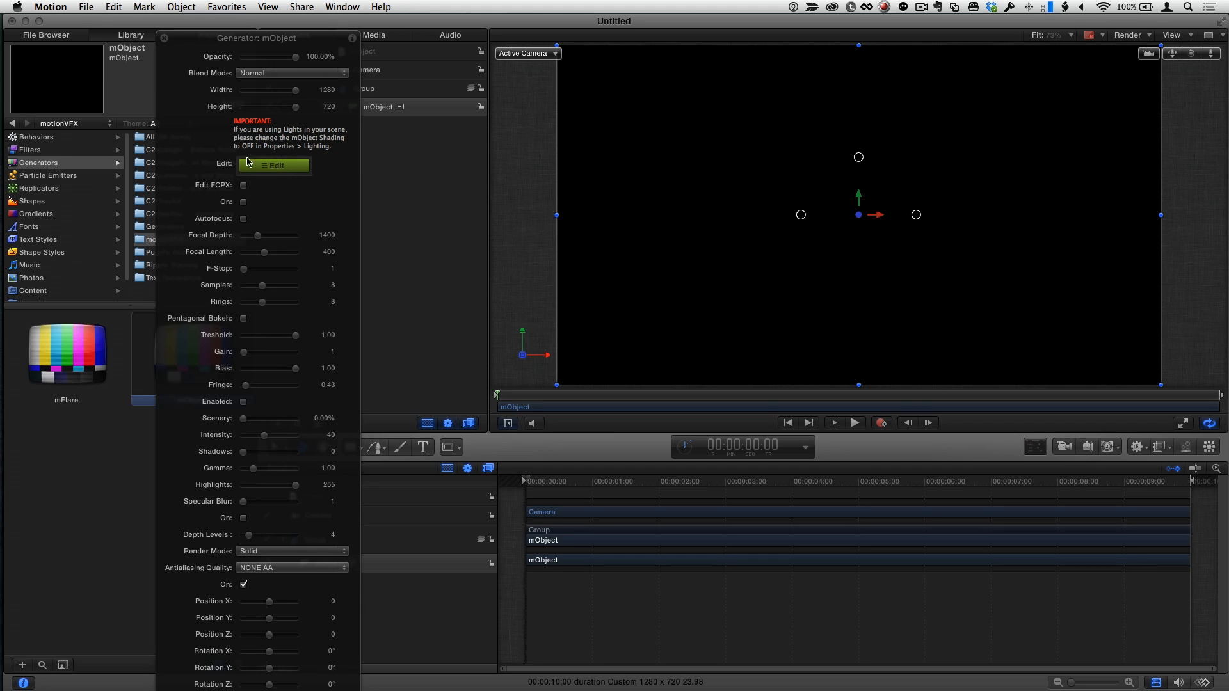
mouse_move(176, 39)
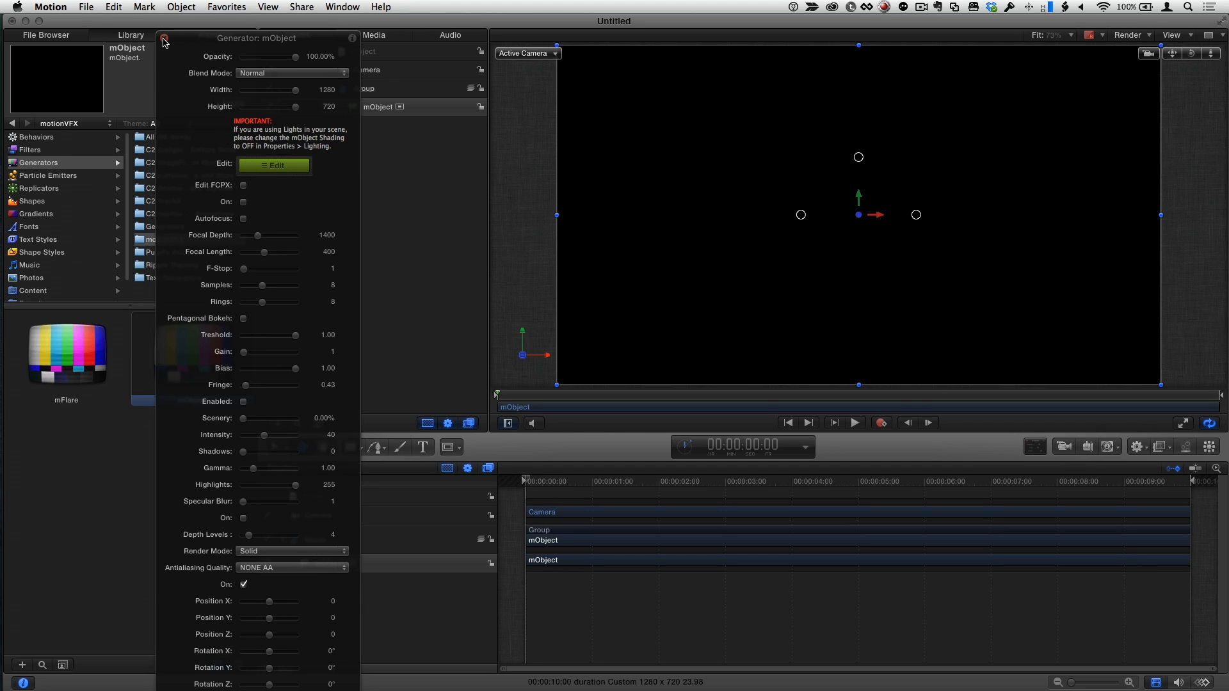
left_click(166, 40)
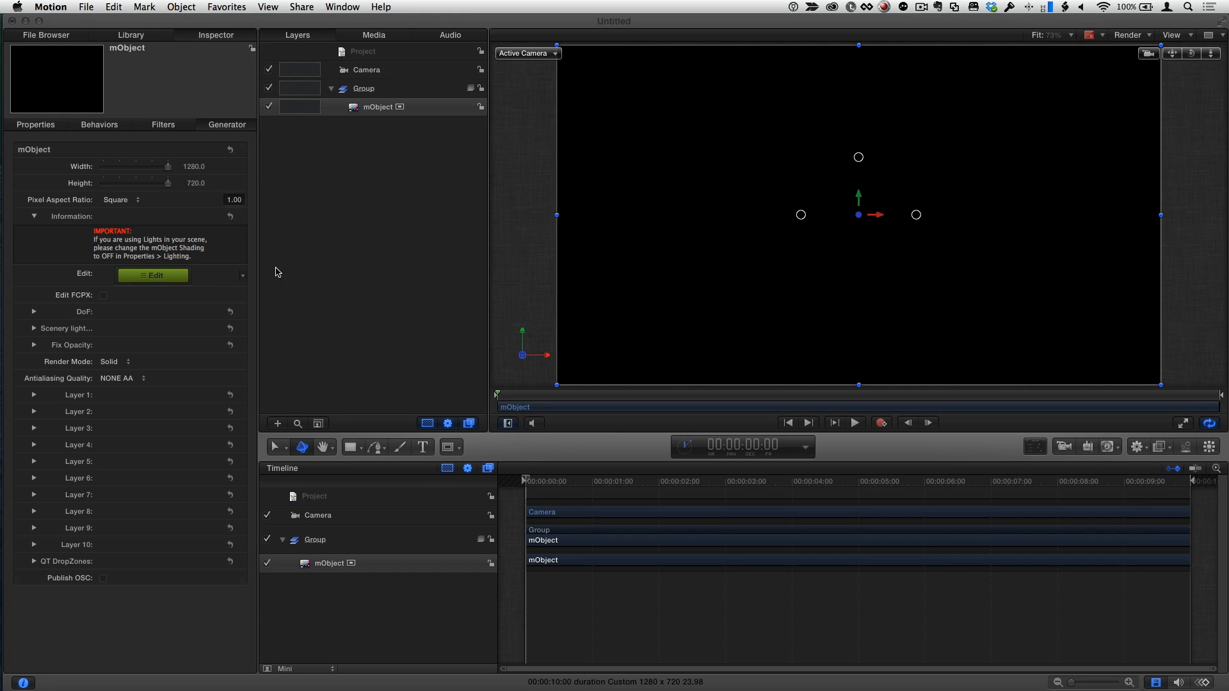
mouse_move(351, 272)
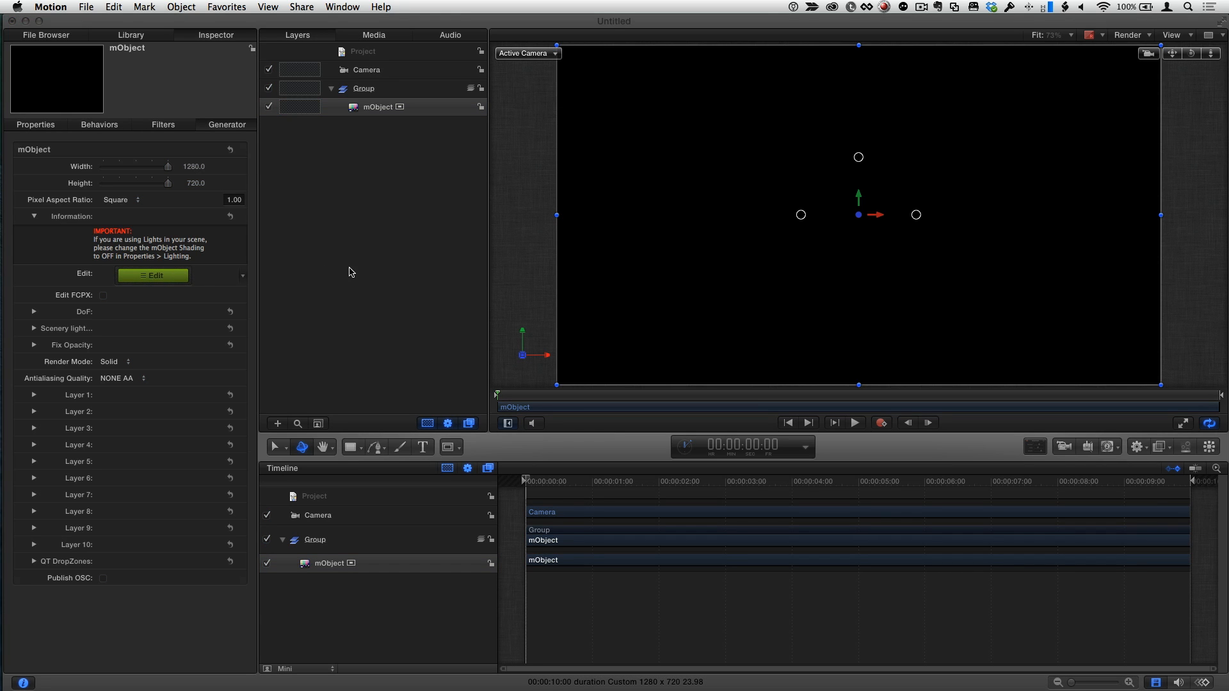
- Launch the mObject 3D editor from the Generator inspector's Edit button
left_click(153, 276)
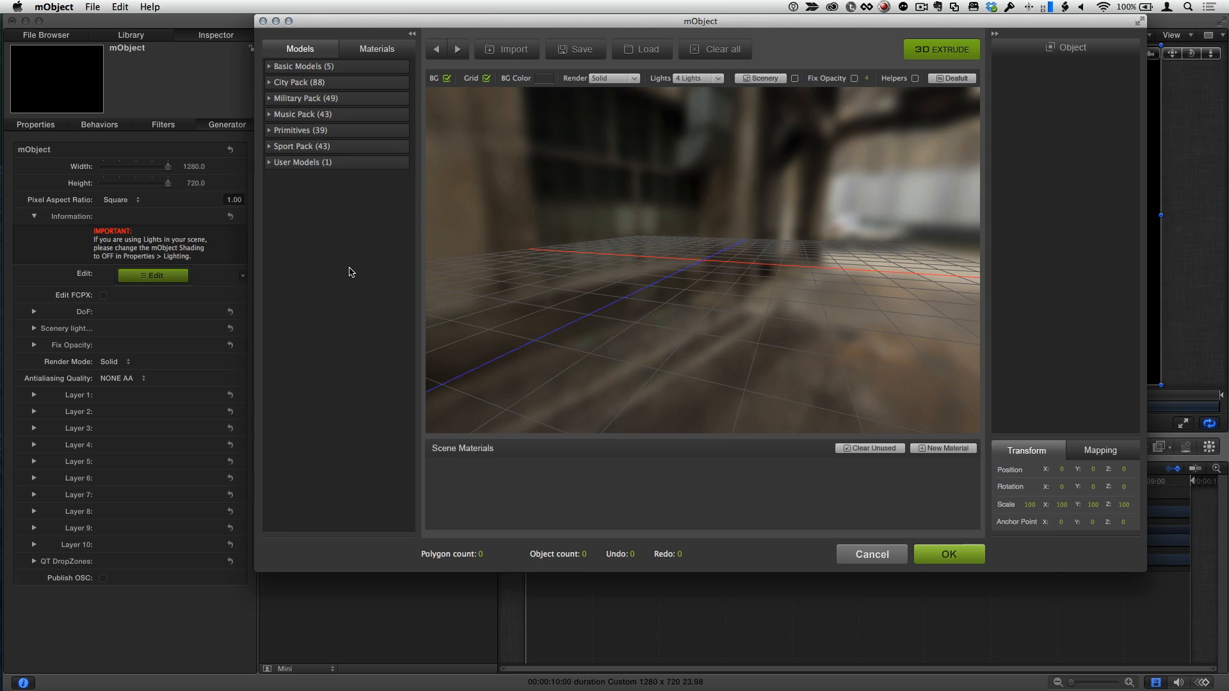
mouse_move(804, 181)
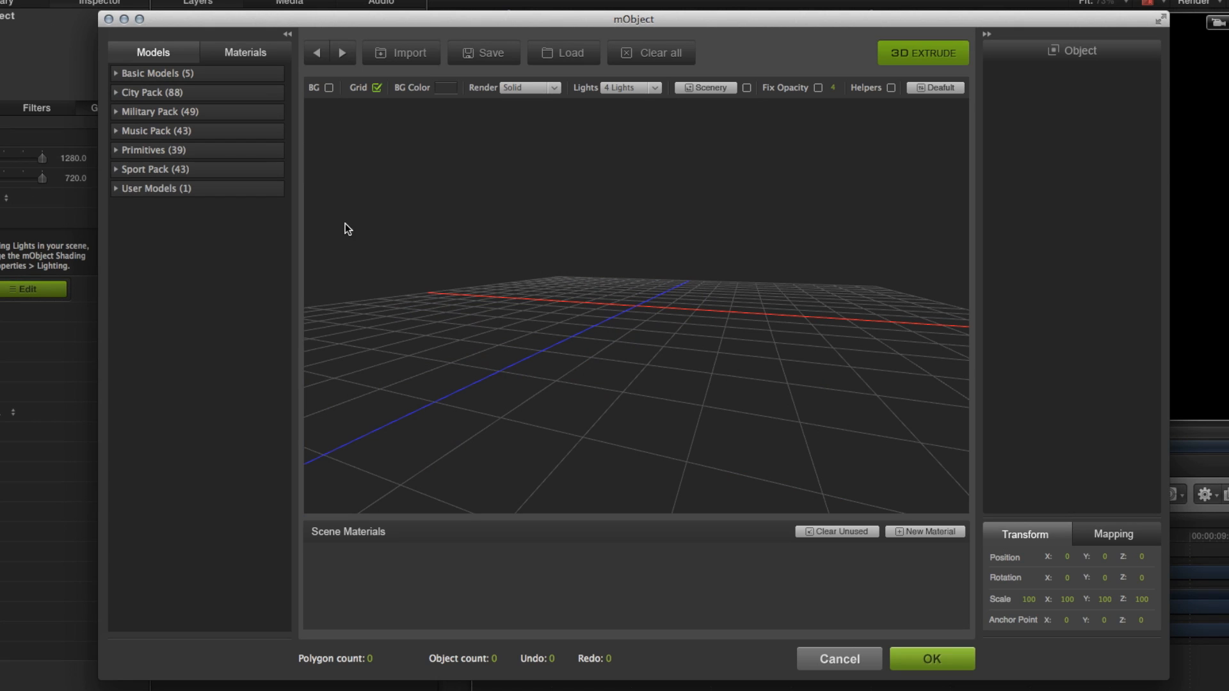
mouse_move(274, 206)
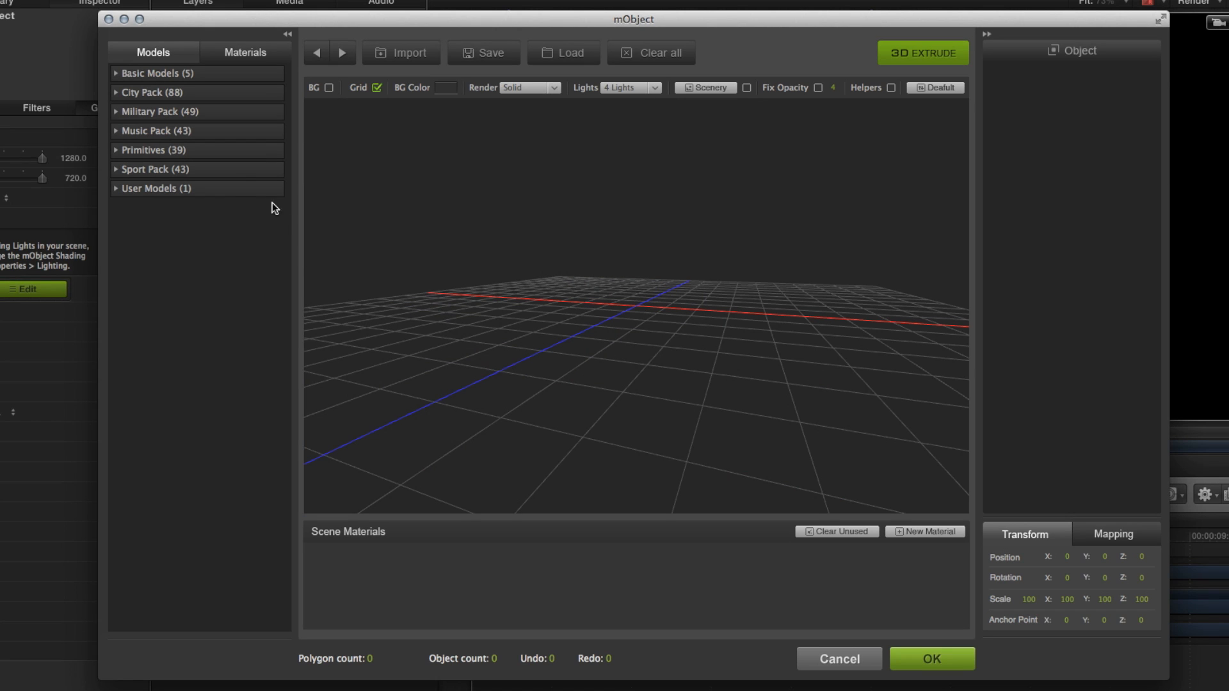
mouse_move(153, 36)
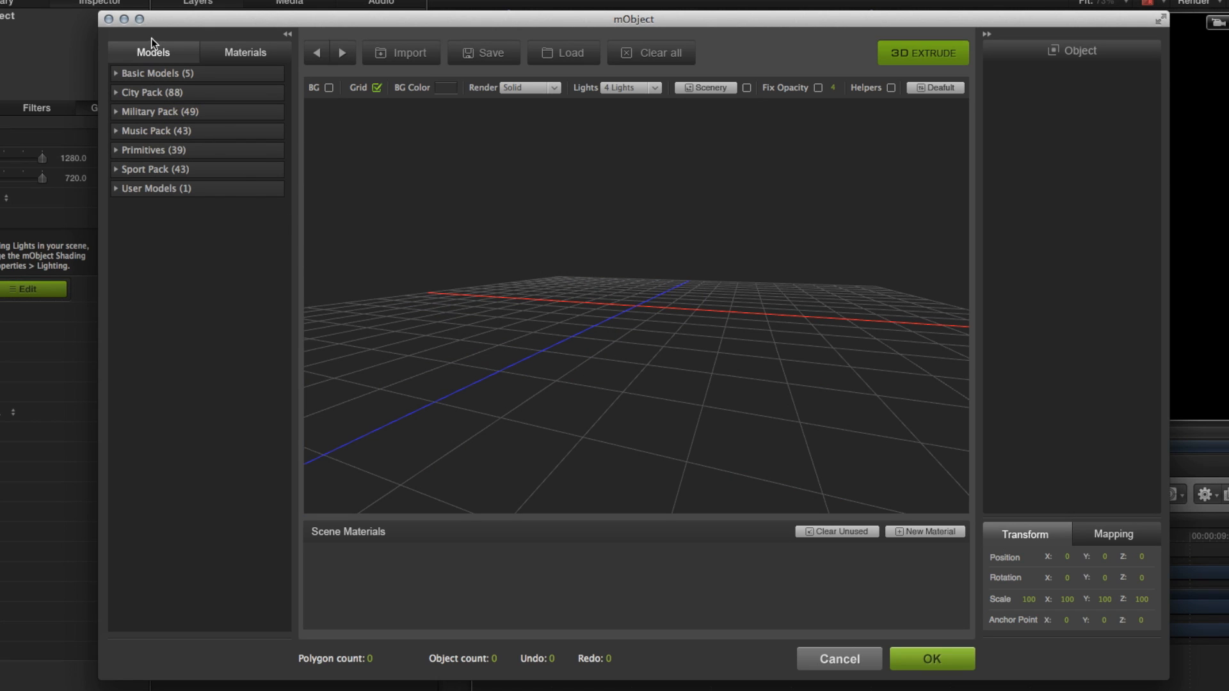
mouse_move(157, 215)
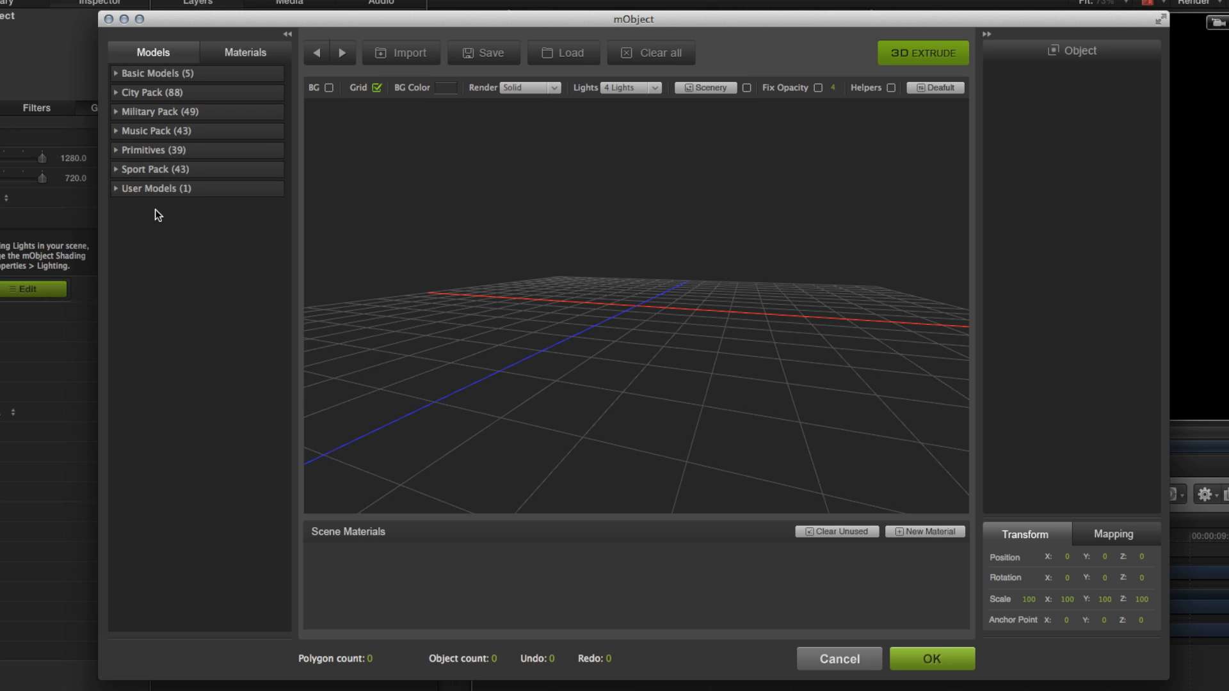
mouse_move(163, 213)
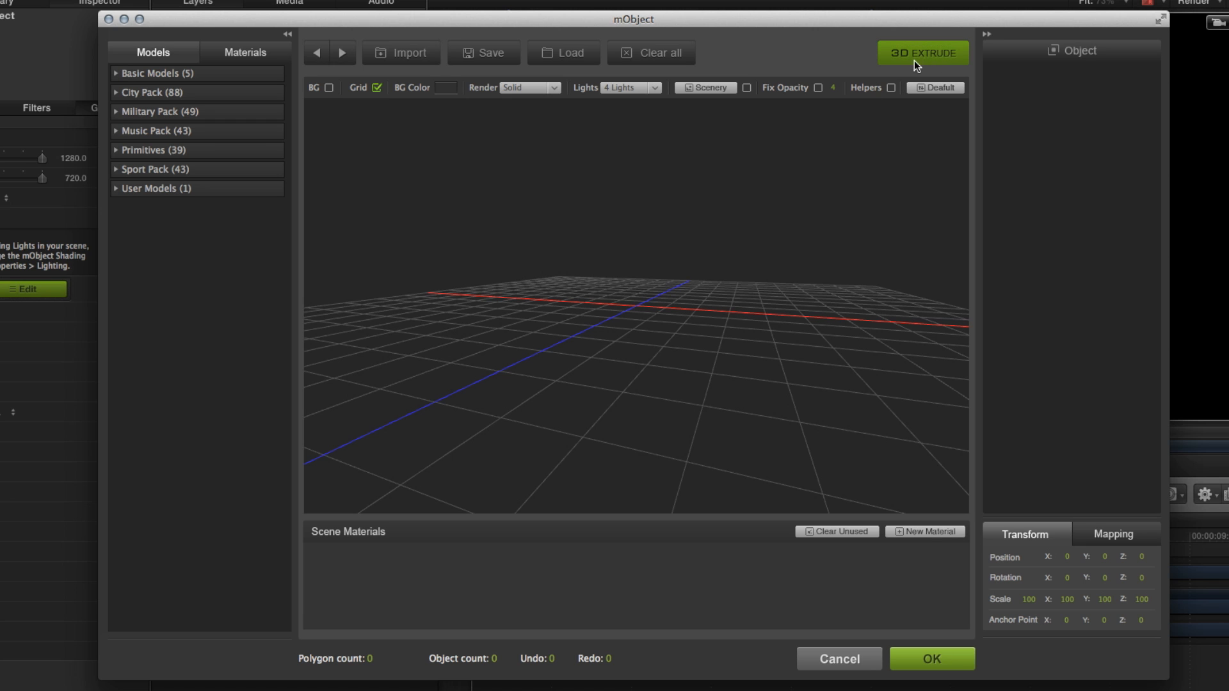
- Create a 3D Extrude text object reading 'Ripple Training' and choose the Impact font
left_click(923, 52)
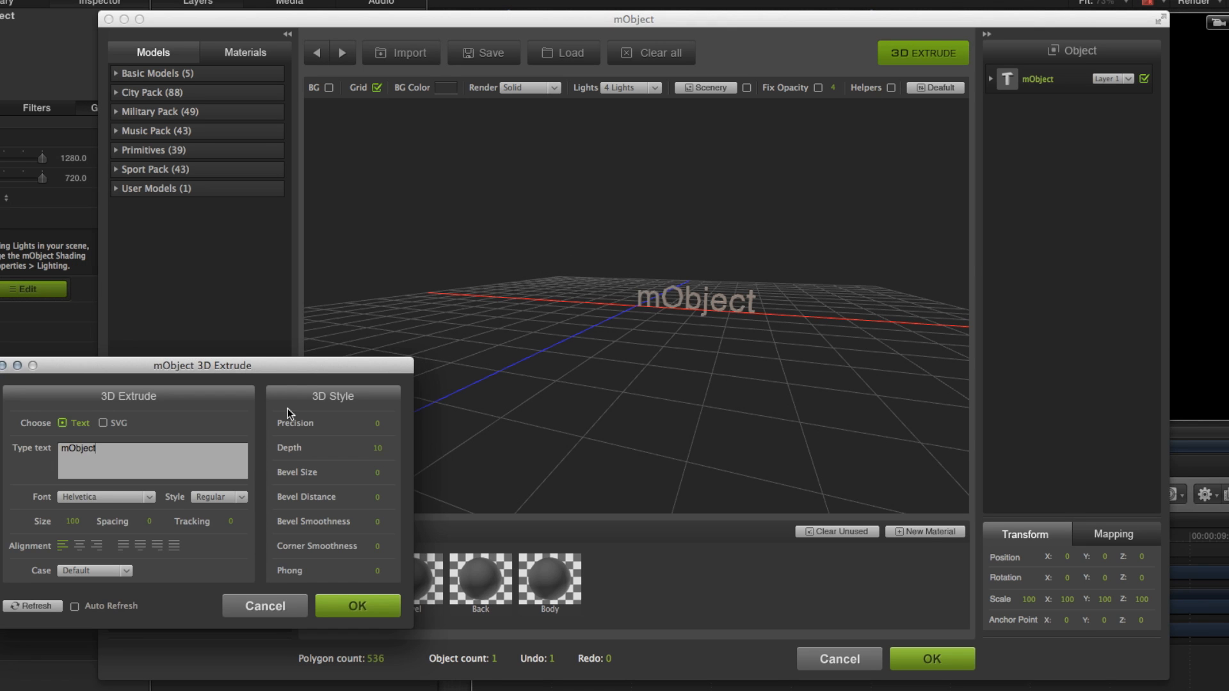
left_click_drag(201, 365, 433, 224)
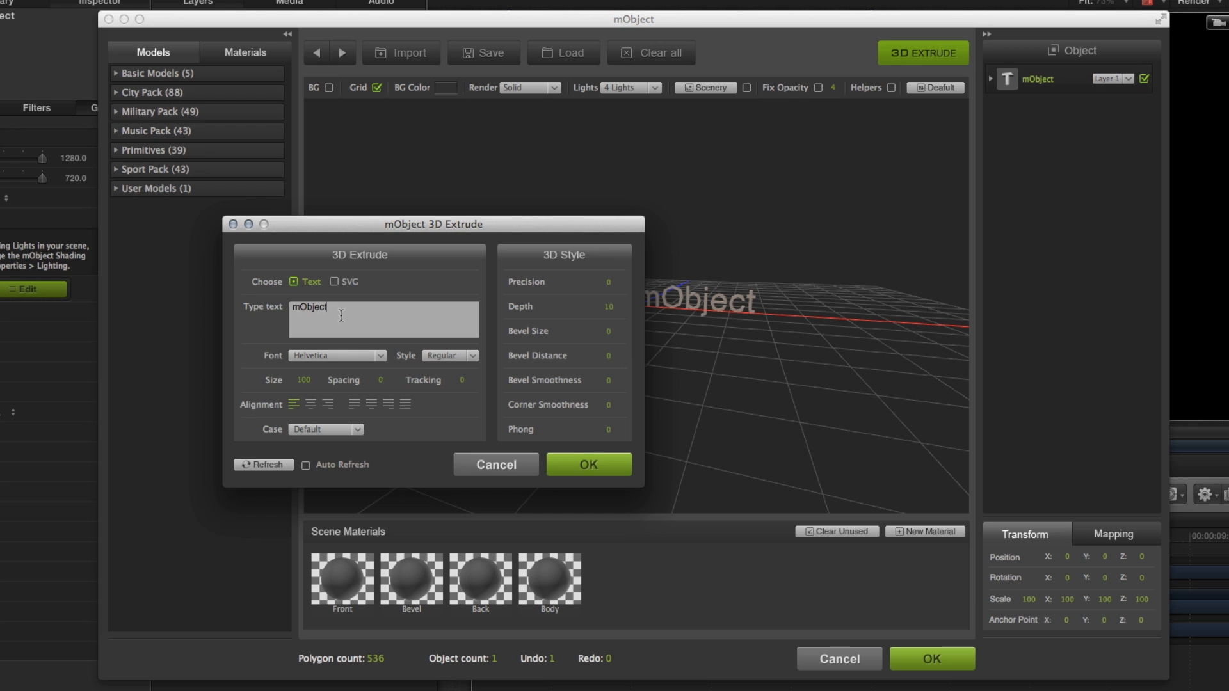
double_click(308, 307)
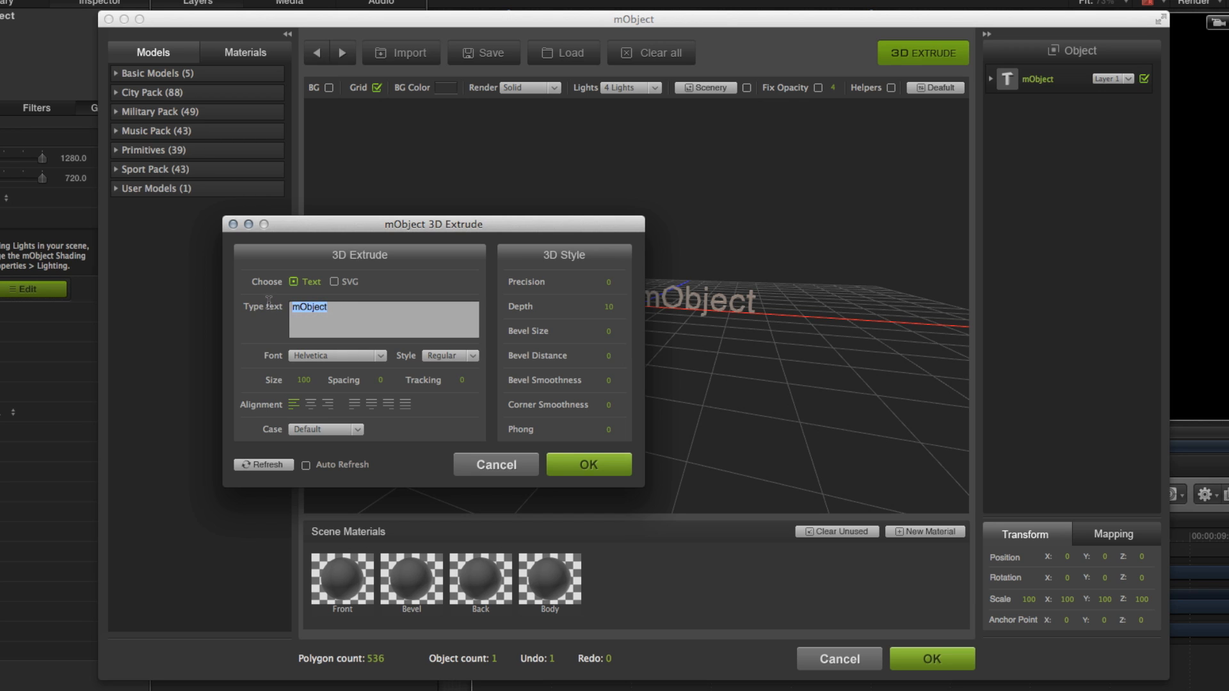
type("Ripple Tra")
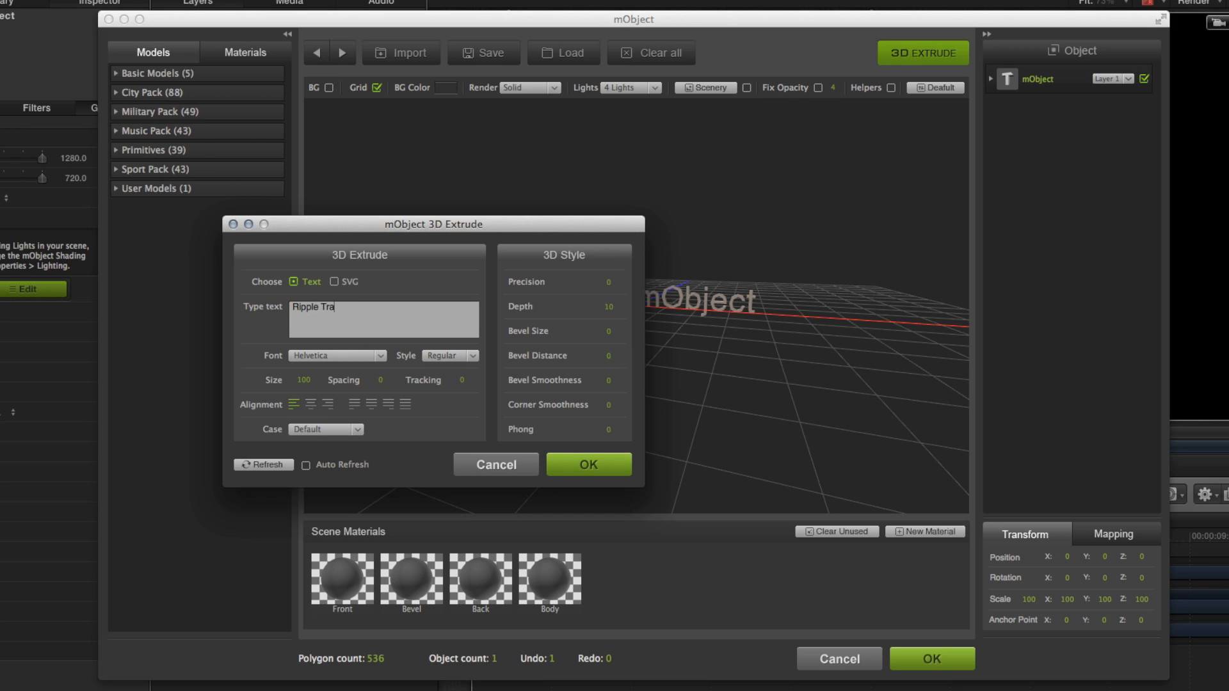
type("ining")
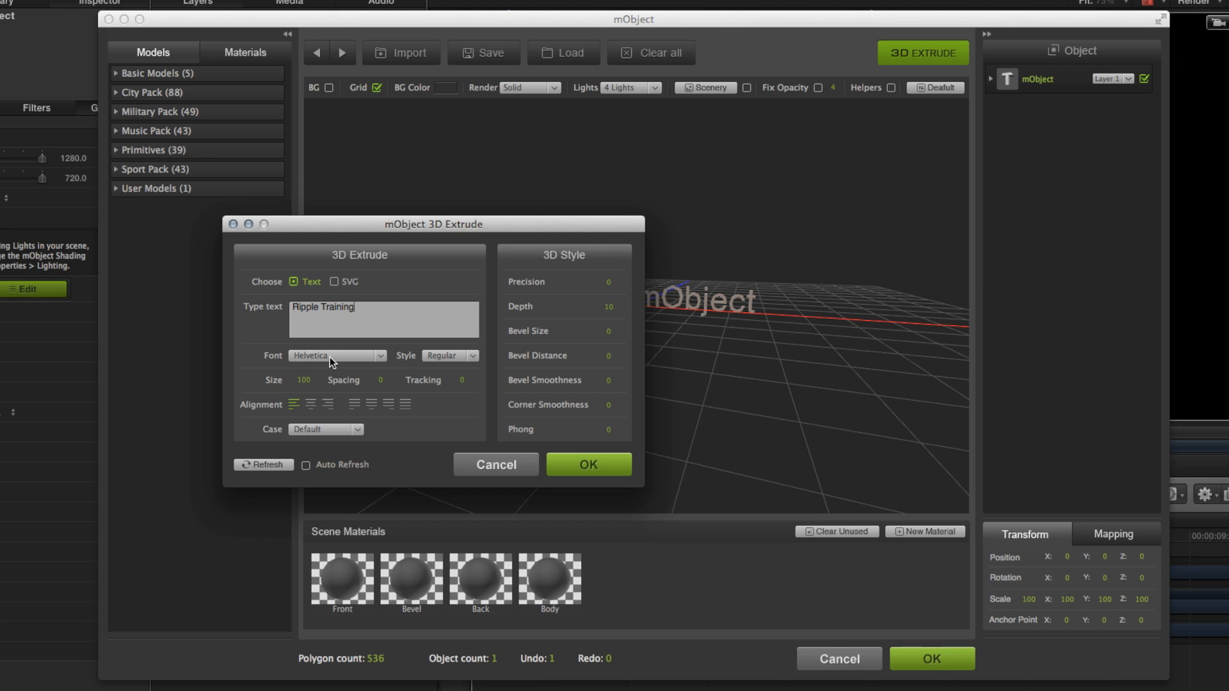
left_click(336, 356)
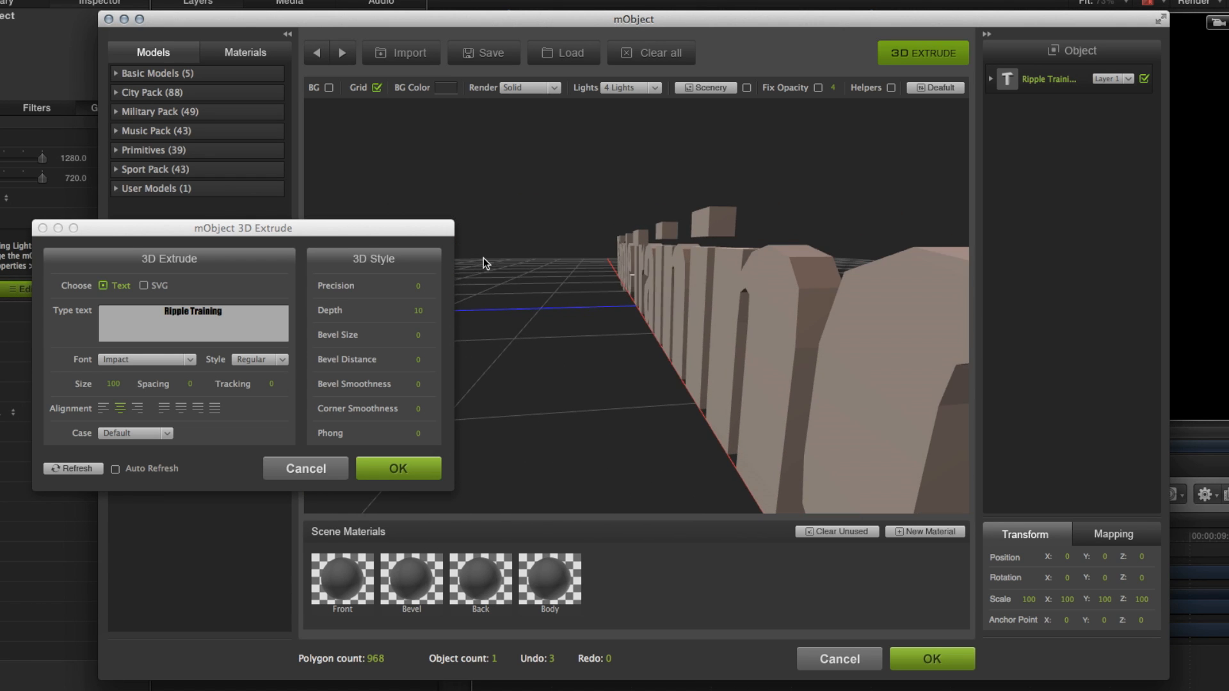
mouse_move(302, 279)
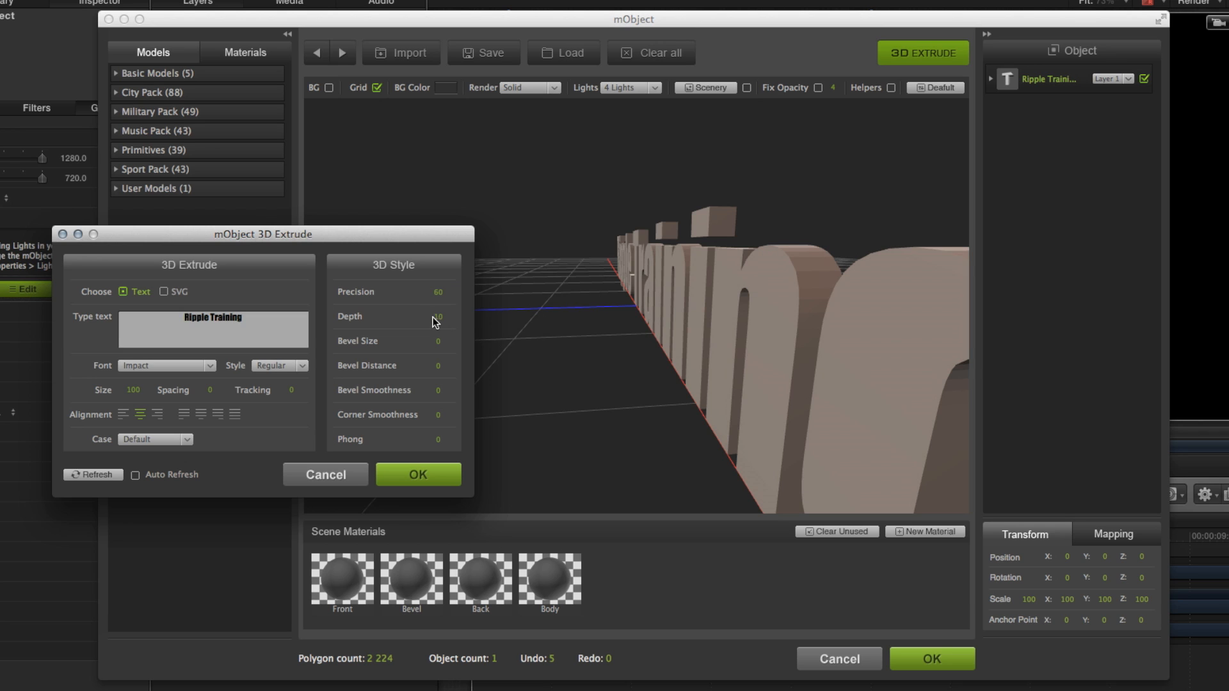
- Set the 3D Style to depth 25, bevel size 15, bevel distance 40 and precision 70
left_click(438, 318)
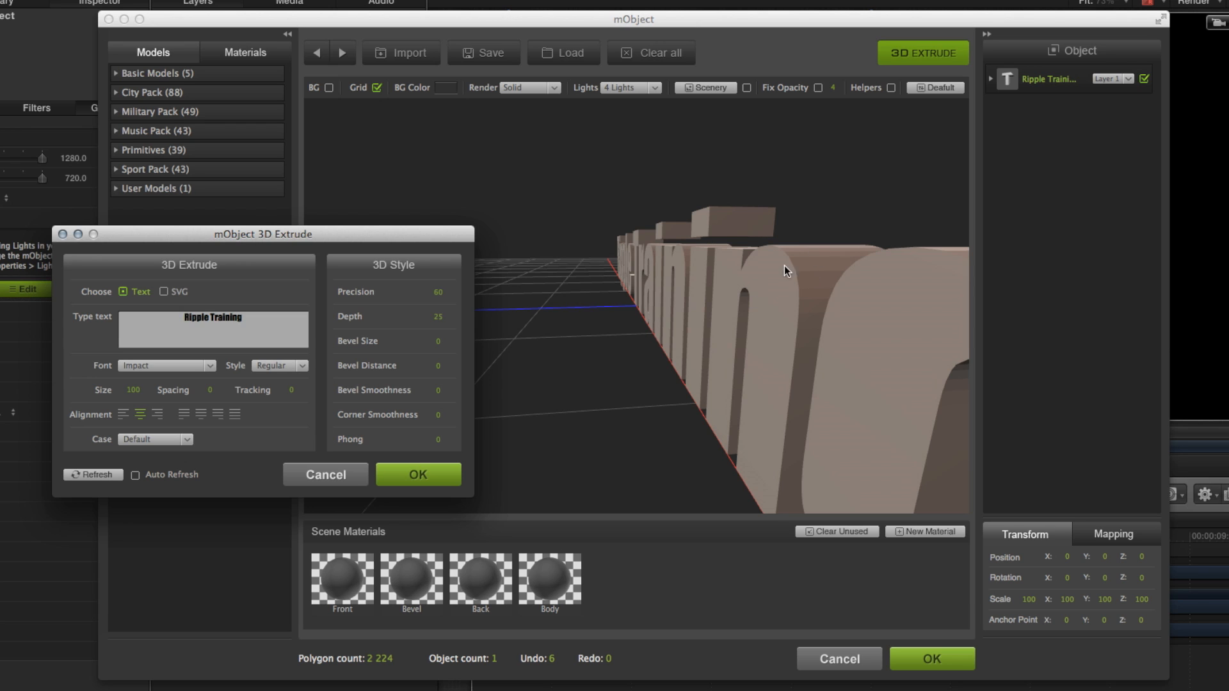
mouse_move(791, 287)
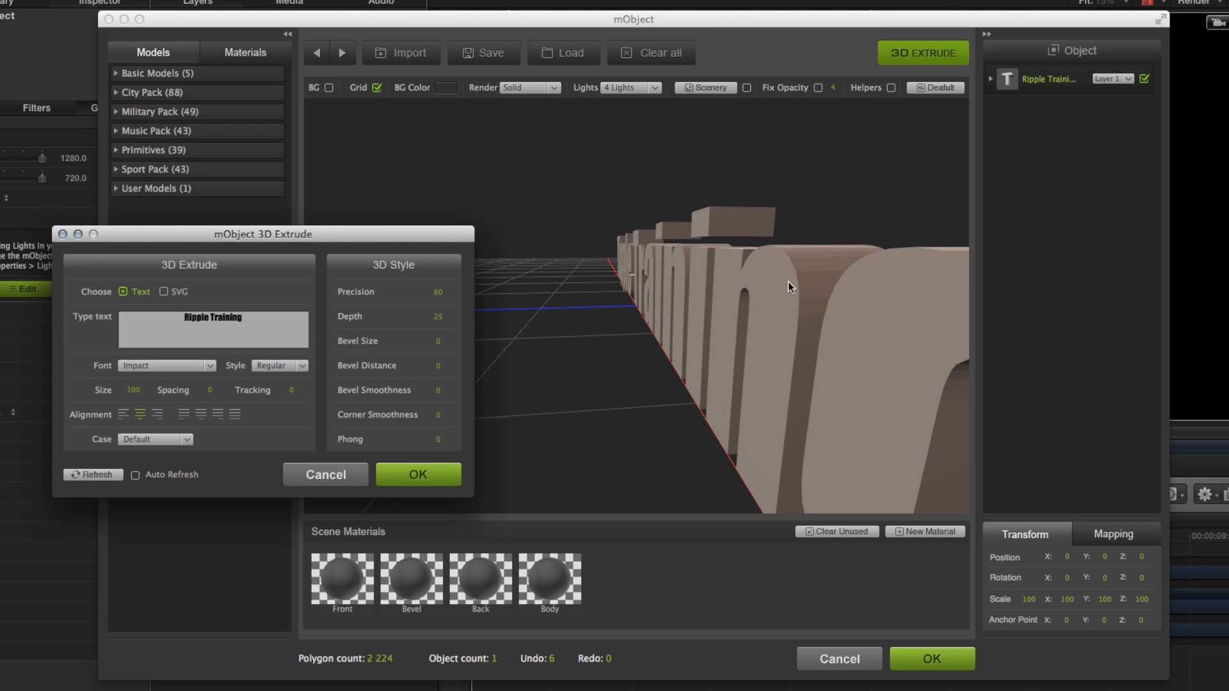
mouse_move(438, 345)
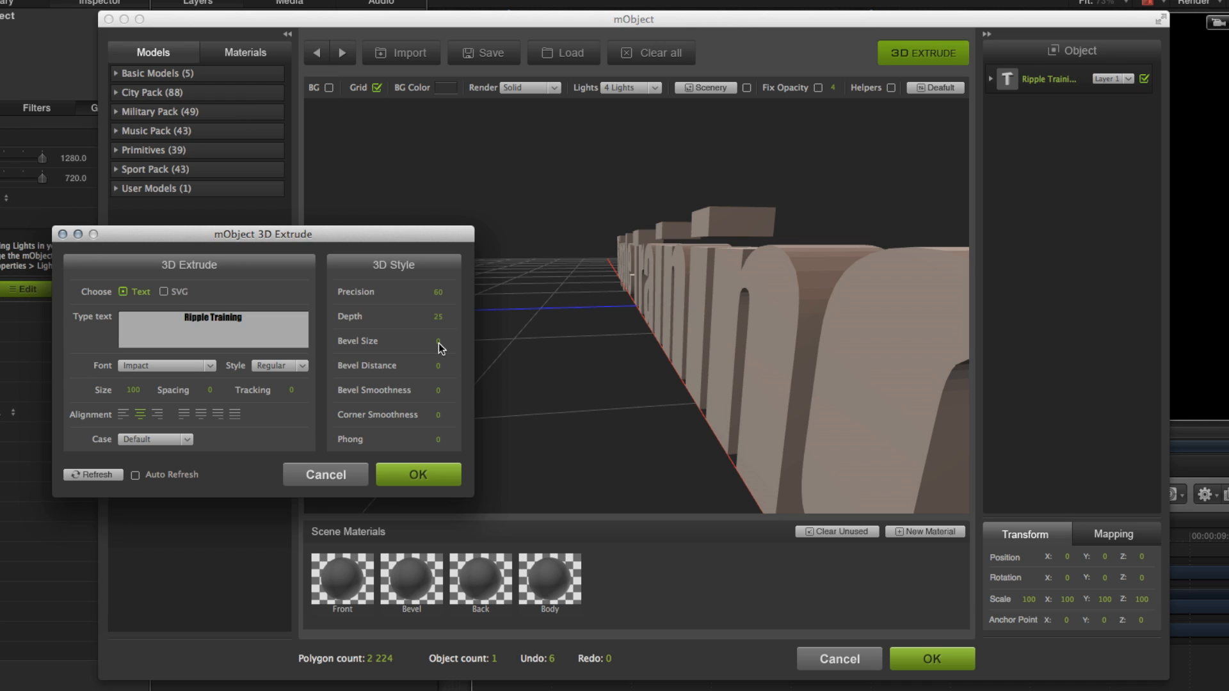
left_click(438, 341)
type("25")
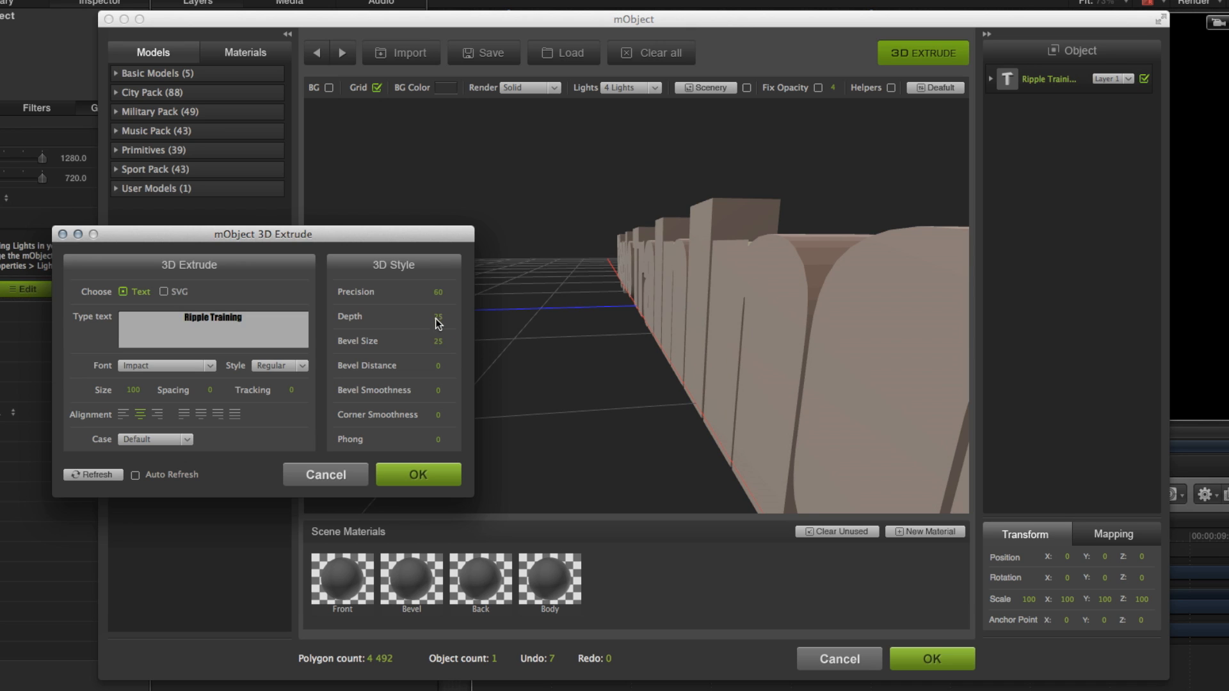
left_click(436, 317)
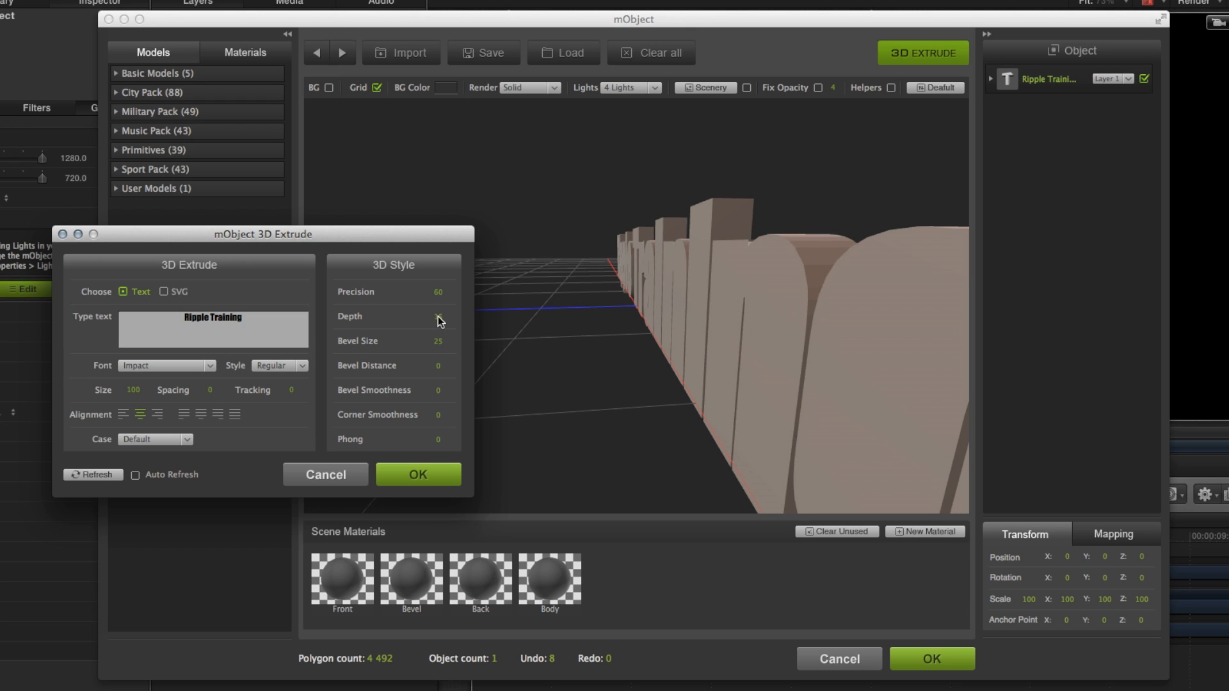
left_click(438, 318)
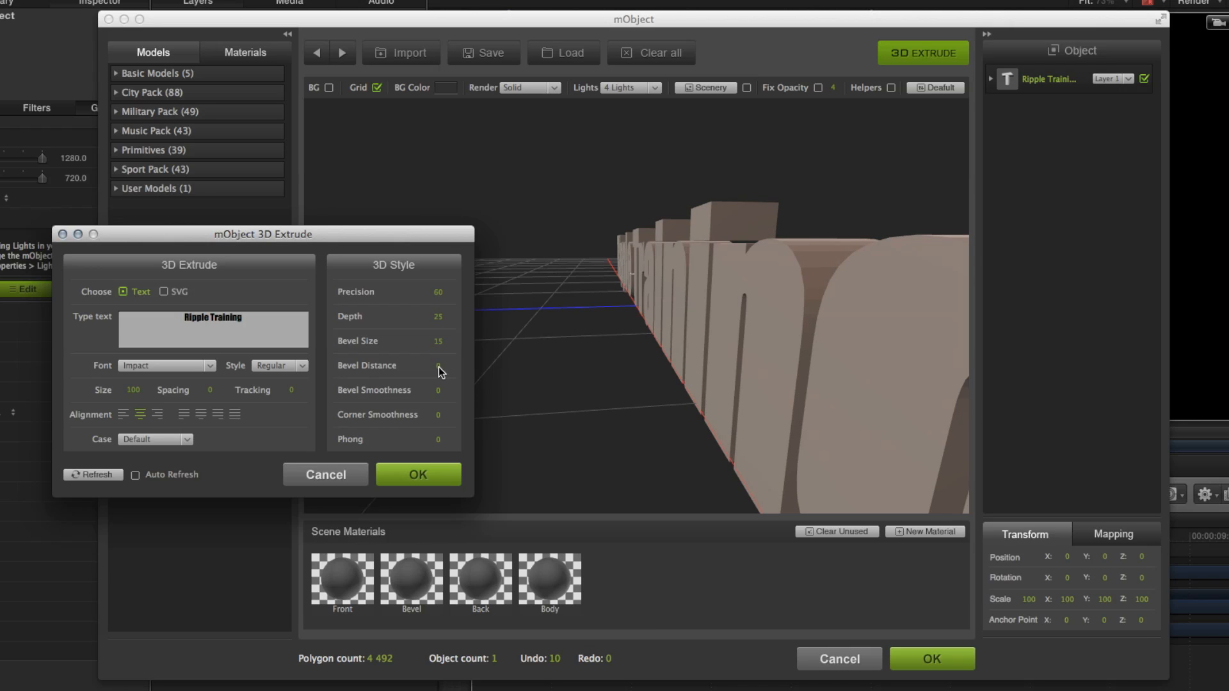
left_click(438, 366)
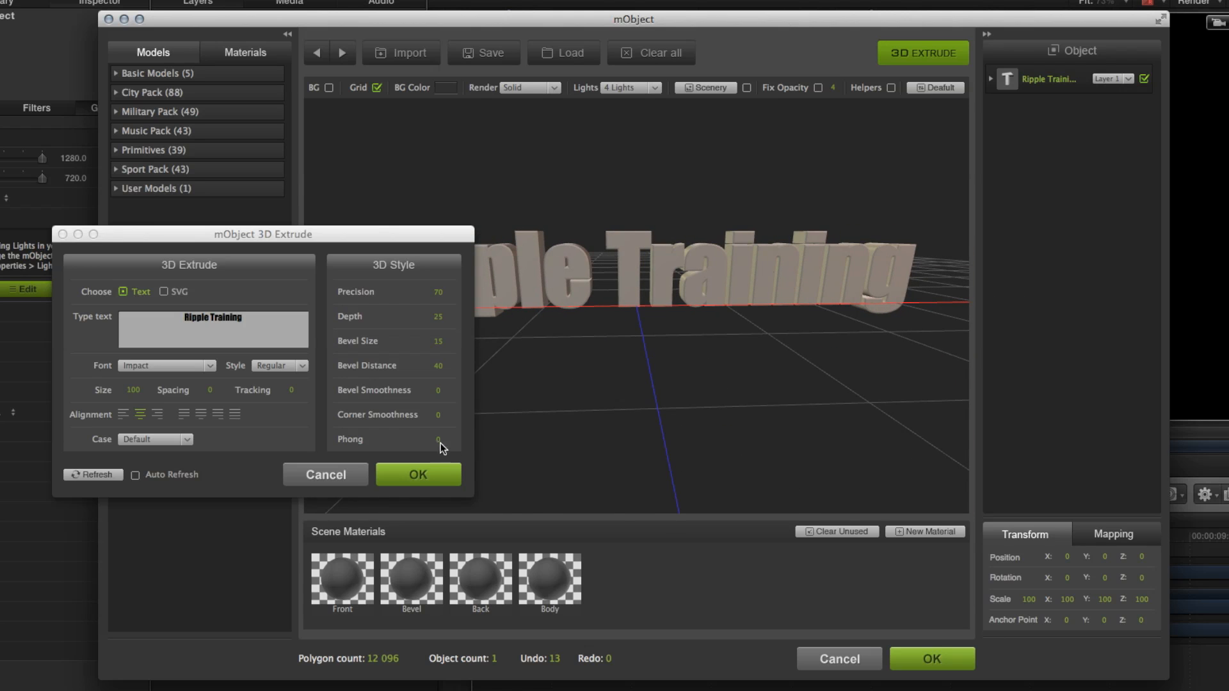
- Confirm the extrude settings and the mObject window to show the 3D text in Motion's canvas
left_click(417, 473)
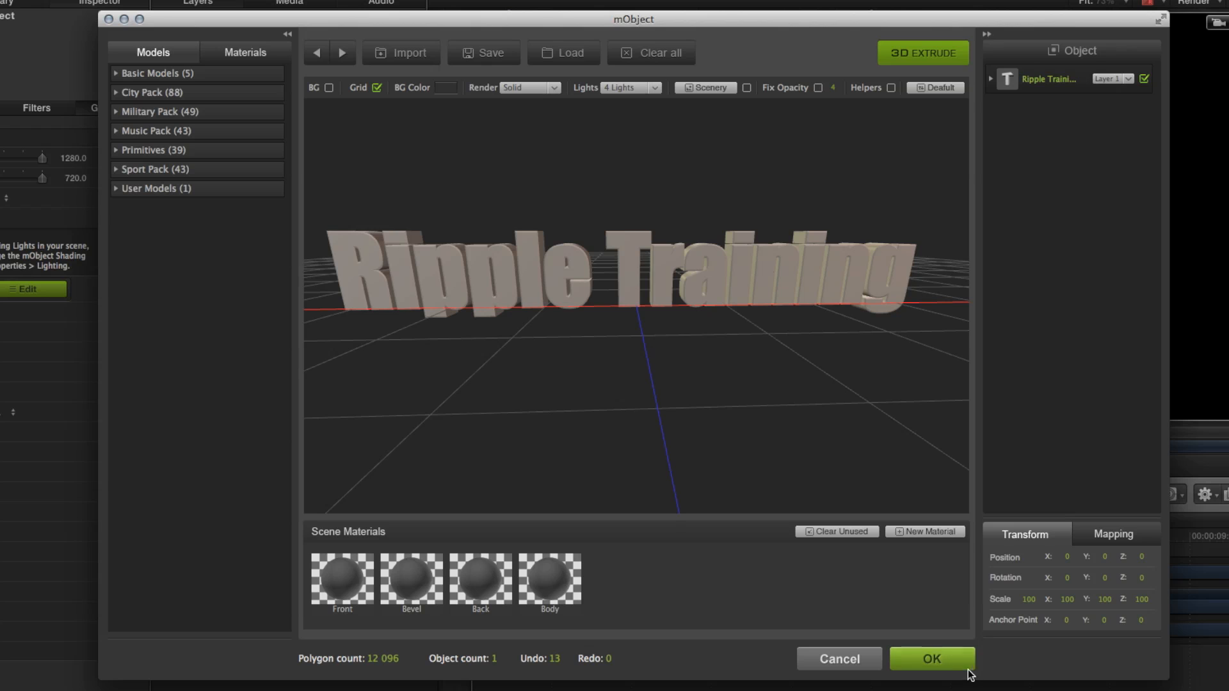
left_click(932, 659)
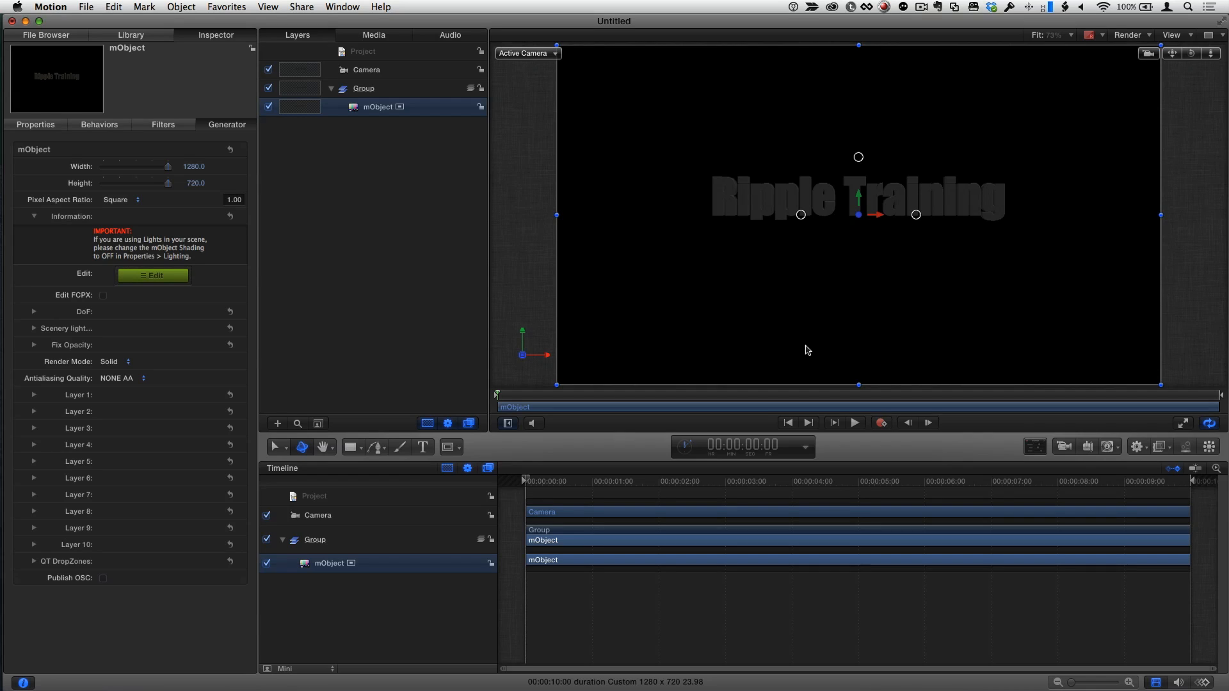
mouse_move(738, 260)
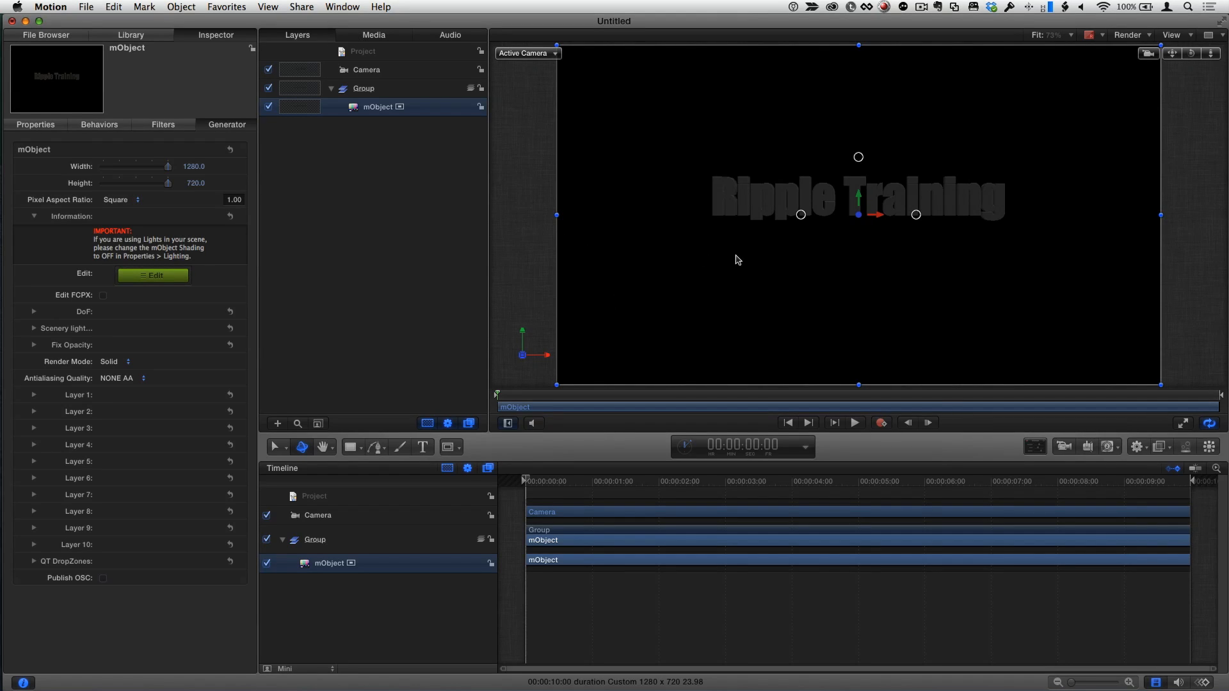
mouse_move(837, 228)
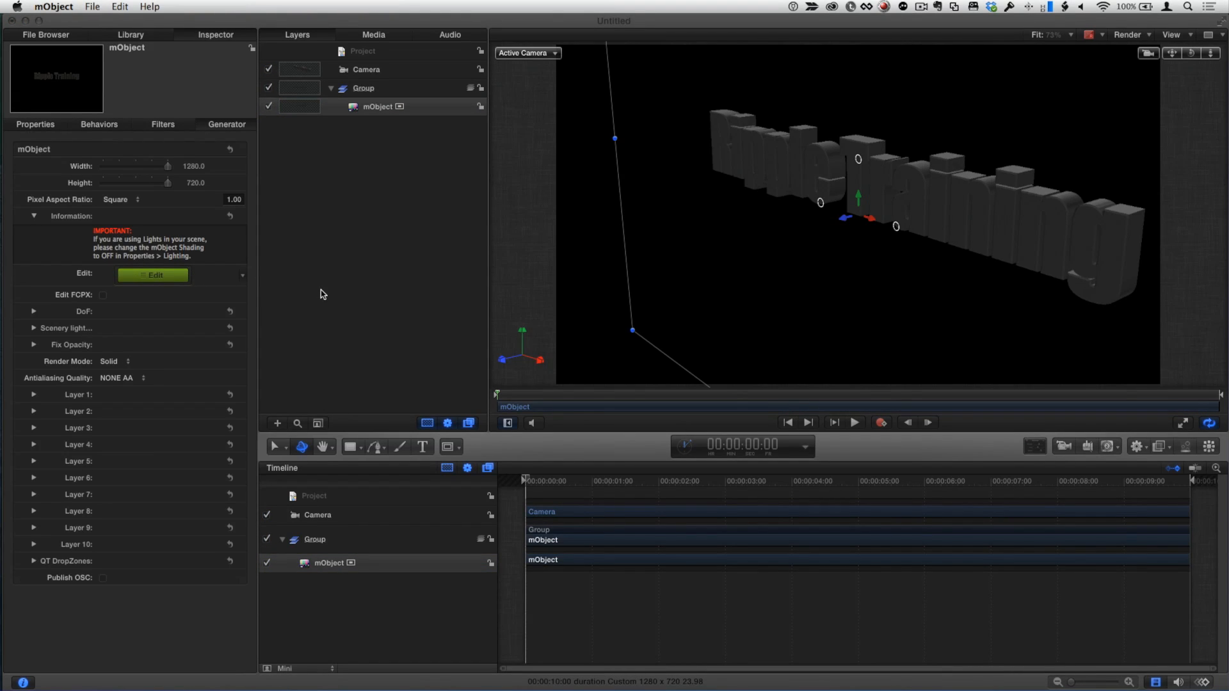
- Reopen the mObject editor on the Ripple Training text and move the view in closer
left_click(152, 275)
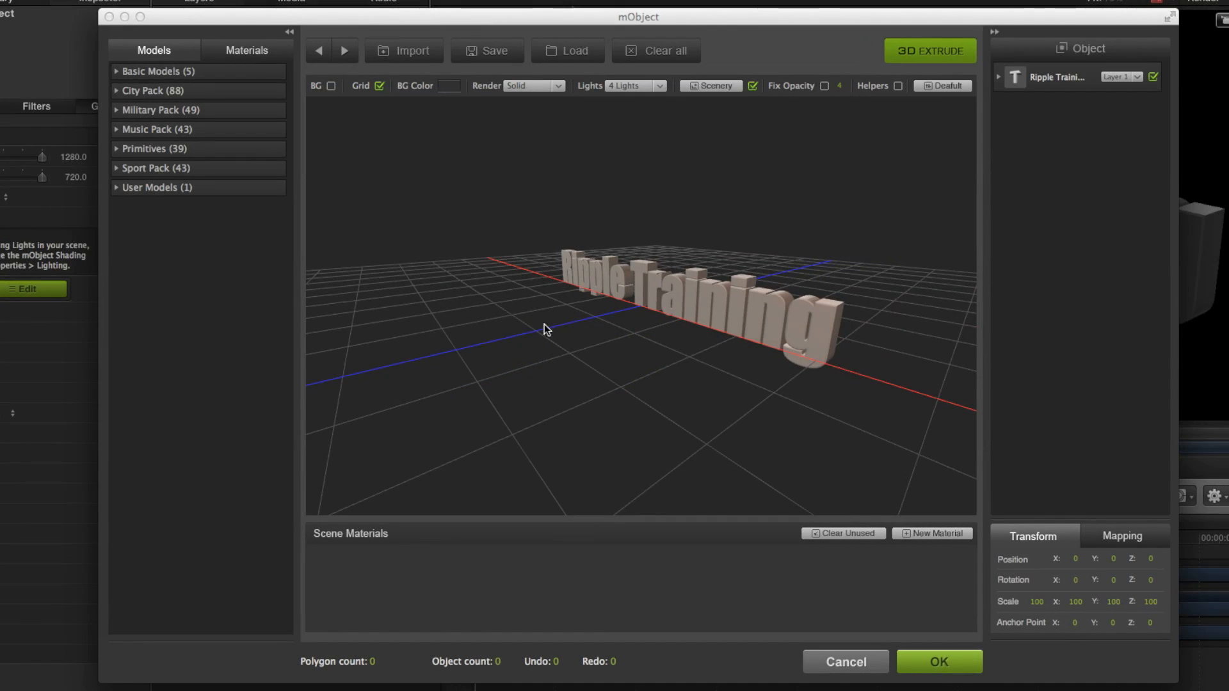
left_click(929, 51)
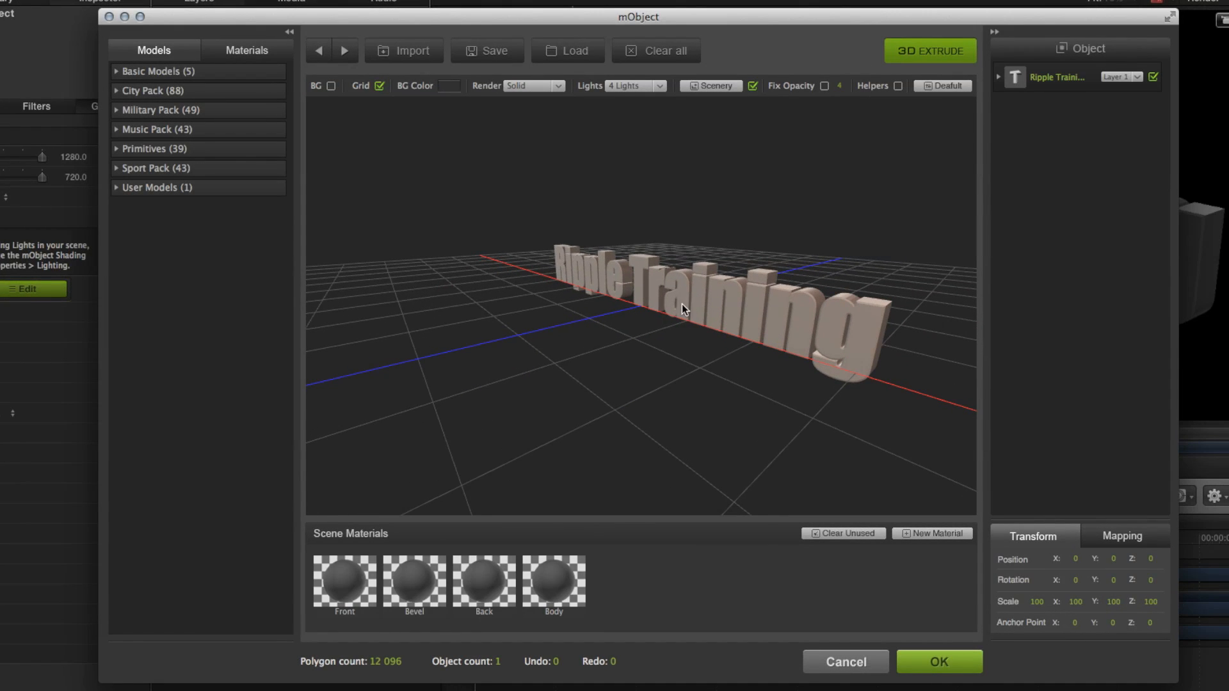
mouse_move(566, 102)
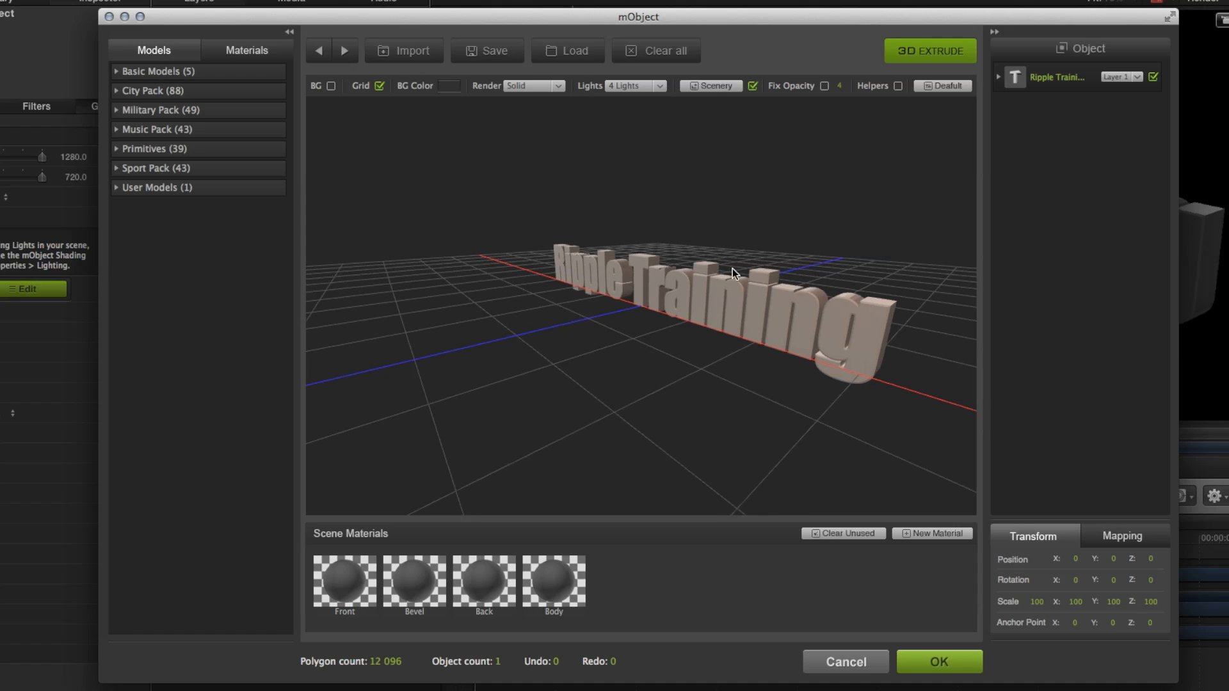
left_click_drag(732, 273, 709, 302)
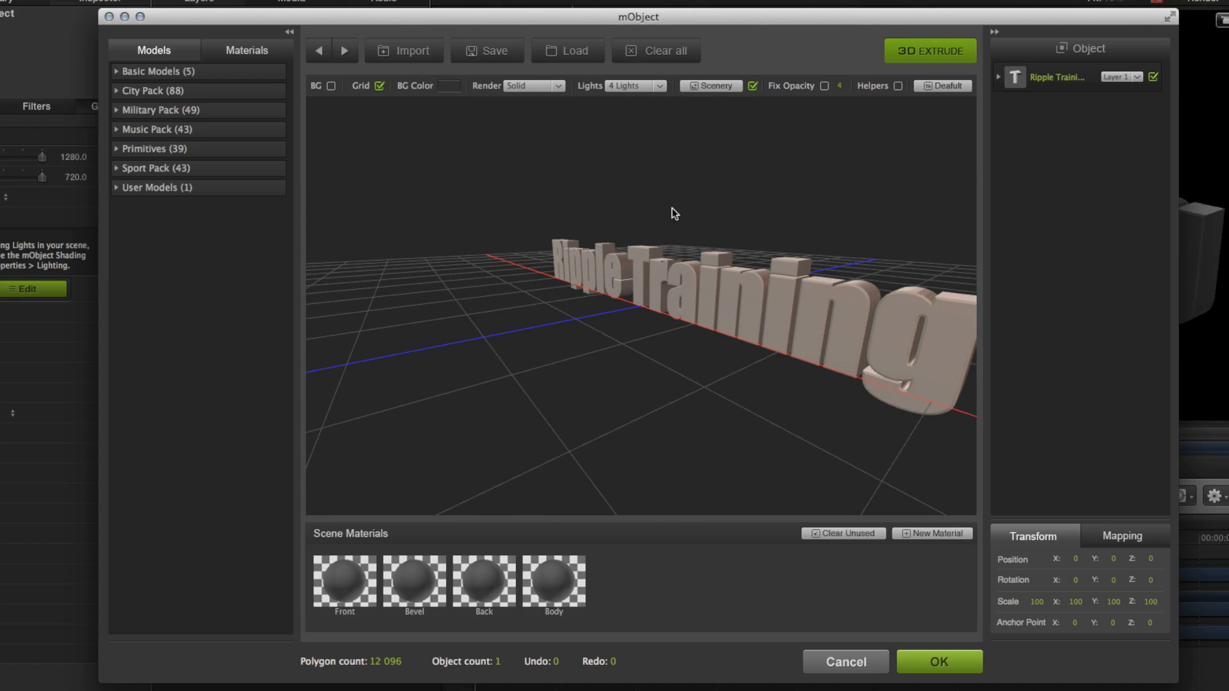
- Add the Pink_Plastic shader to Scene Materials and apply it to the text's Front part
left_click(245, 50)
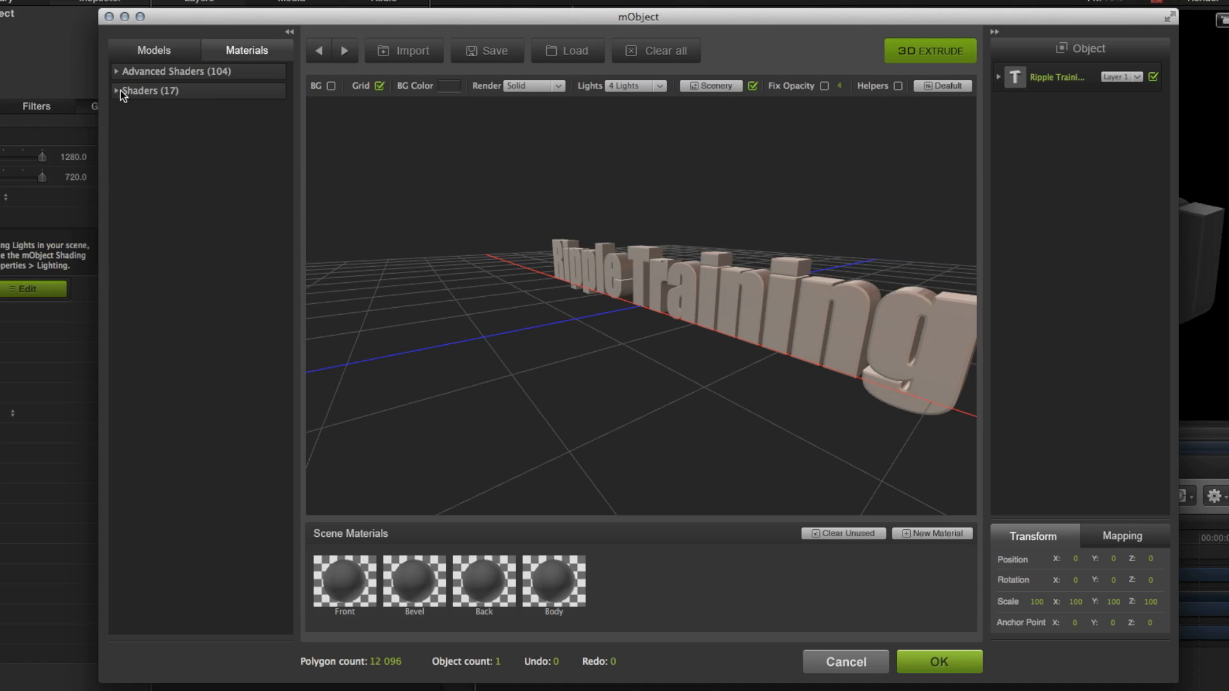
left_click(151, 90)
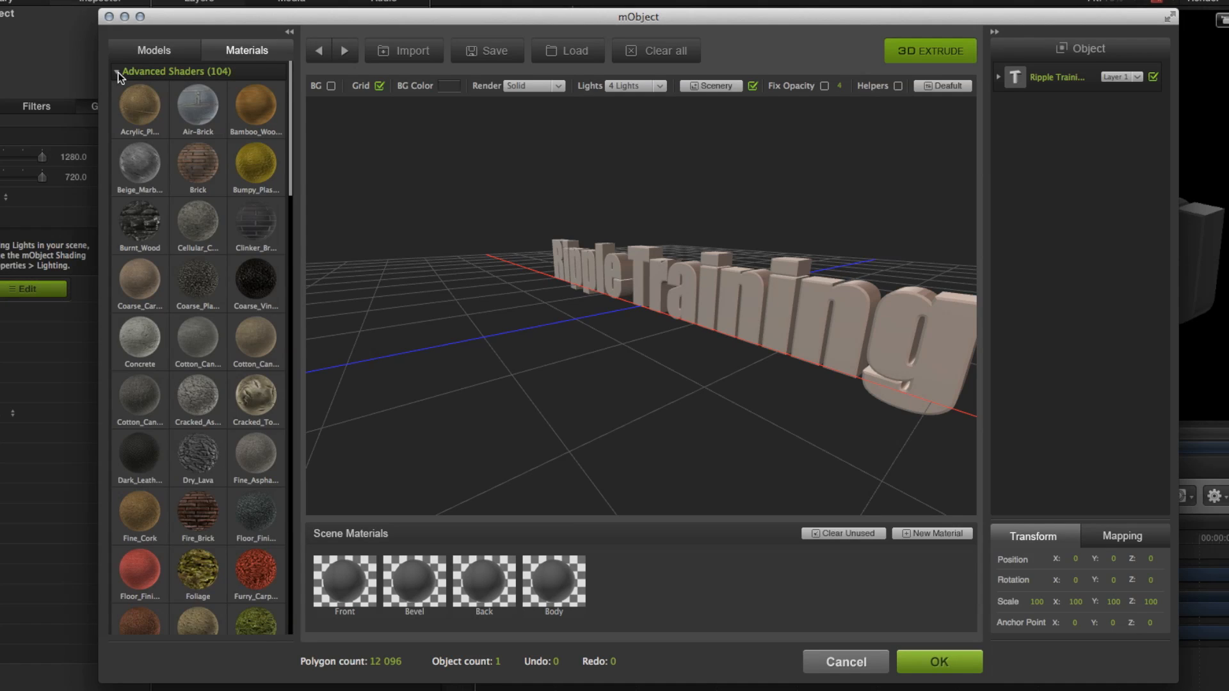
left_click(169, 72)
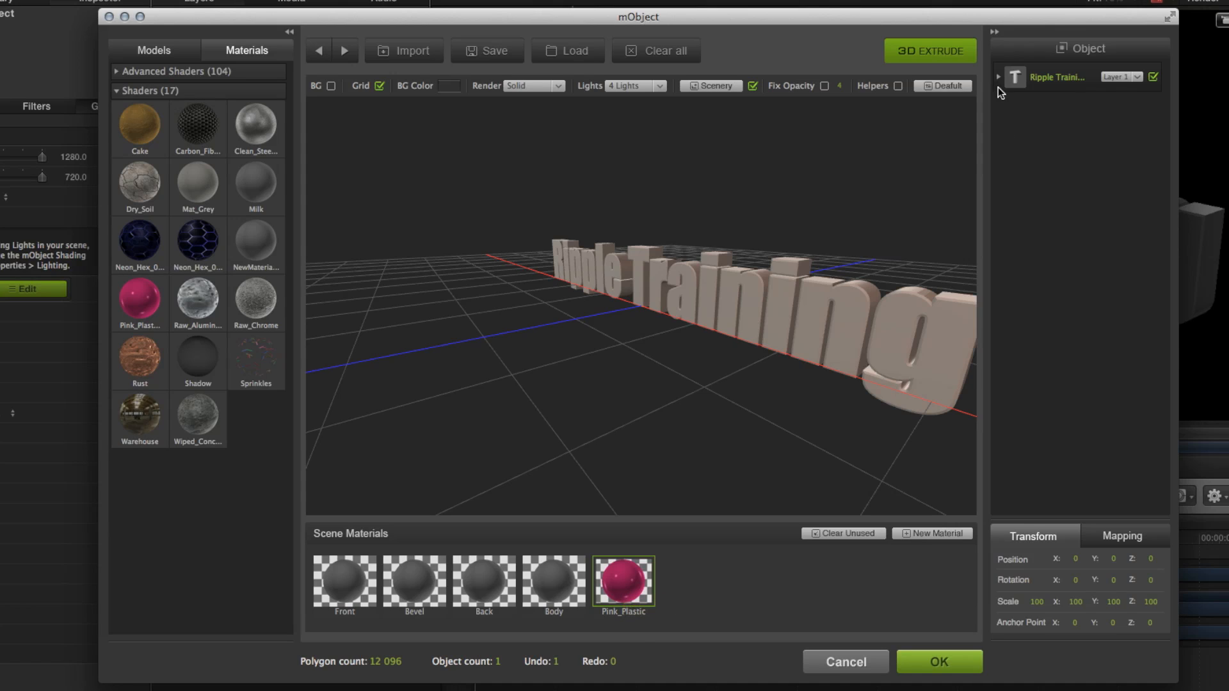
mouse_move(789, 290)
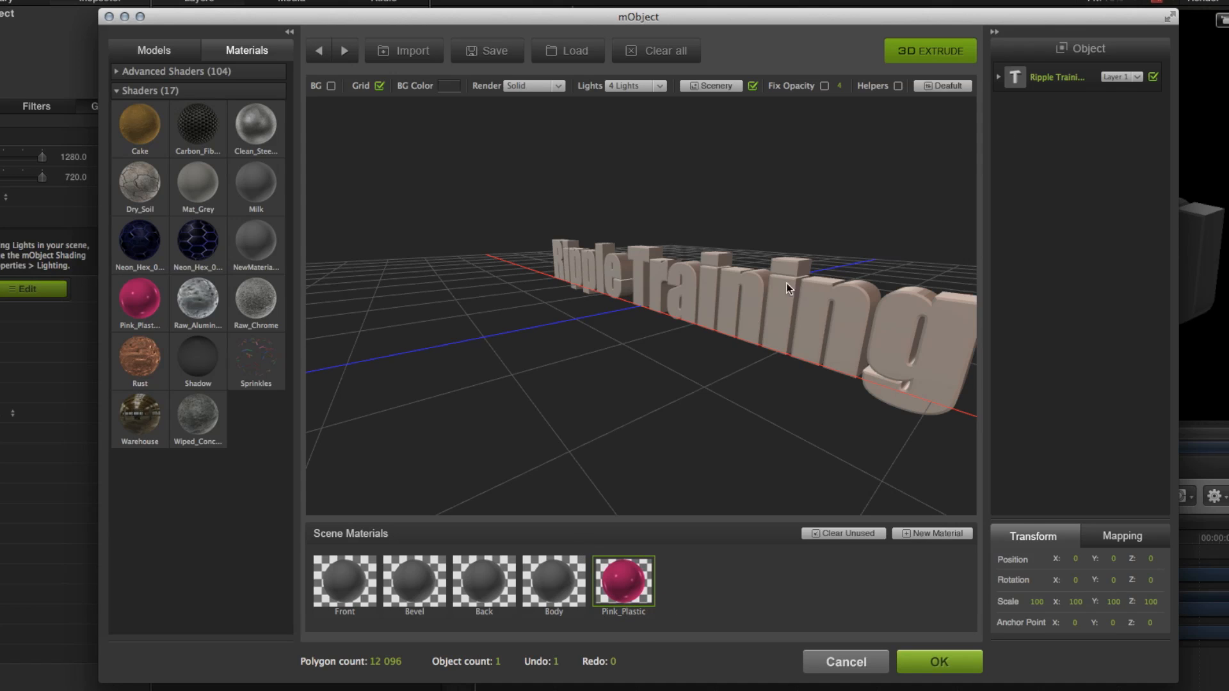
mouse_move(1006, 76)
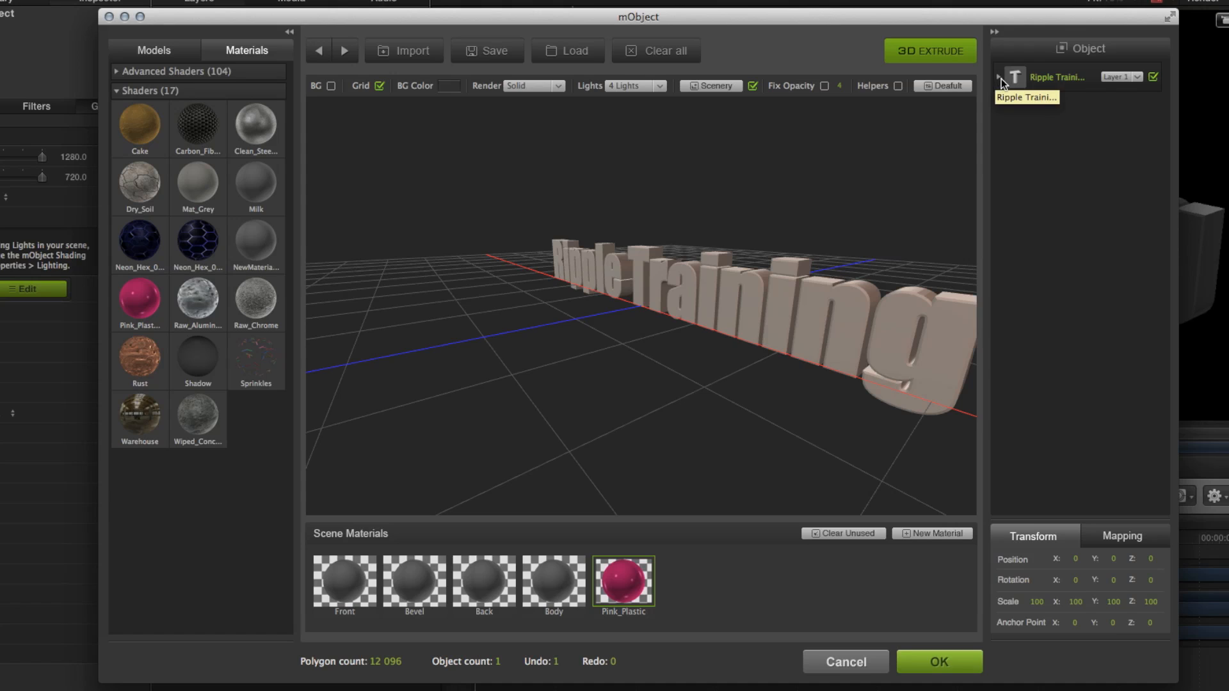
left_click(1001, 77)
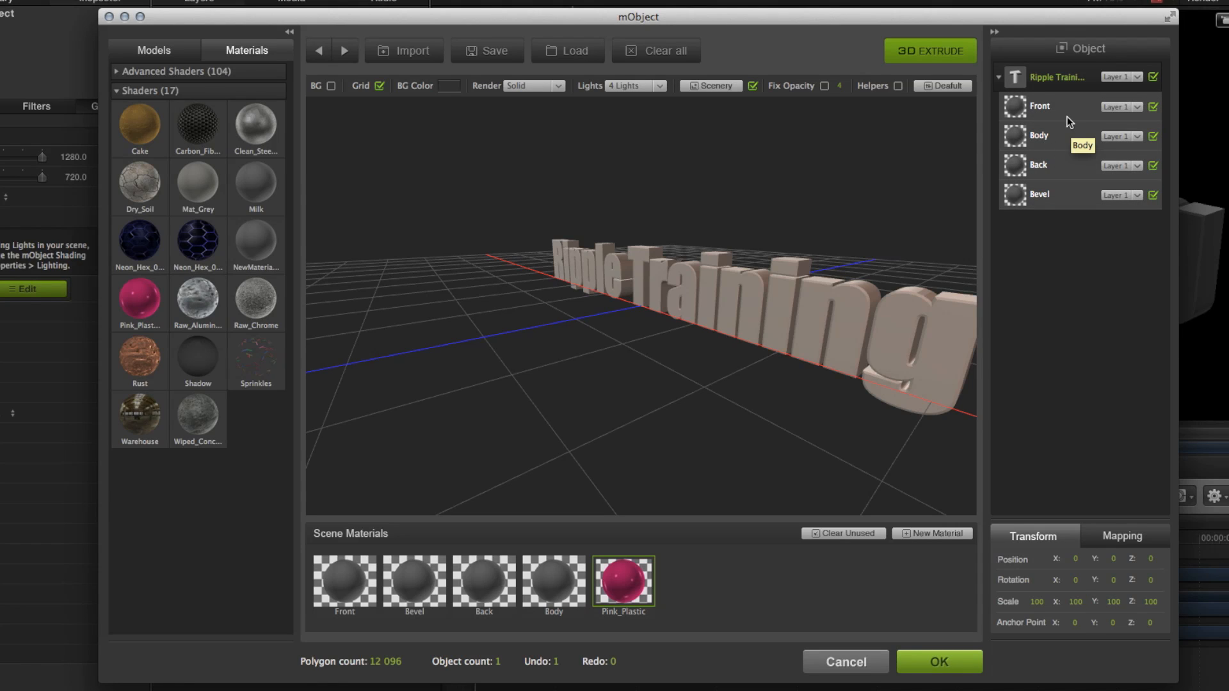
mouse_move(1076, 164)
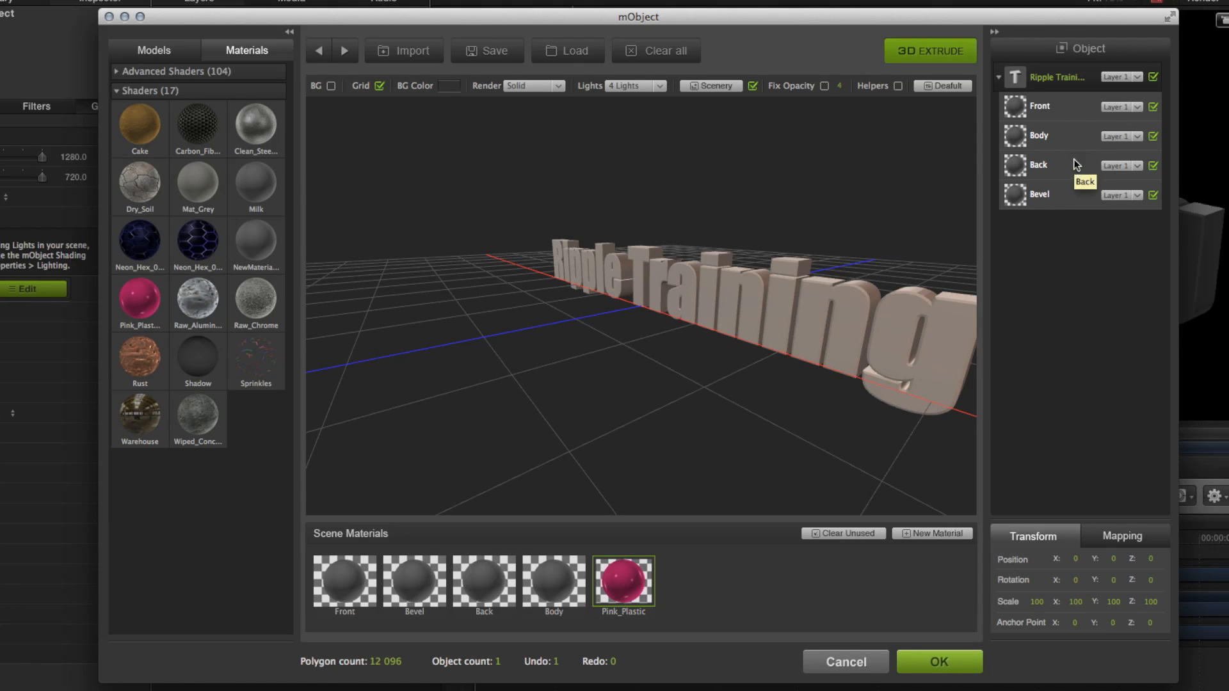
mouse_move(558, 417)
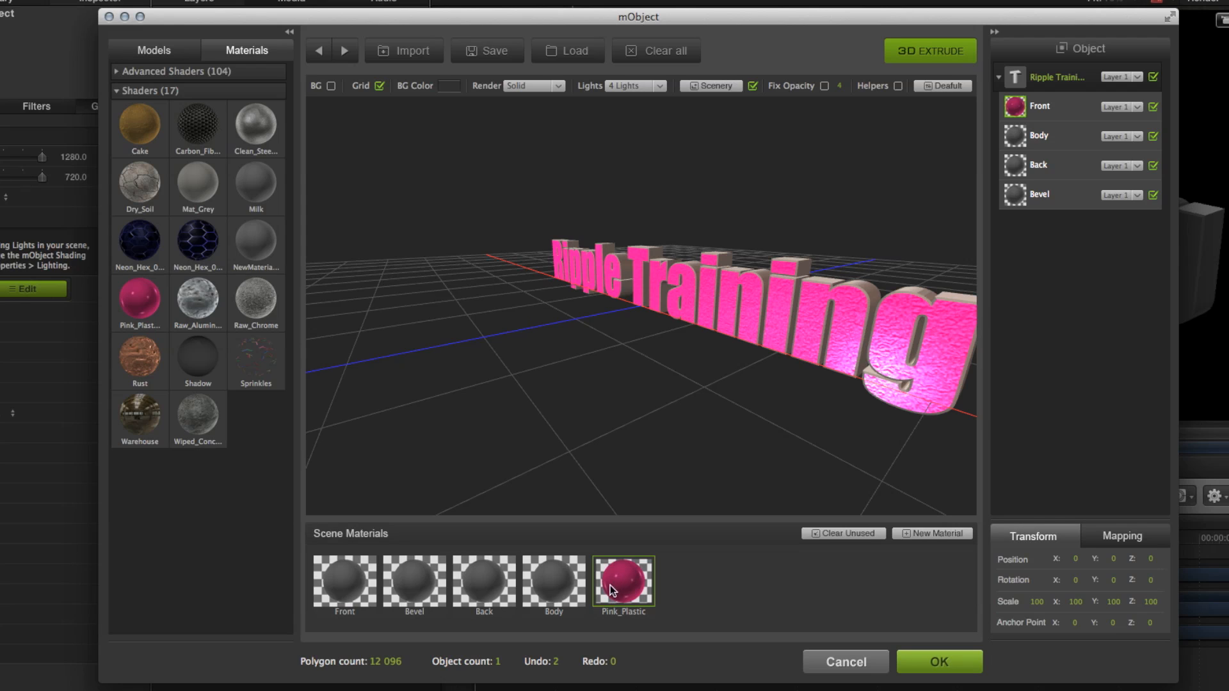
- Recolour the Pink_Plastic front material to blue in Material Edition
double_click(623, 584)
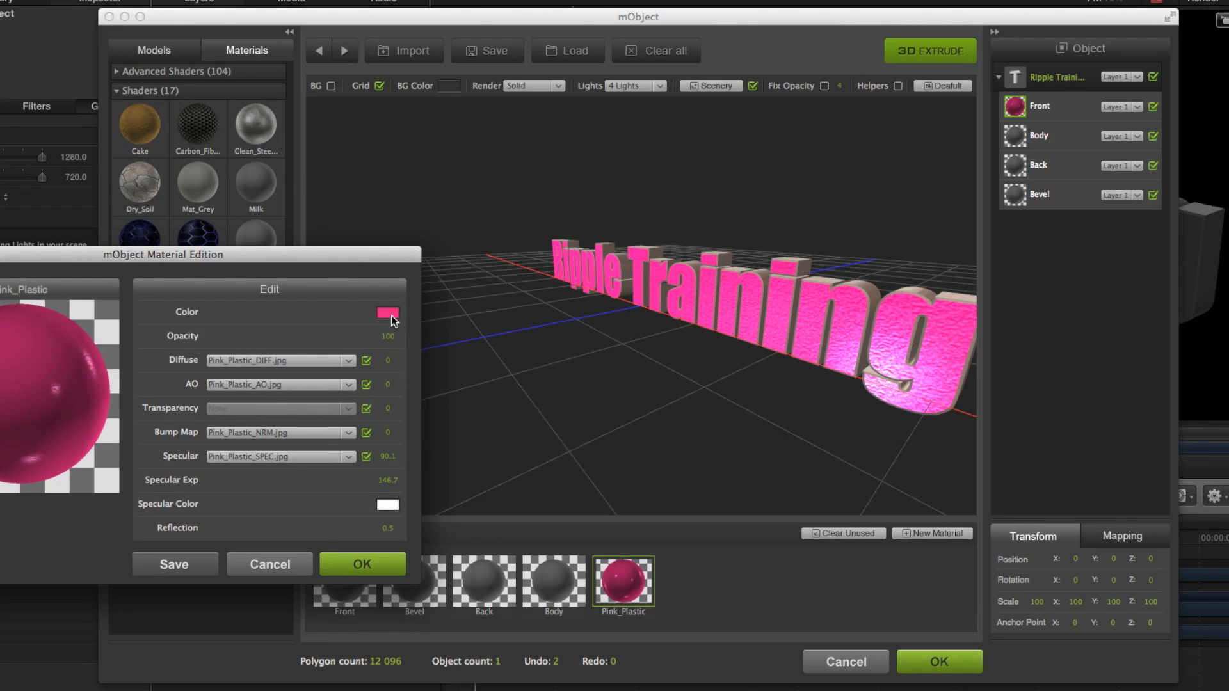
left_click(387, 313)
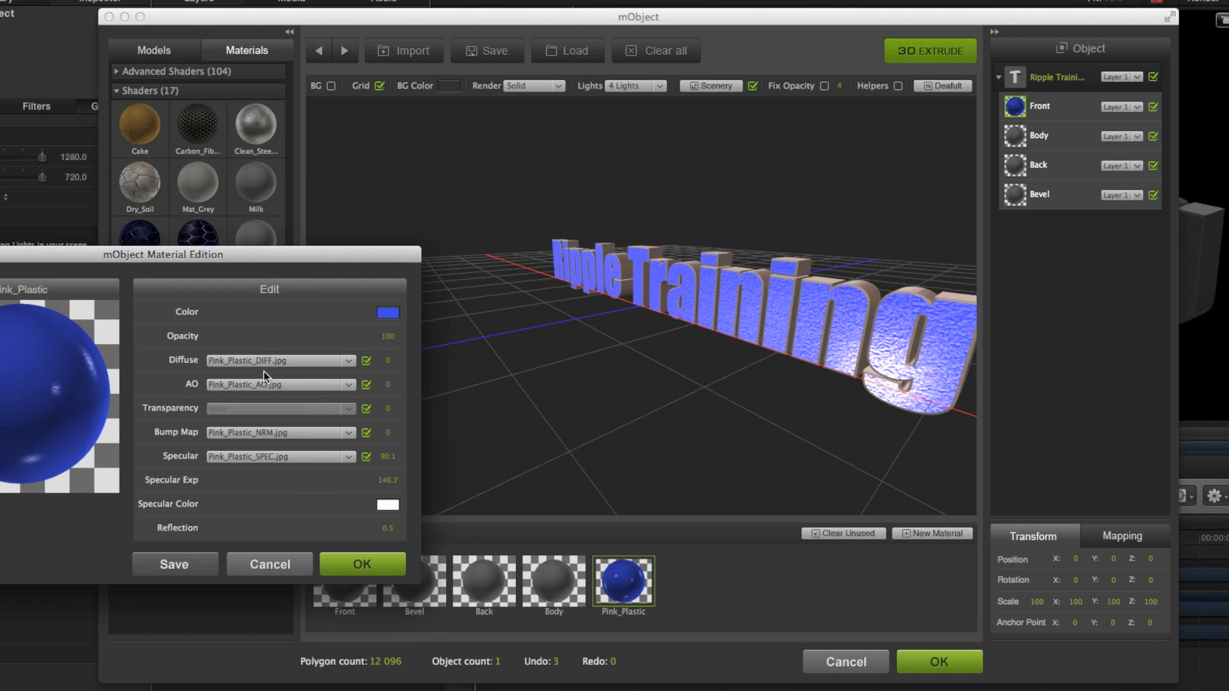
mouse_move(179, 438)
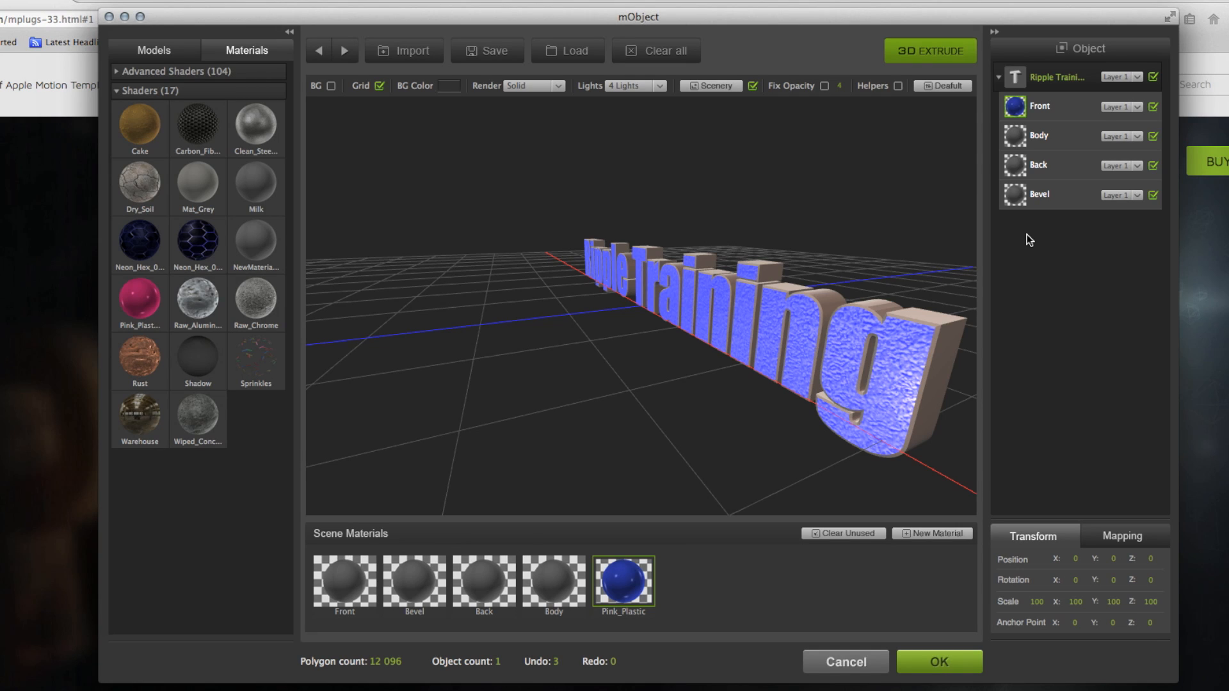
mouse_move(1031, 310)
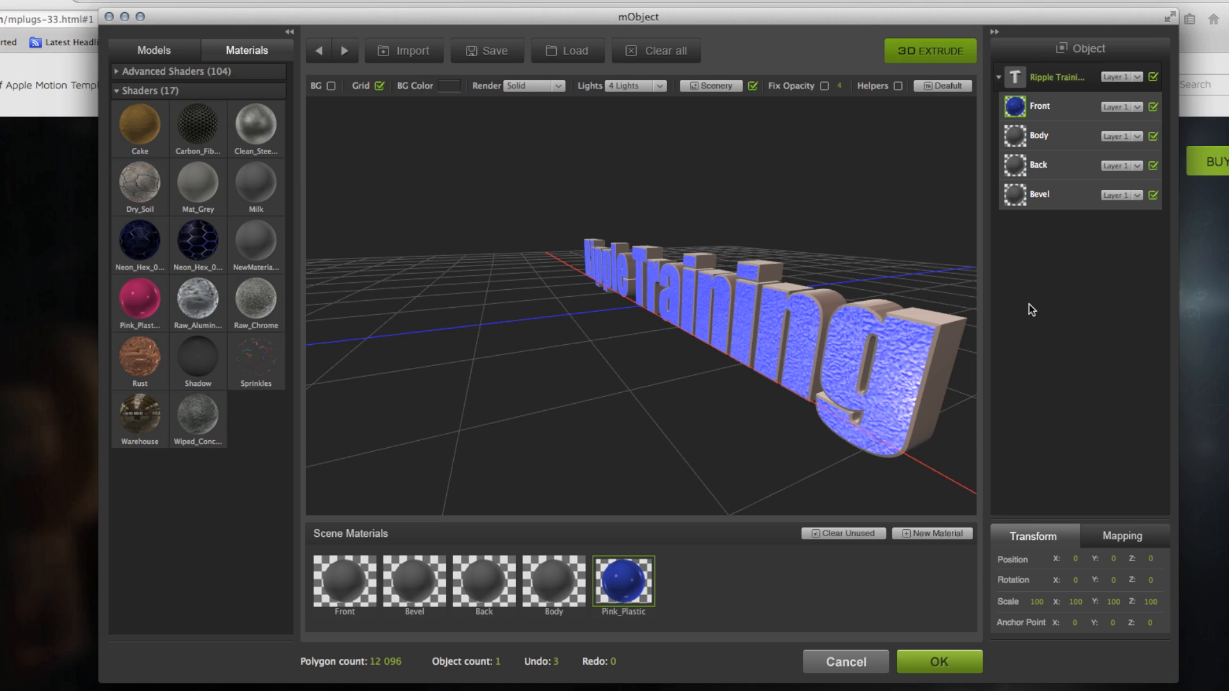
mouse_move(797, 341)
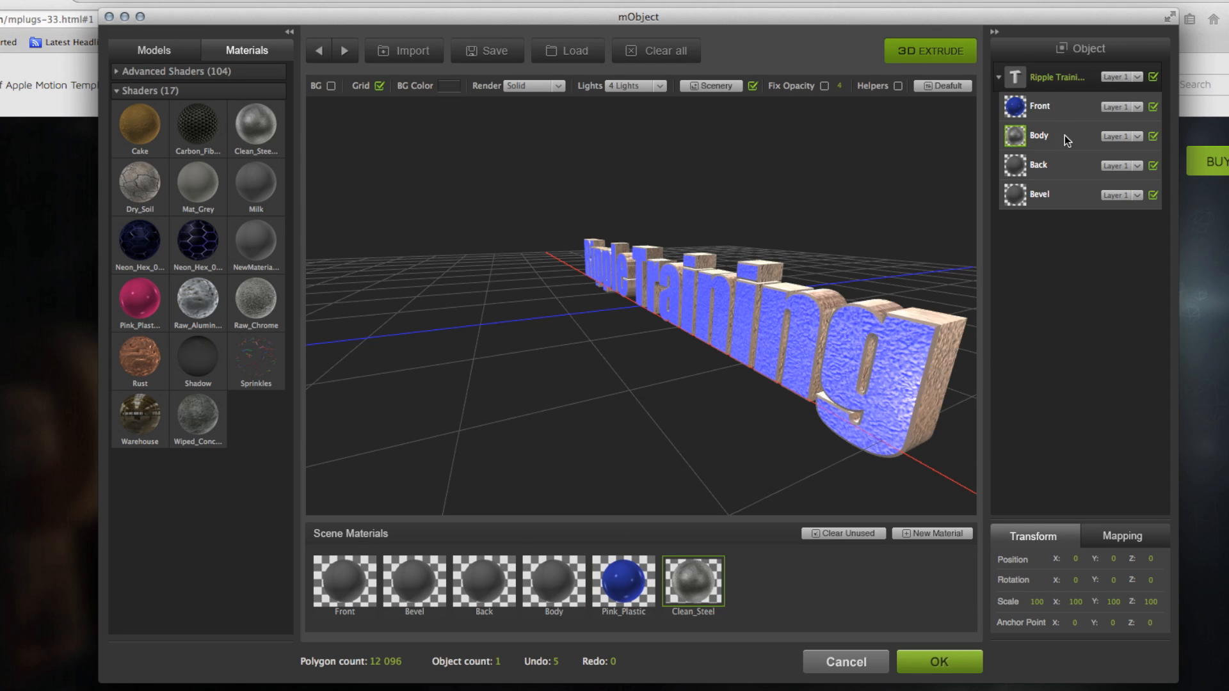
mouse_move(132, 362)
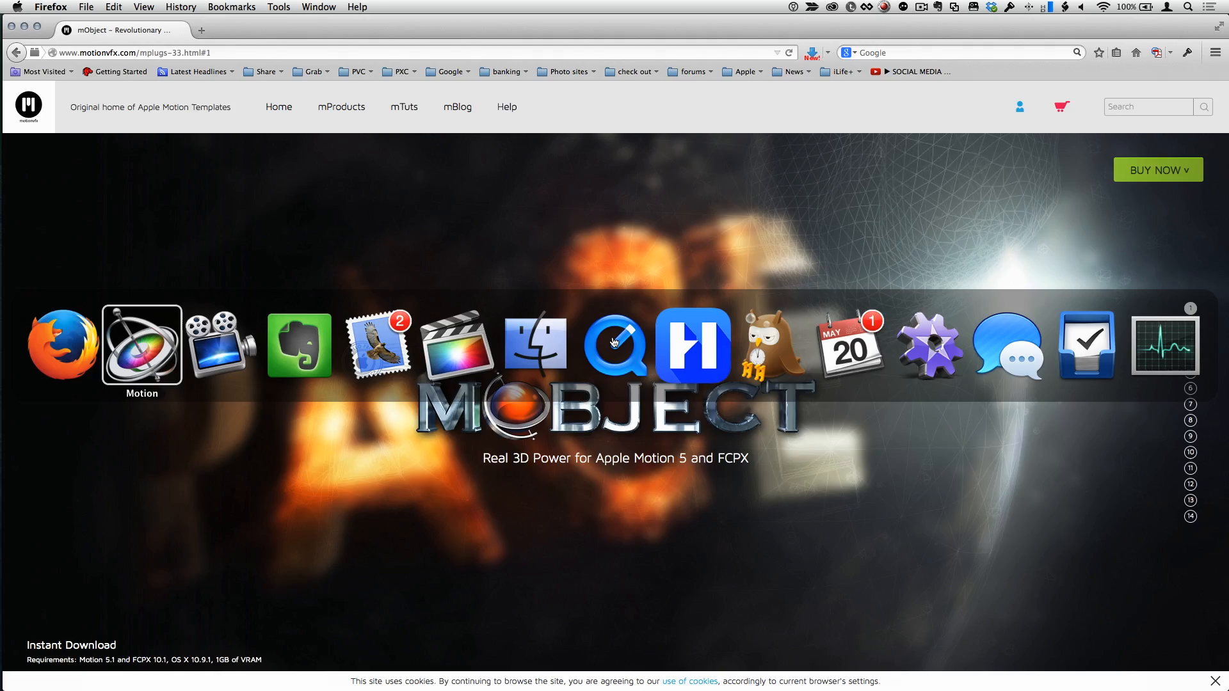
- Under Scenery lighting, drag the Scenery slider to 0% so the text sits against black
left_click(141, 346)
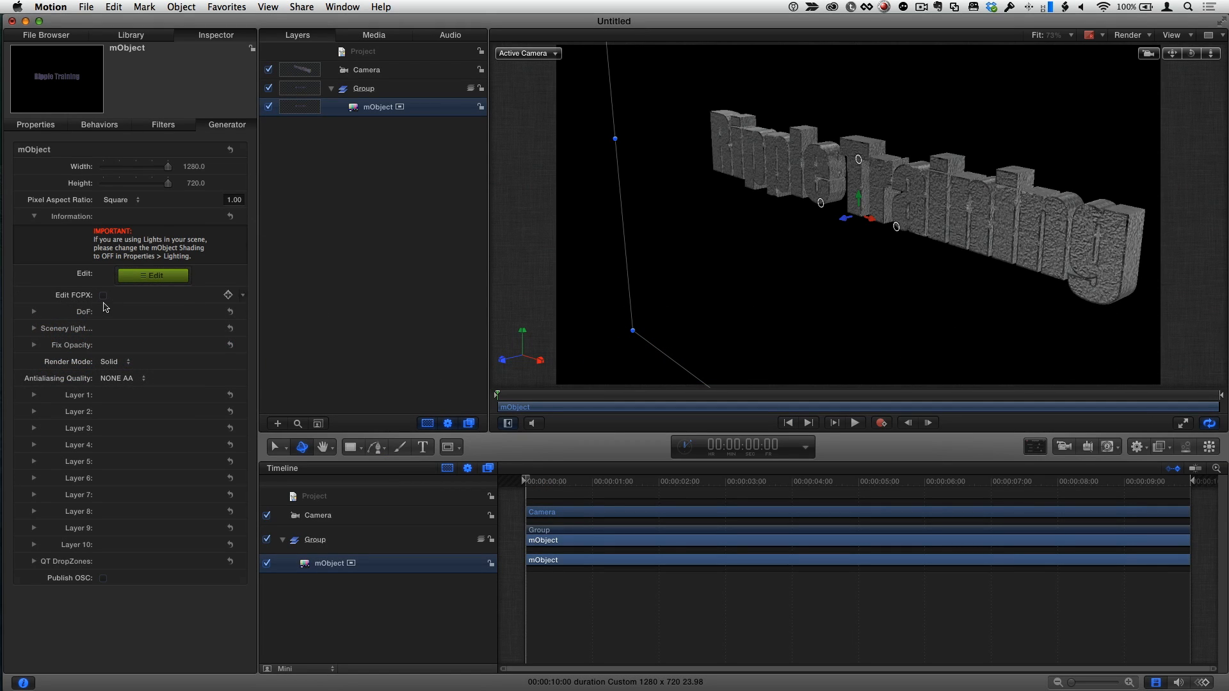
left_click(34, 328)
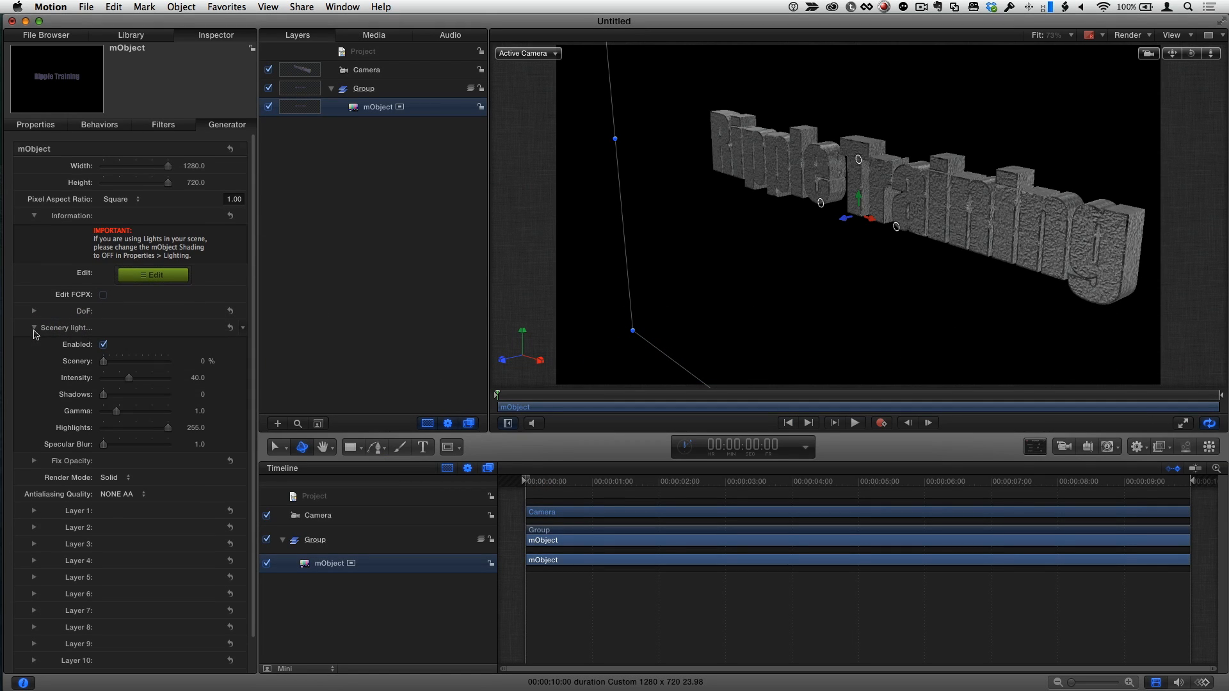
left_click_drag(102, 361, 149, 361)
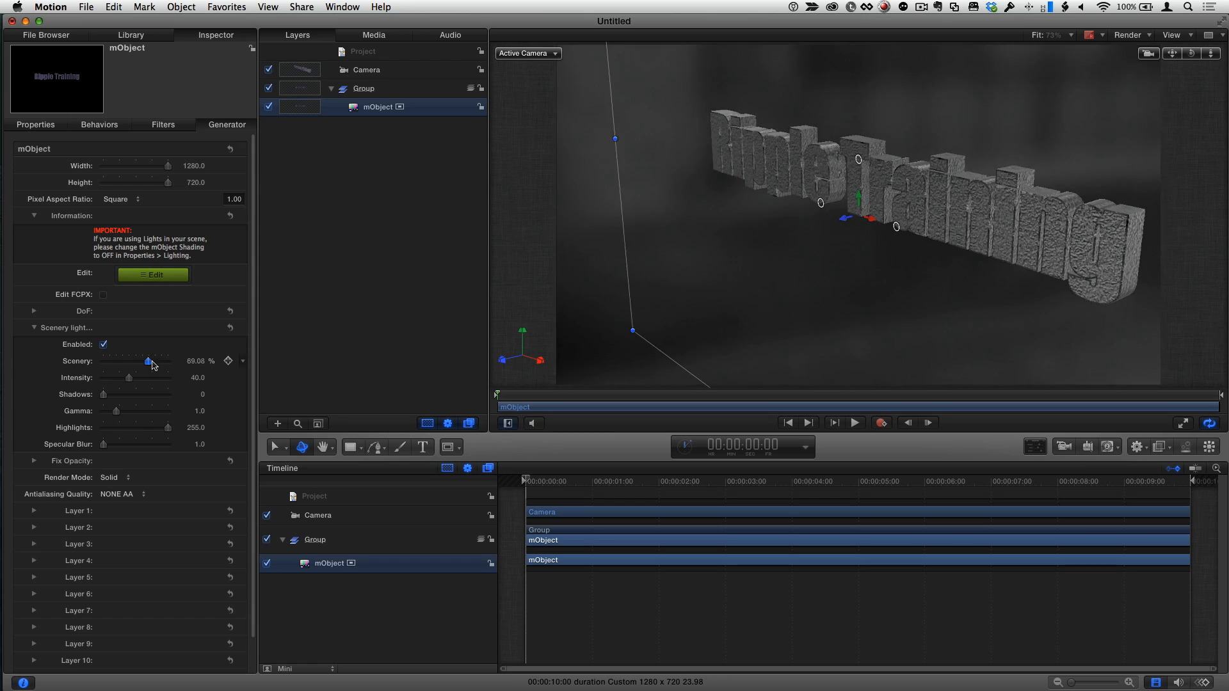
left_click_drag(148, 361, 167, 361)
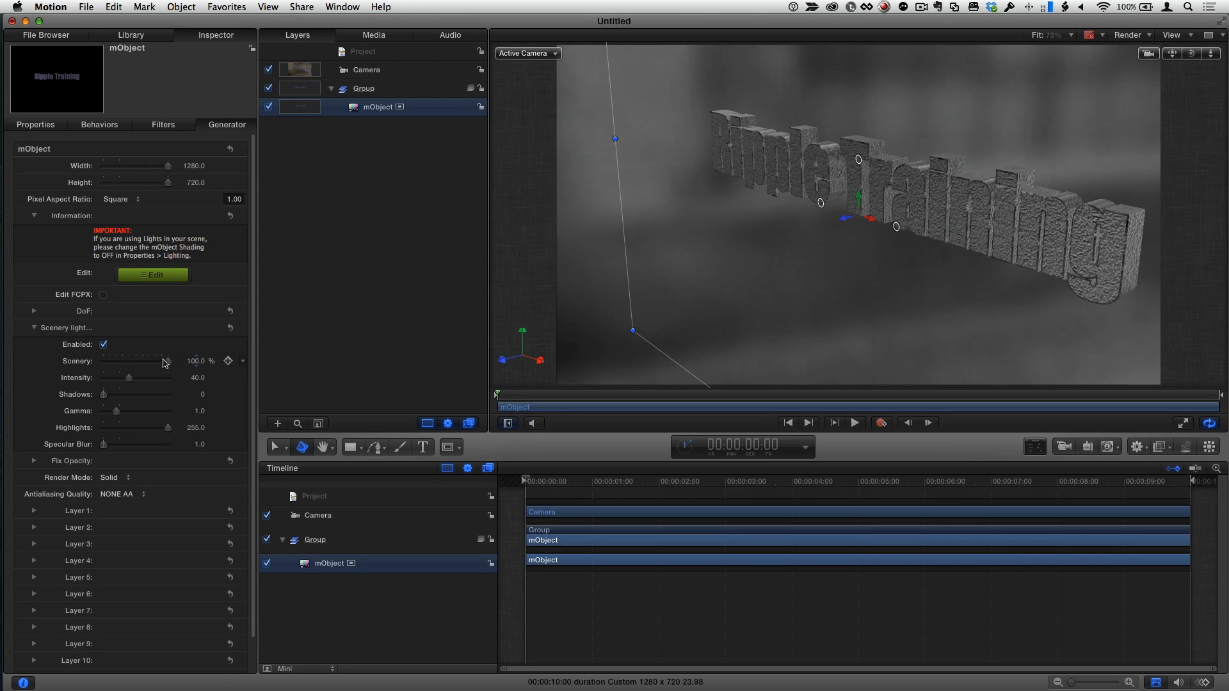
left_click_drag(166, 361, 158, 361)
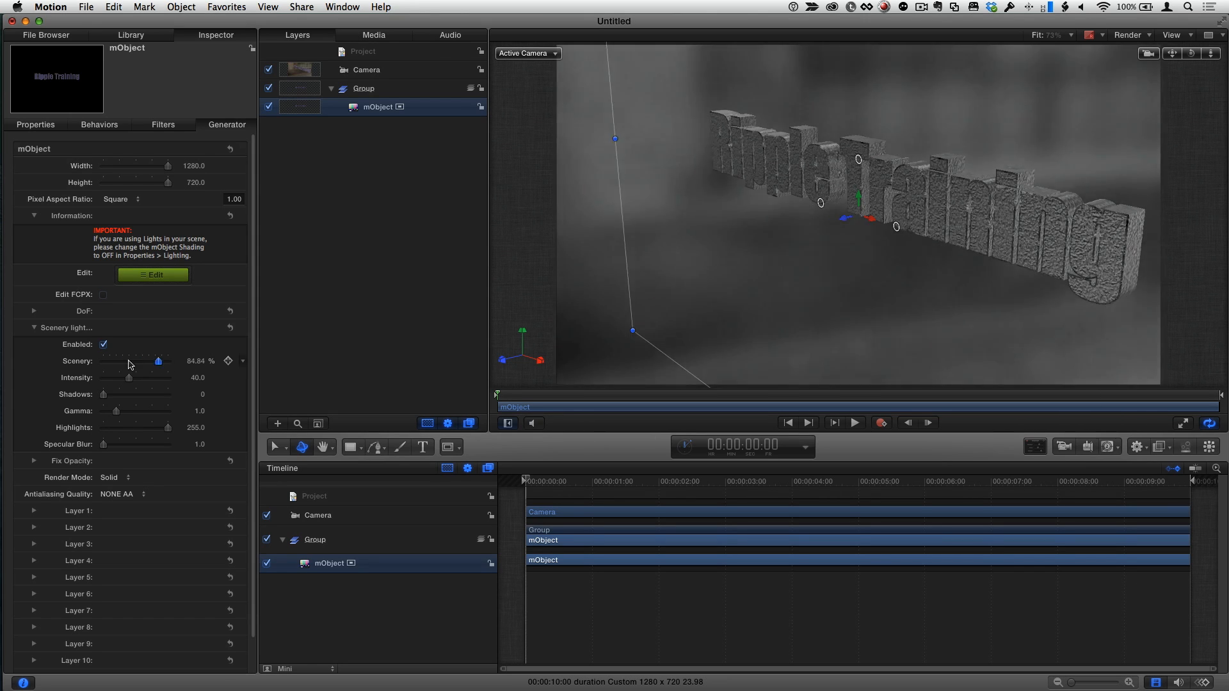
left_click_drag(156, 361, 102, 361)
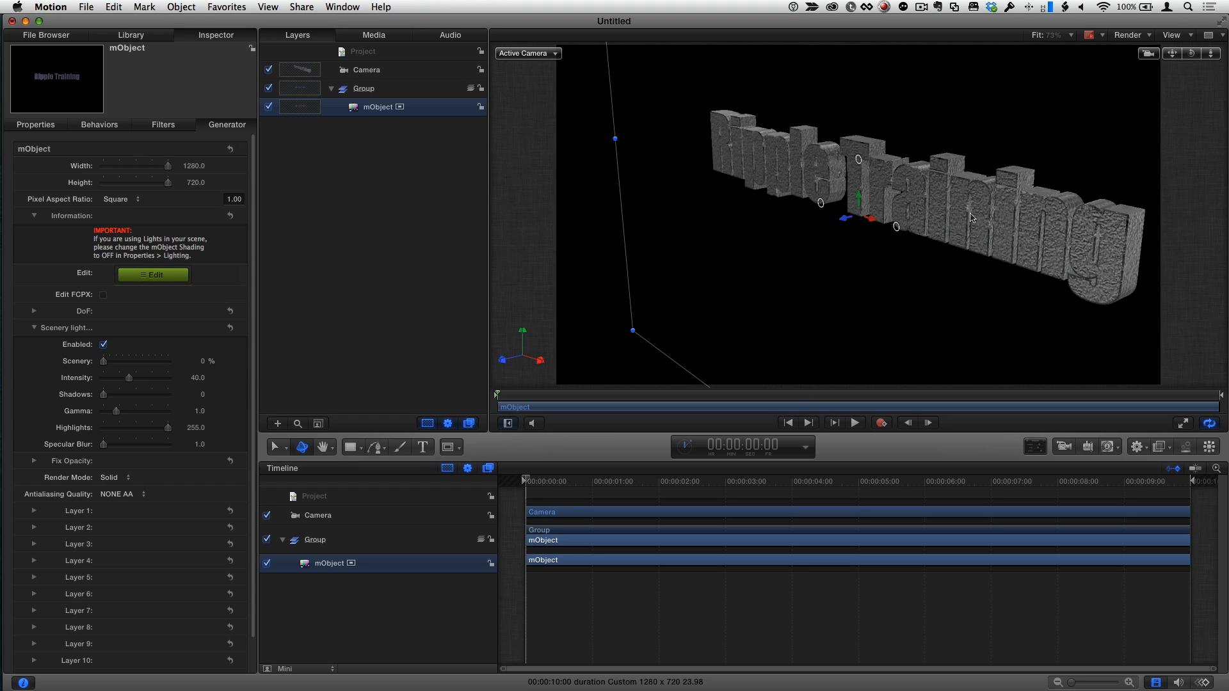
mouse_move(327, 284)
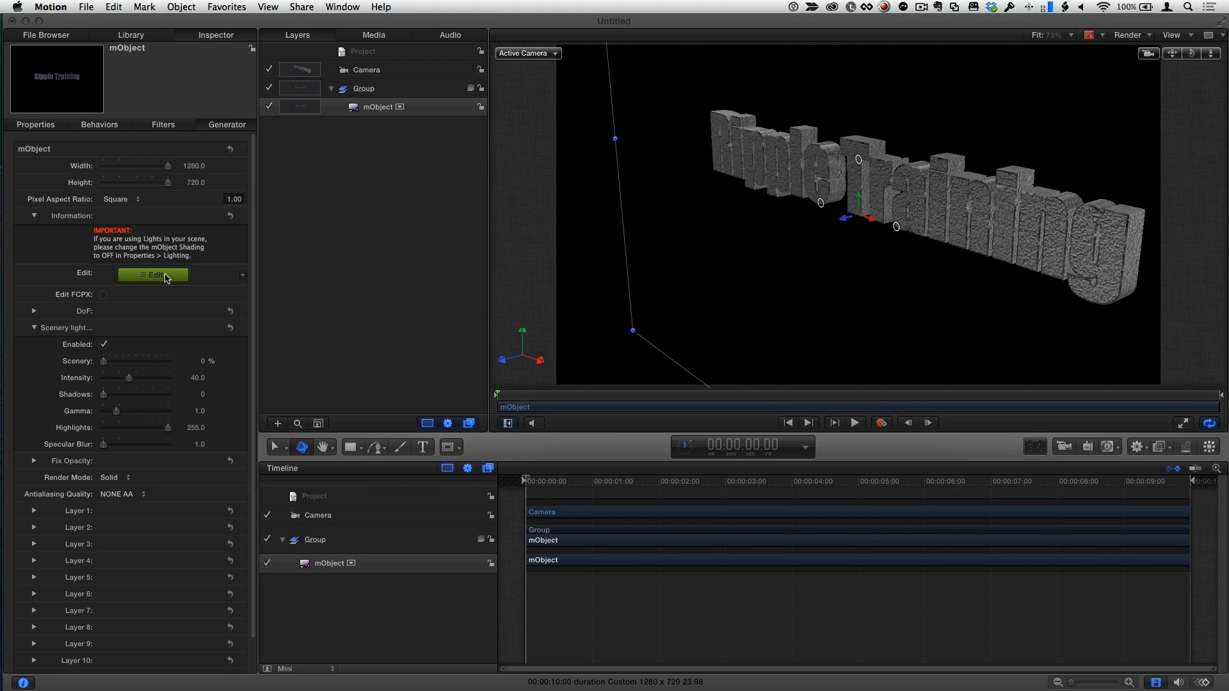
- Reopen the mObject 3D editor for the Ripple Training text and enable the BG scenery backdrop
left_click(153, 276)
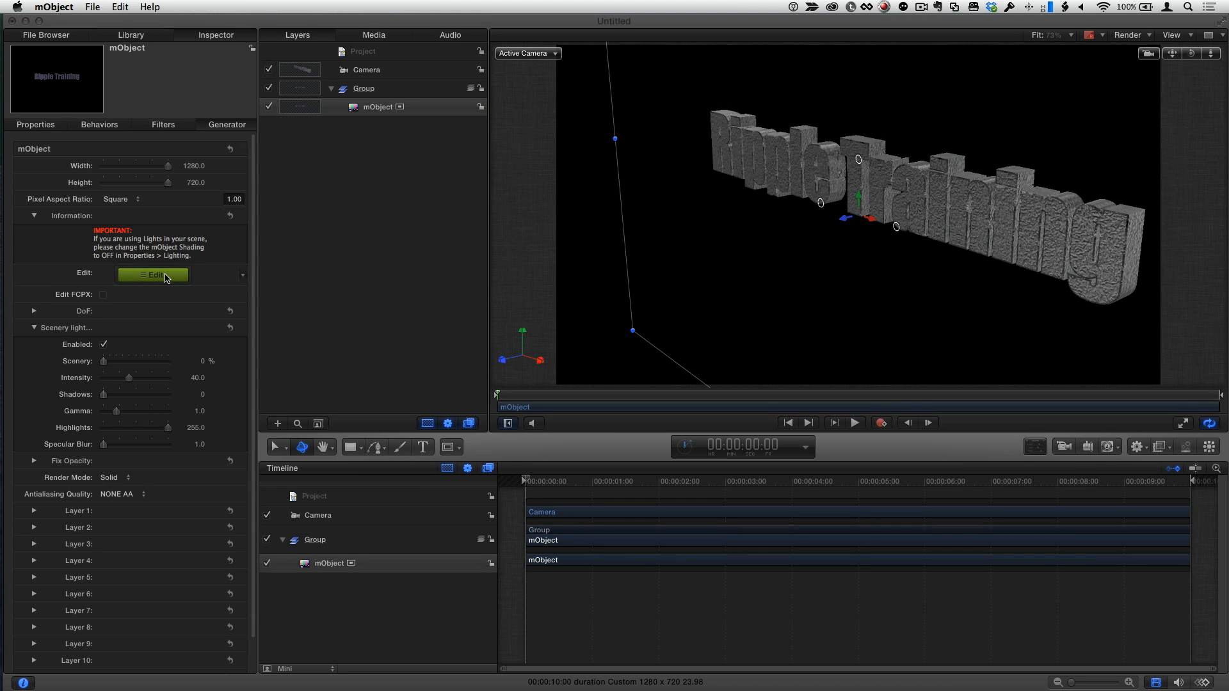
left_click(152, 276)
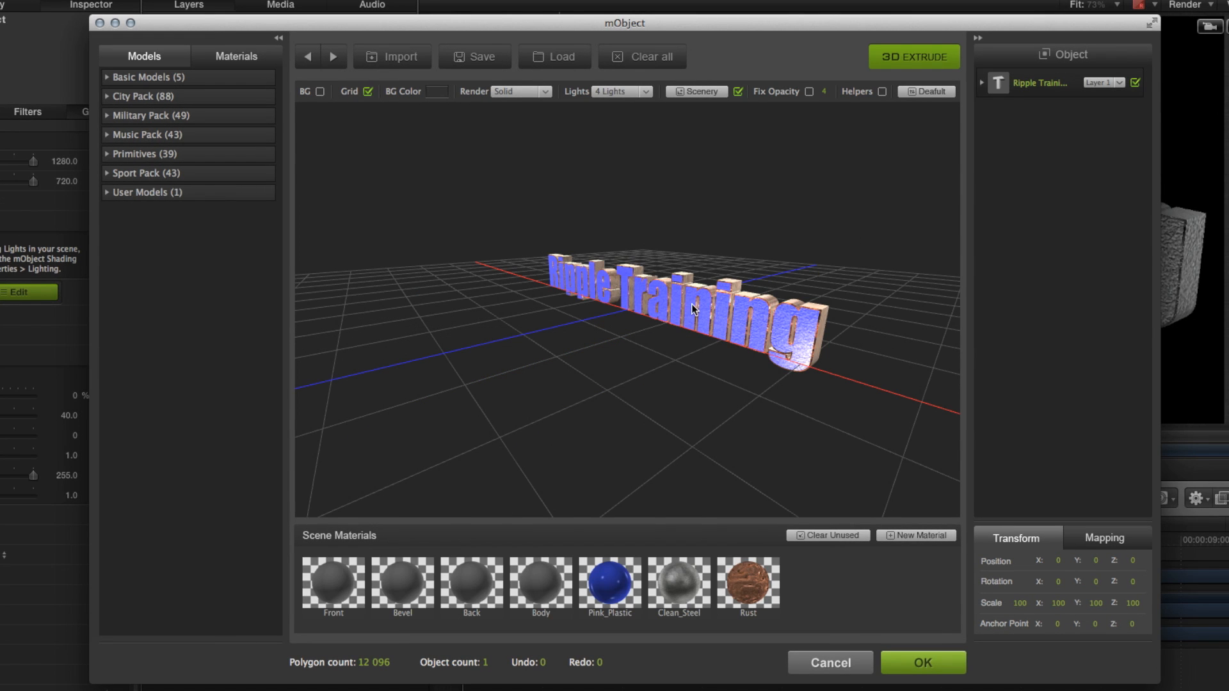
left_click_drag(690, 309, 828, 274)
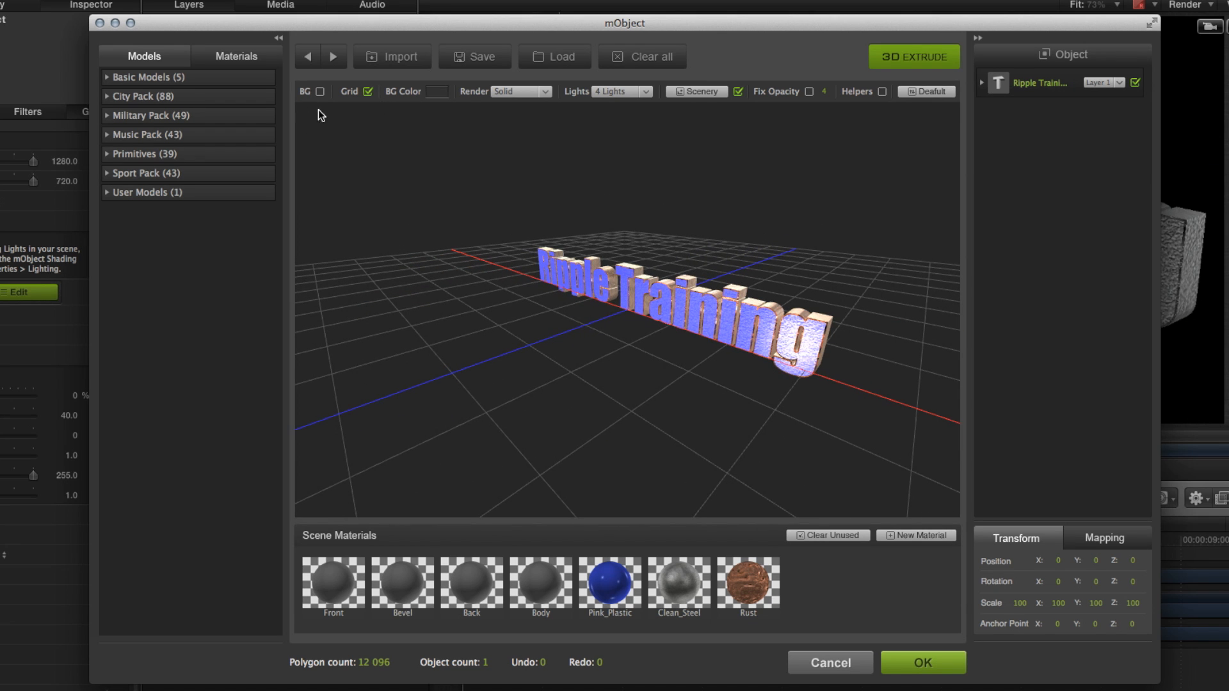
left_click(321, 92)
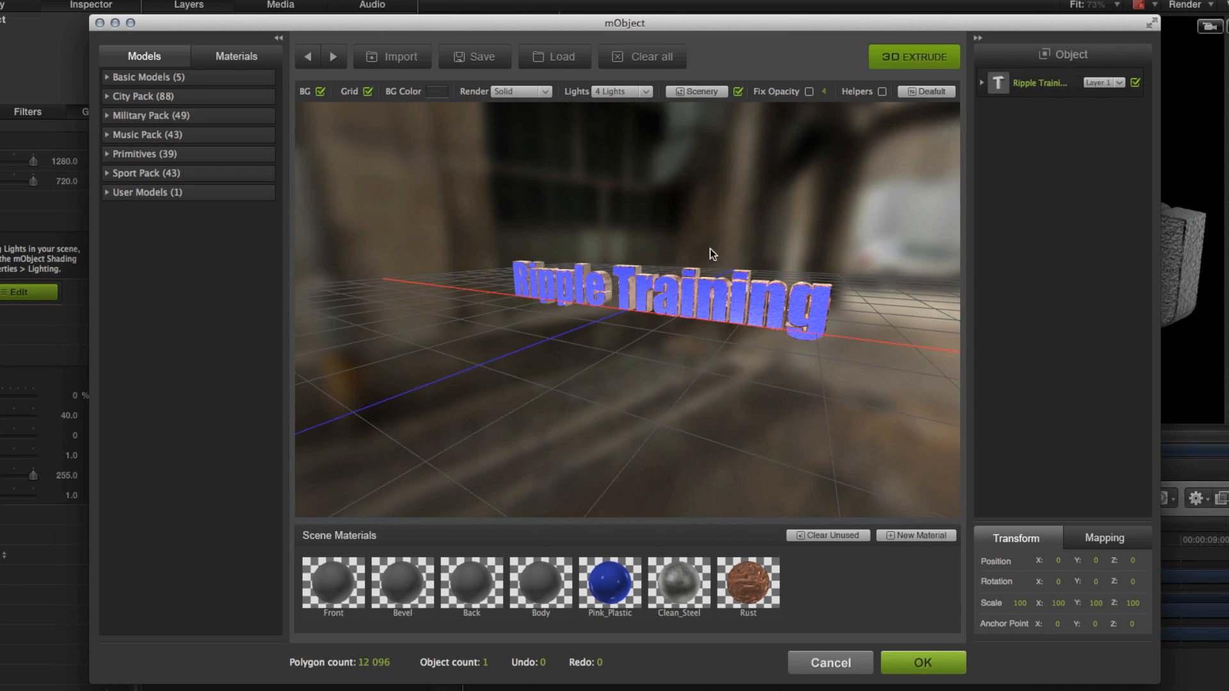
- Switch the mObject scenery to Winter Backyard_Blurred so the text reflects a snowy scene
left_click(698, 91)
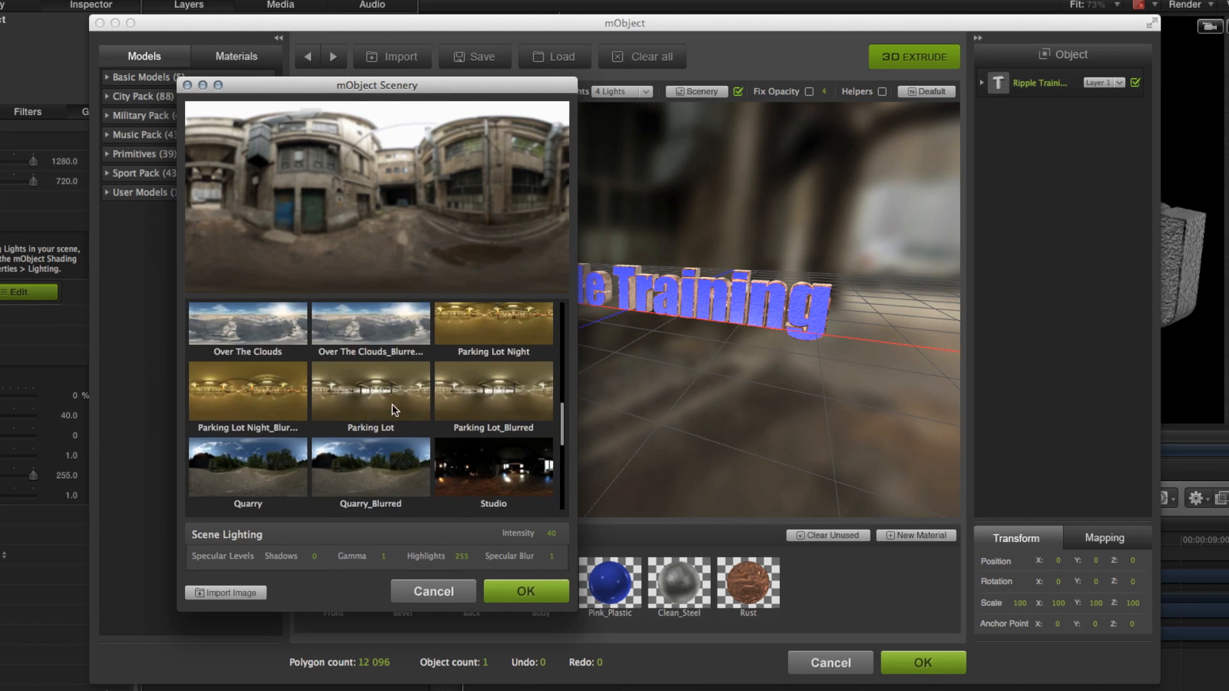
scroll("down", 3)
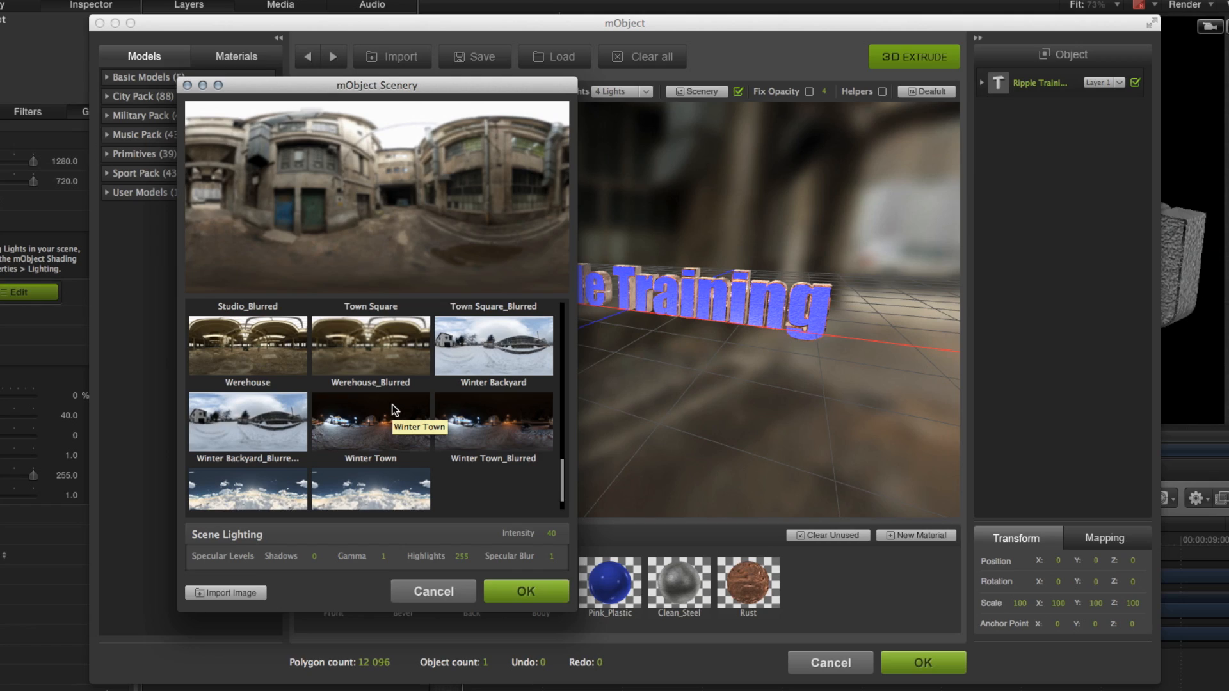
left_click(247, 423)
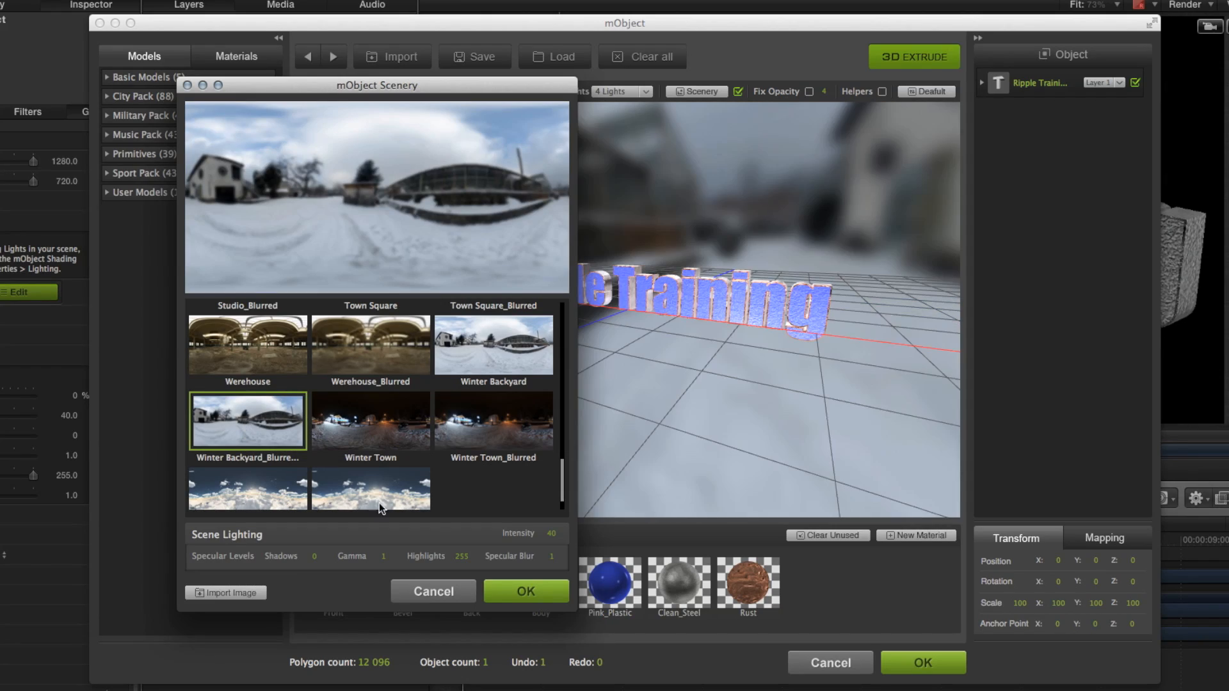
left_click(525, 592)
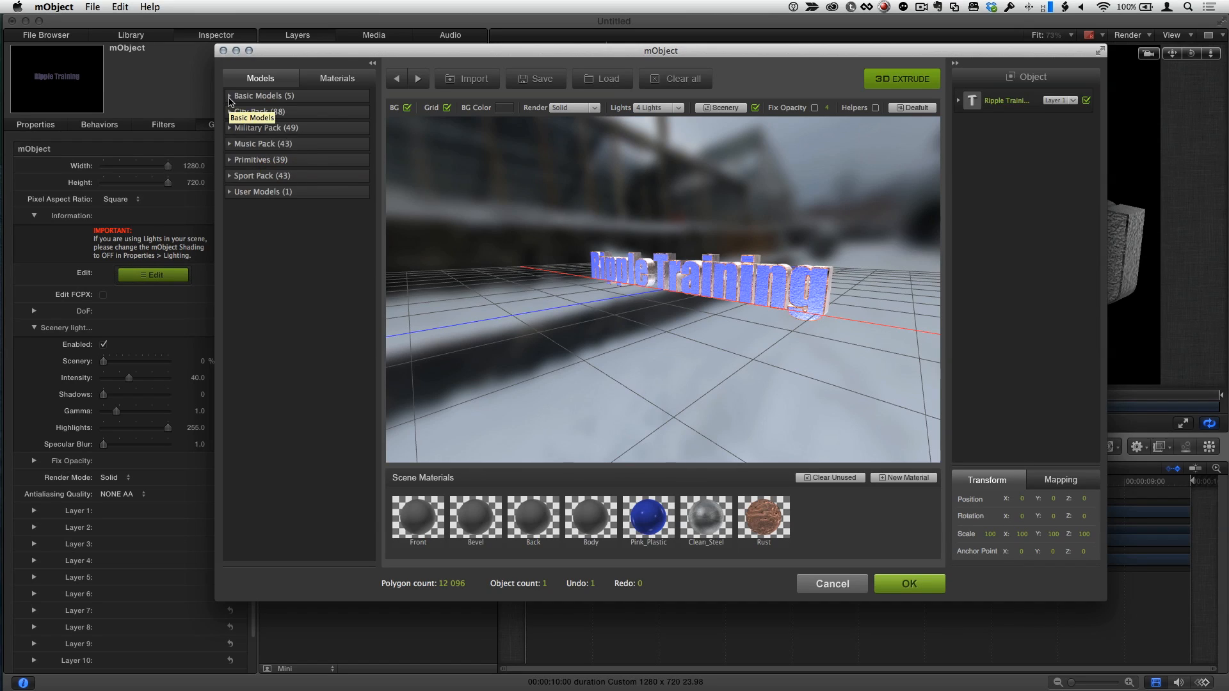
- Add the lambo sports car from Basic Models into the winter scene
left_click(253, 95)
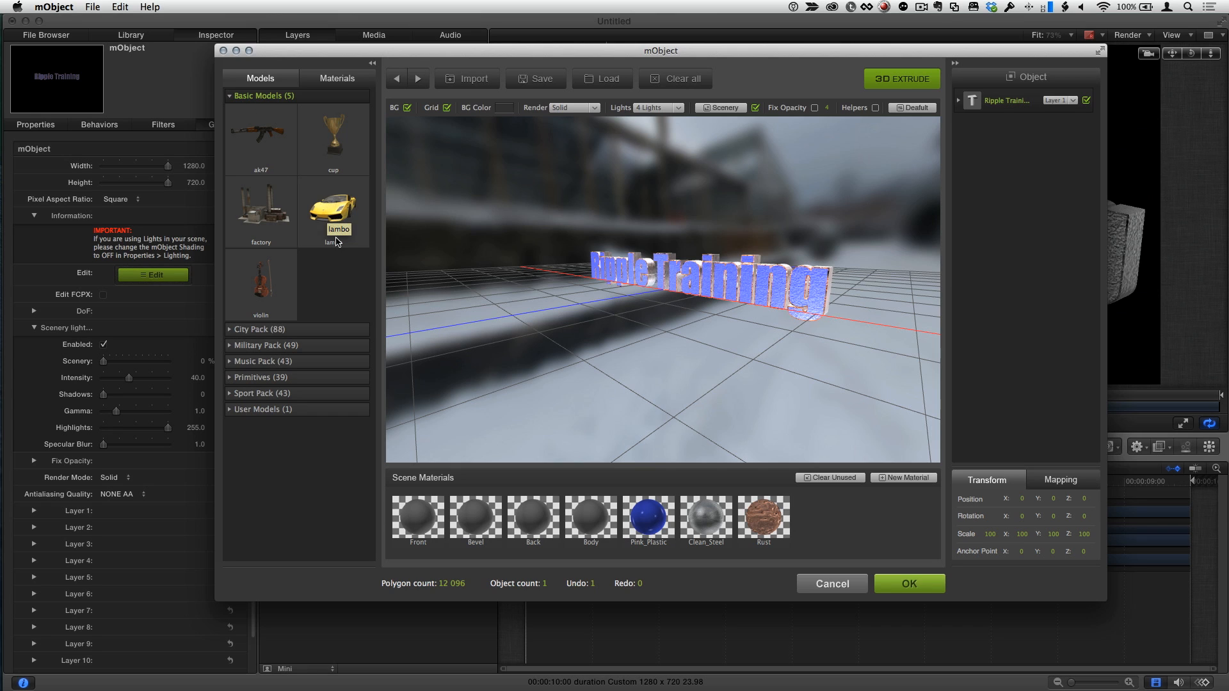
double_click(334, 211)
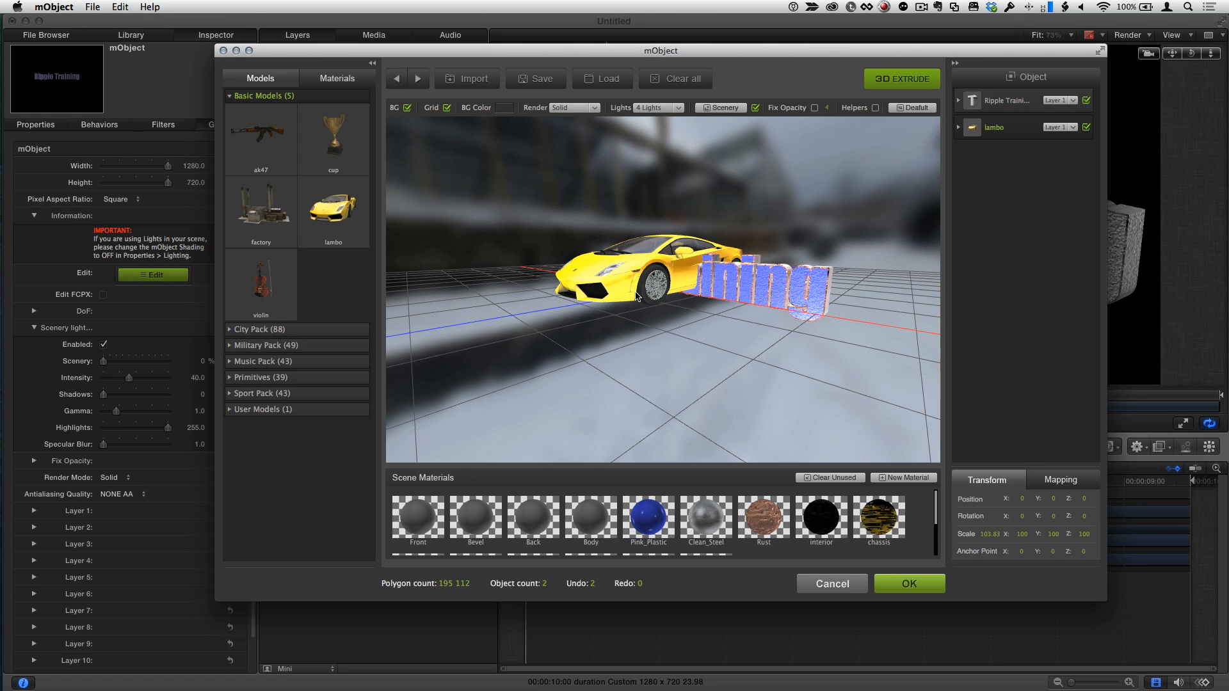
mouse_move(647, 292)
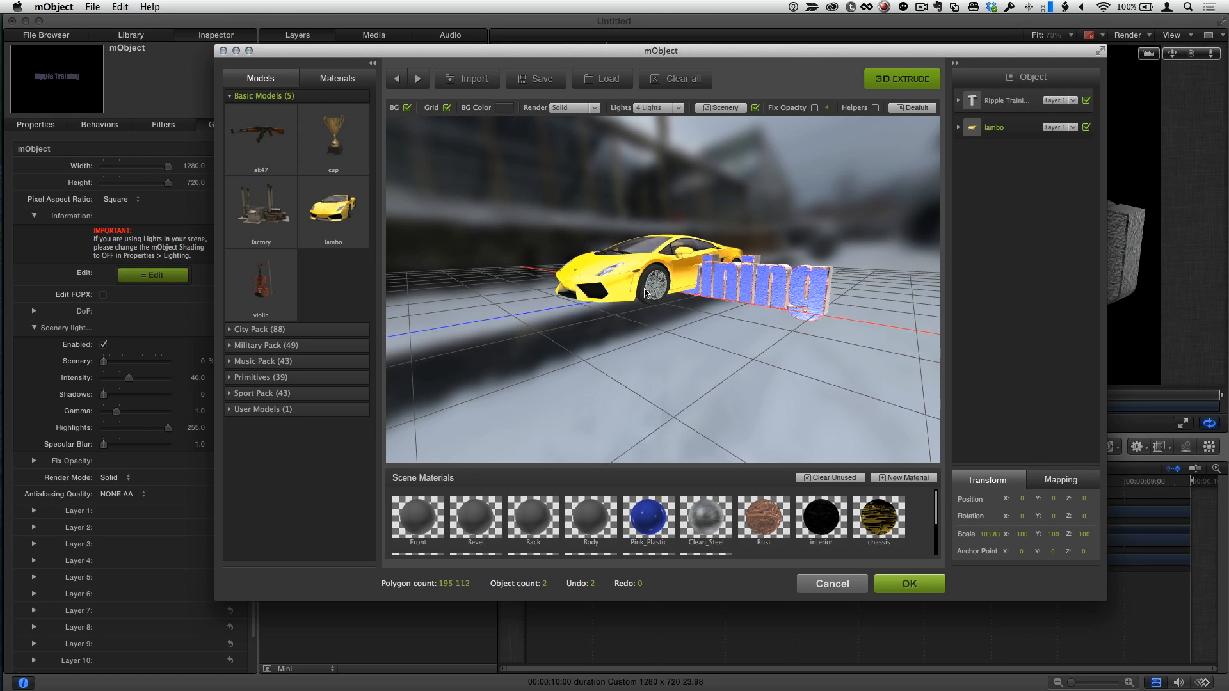
mouse_move(1029, 141)
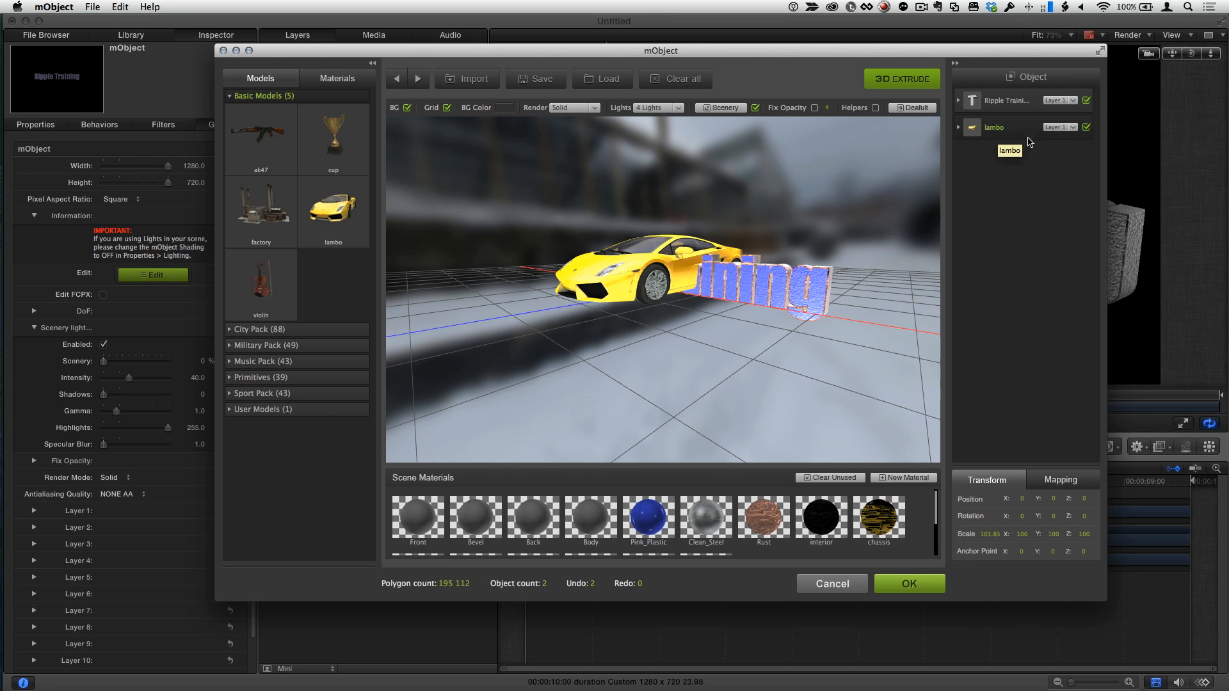
- Put the car on Layer 2 and move it back behind the Ripple Training text
left_click(1060, 127)
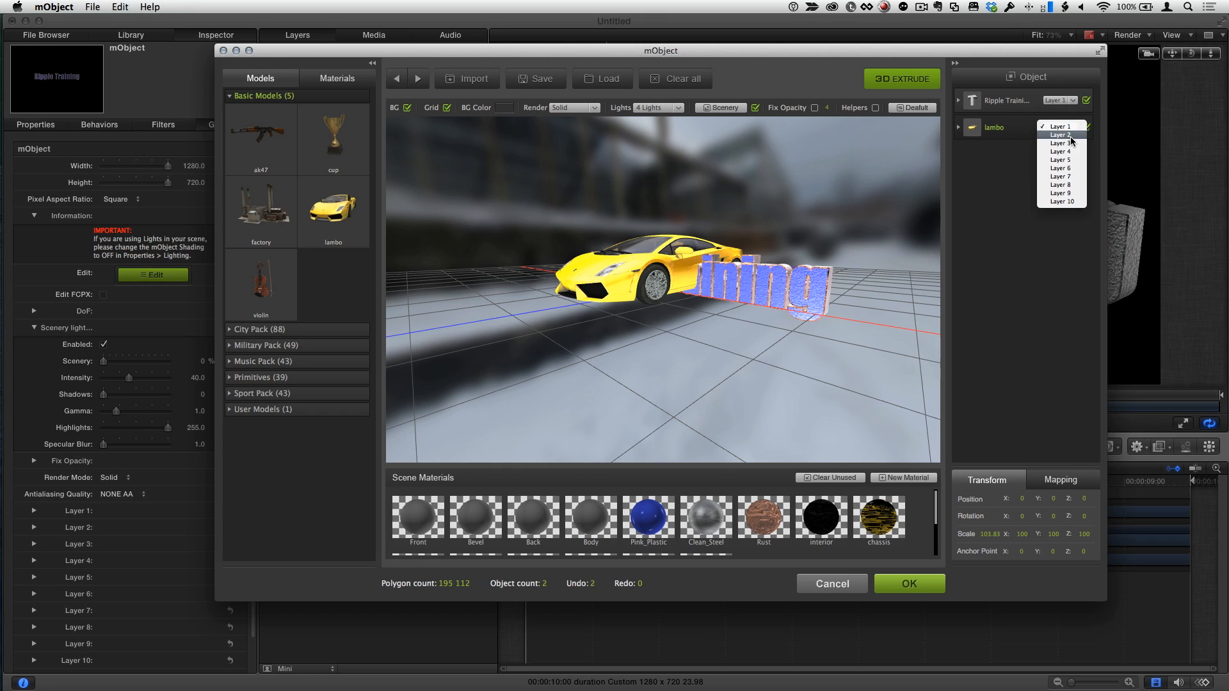
left_click(1060, 135)
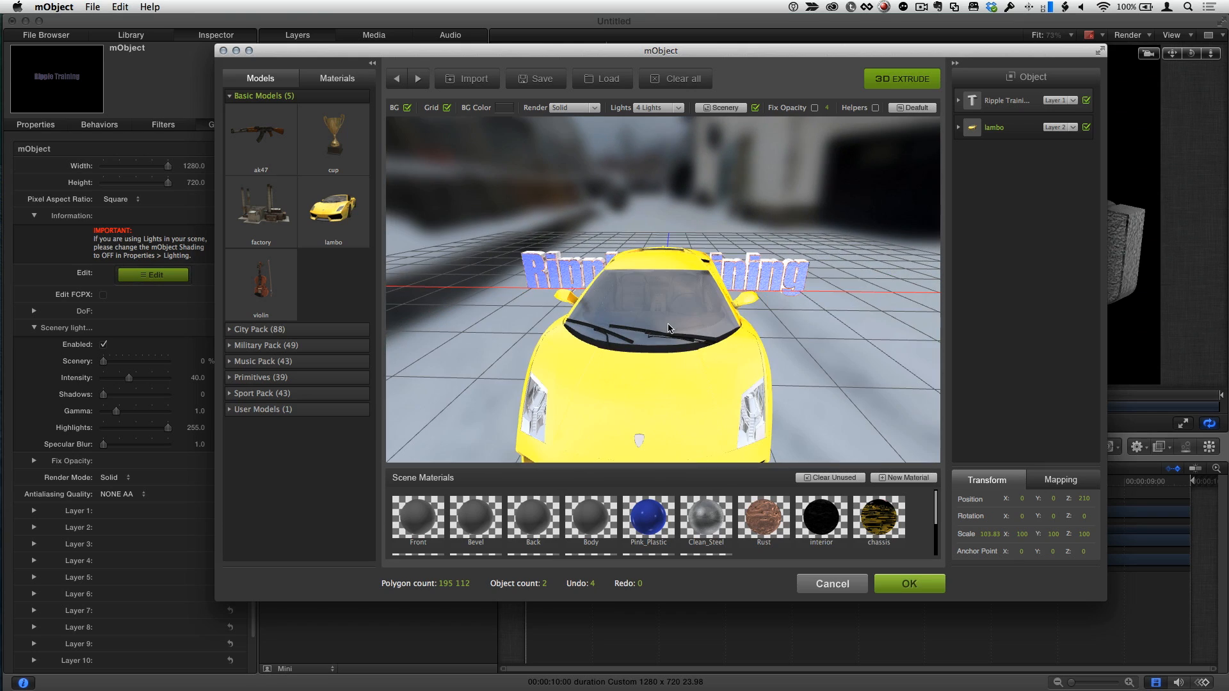
left_click_drag(669, 327, 799, 304)
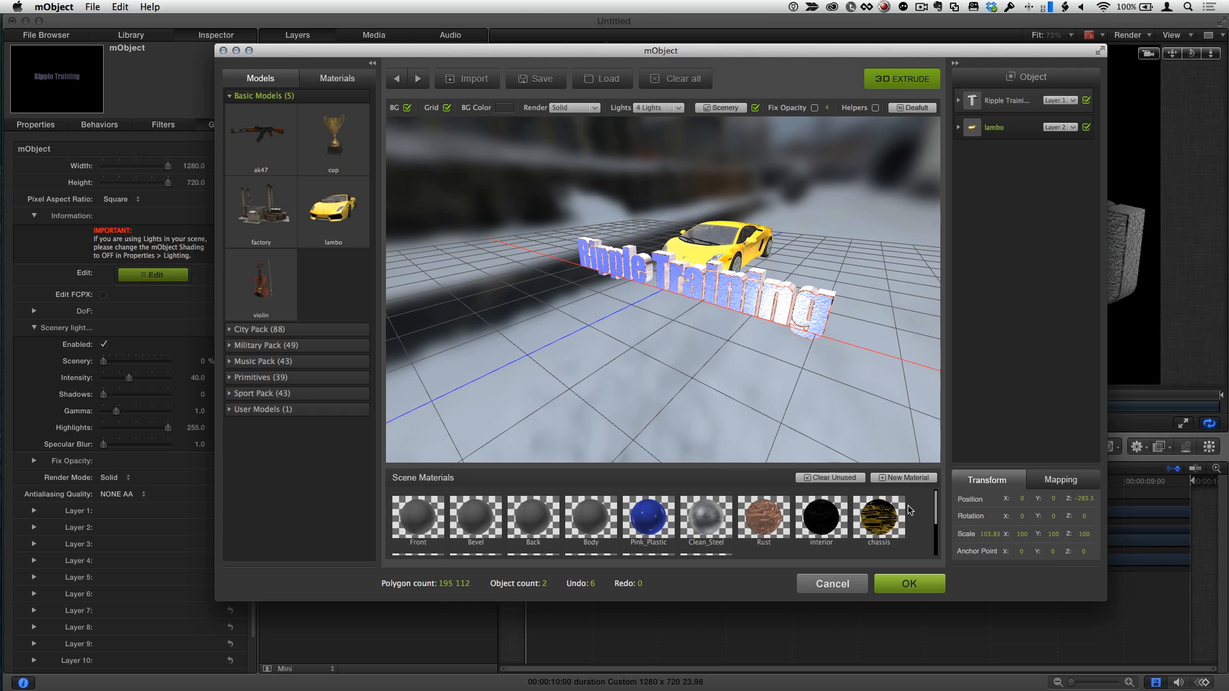
- Apply the edited scene so the car renders in Motion, then switch to the mObject MacBreak project
left_click(909, 584)
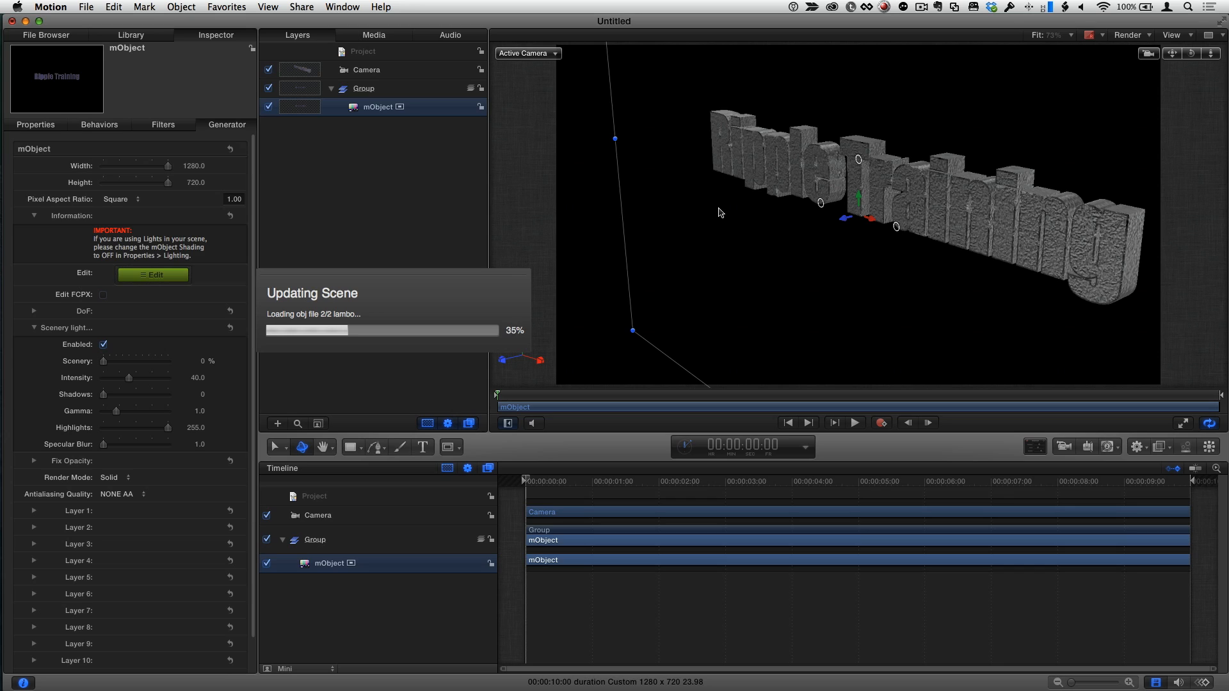
mouse_move(410, 204)
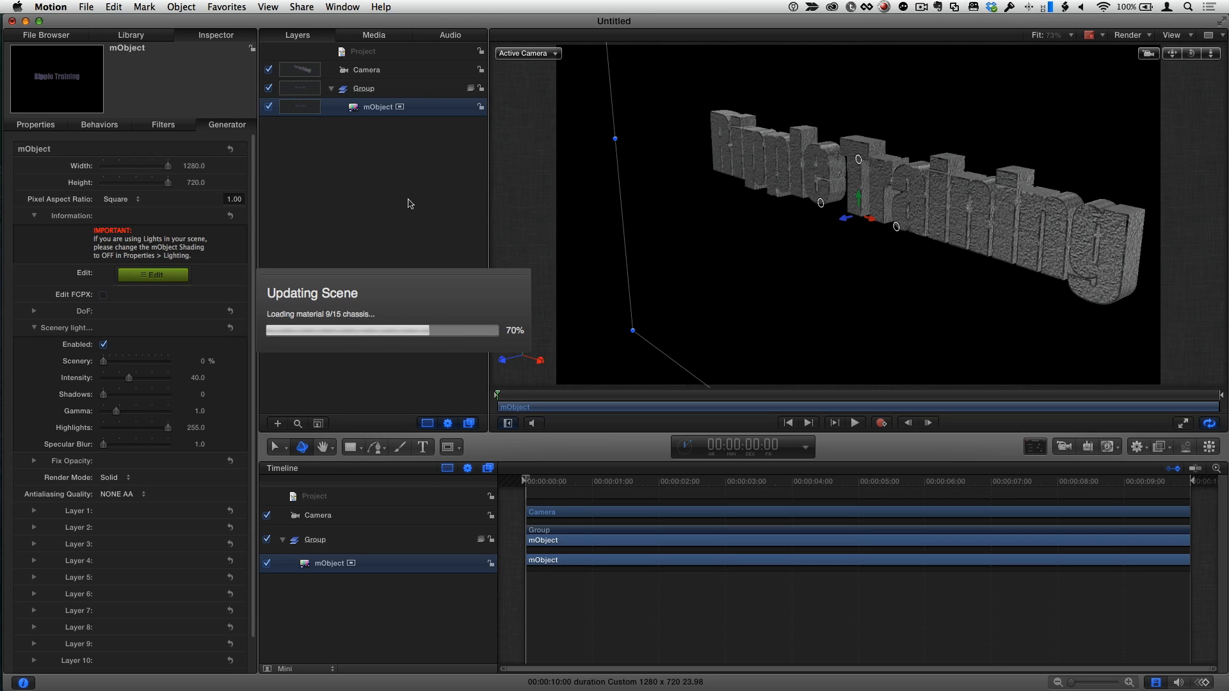
mouse_move(358, 203)
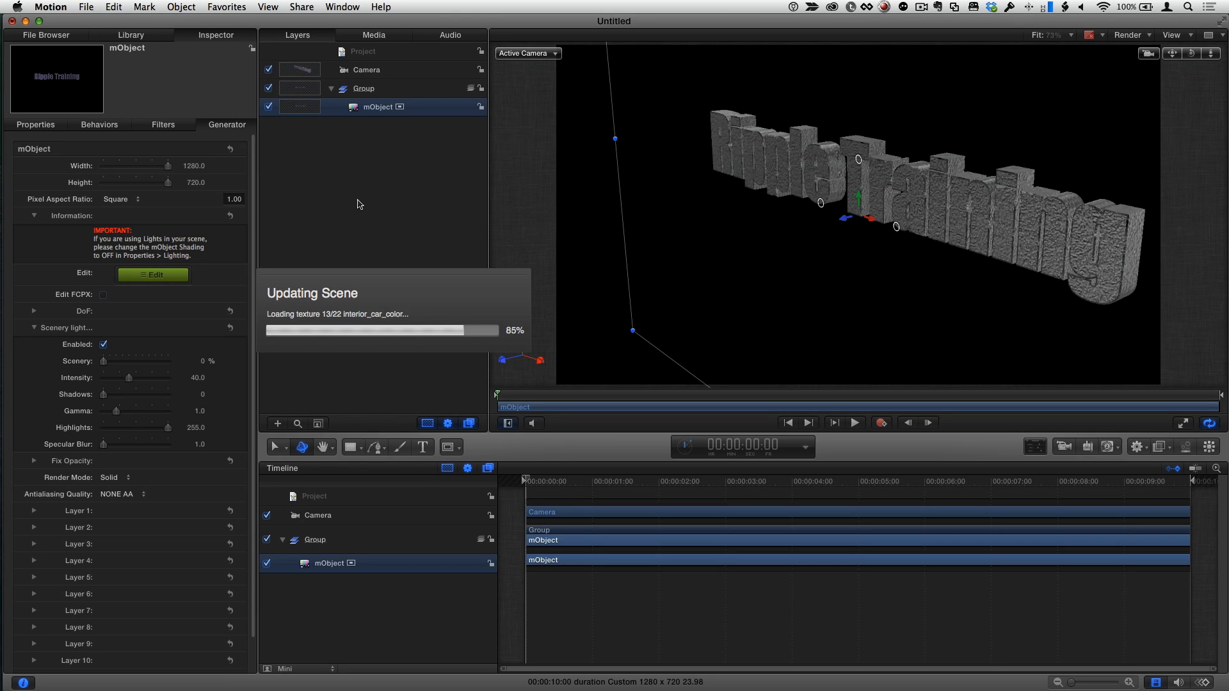
mouse_move(391, 216)
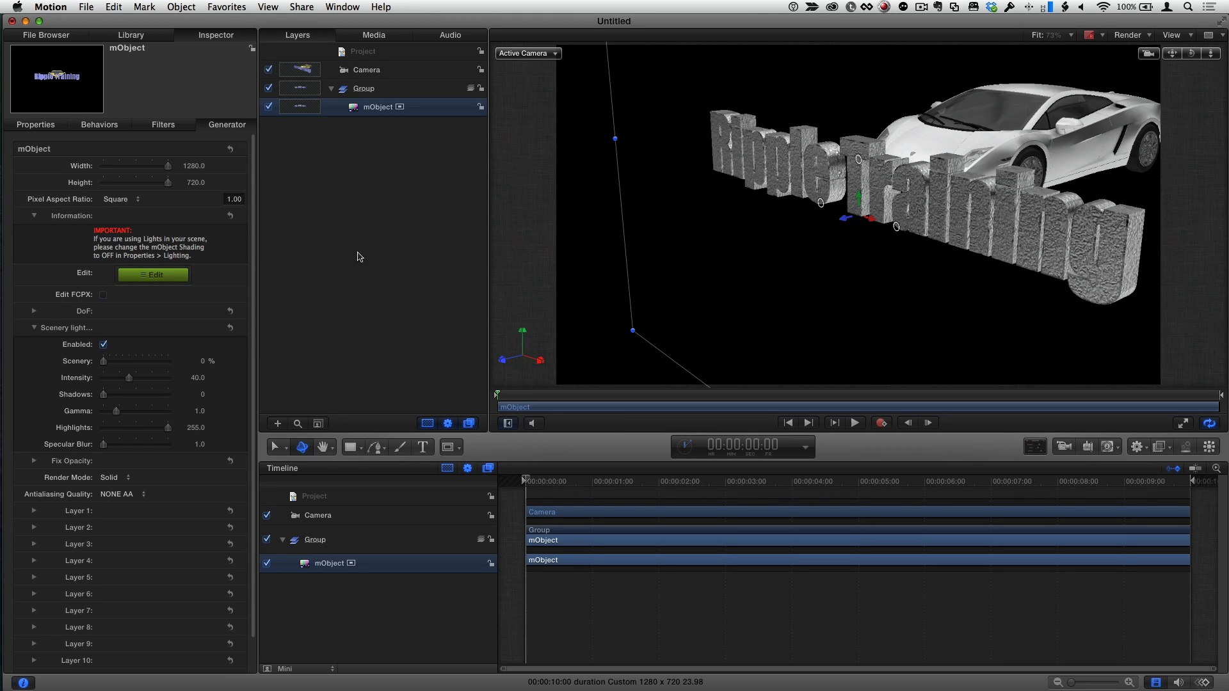
left_click(342, 6)
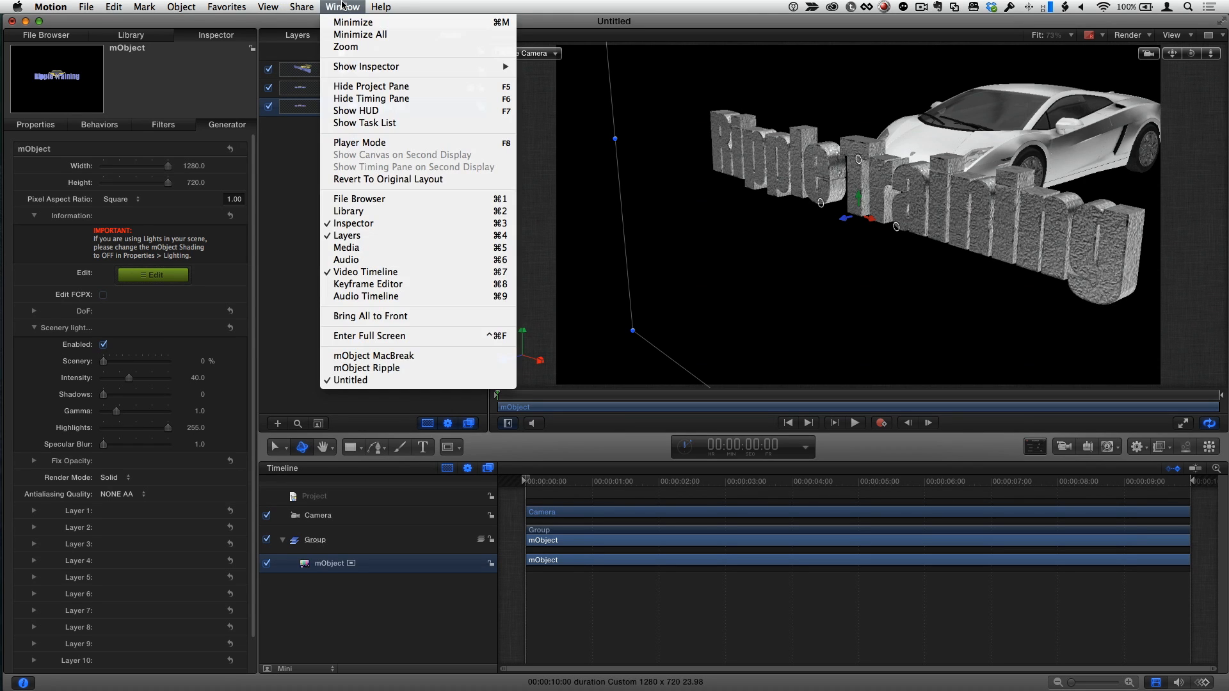
mouse_move(356, 184)
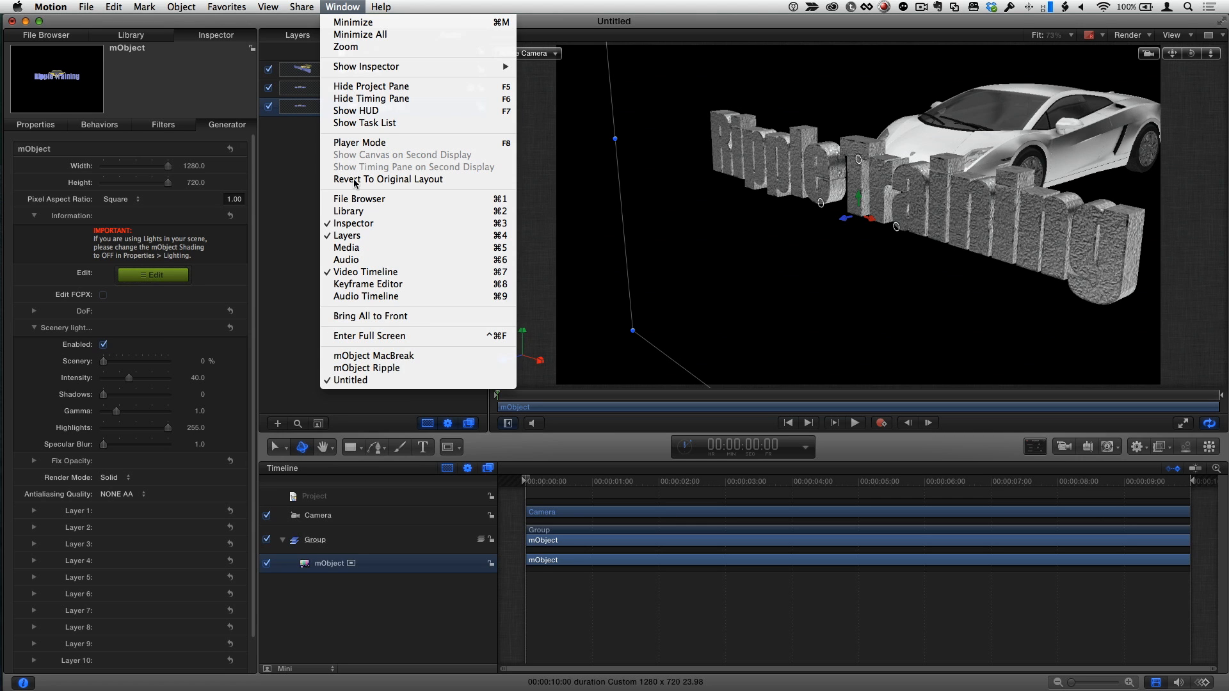
left_click(374, 356)
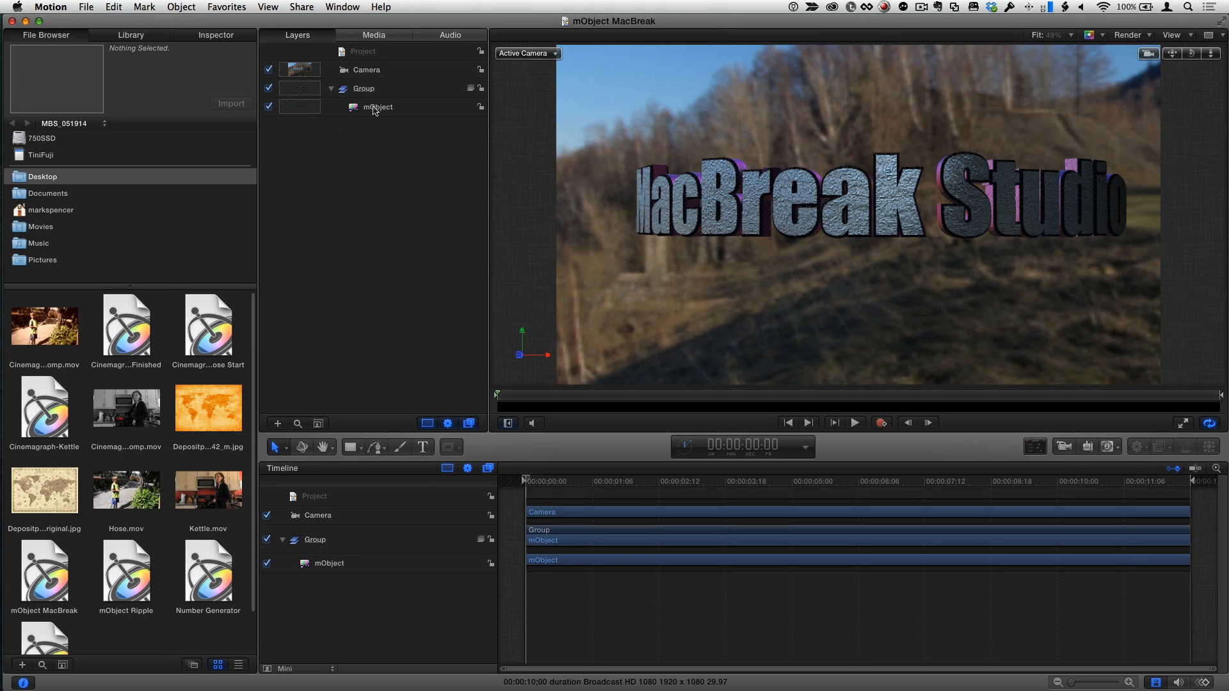
- Raise the Layer 1 Bend Power on the MacBreak Studio text to about 15% for a stronger curve
left_click(379, 107)
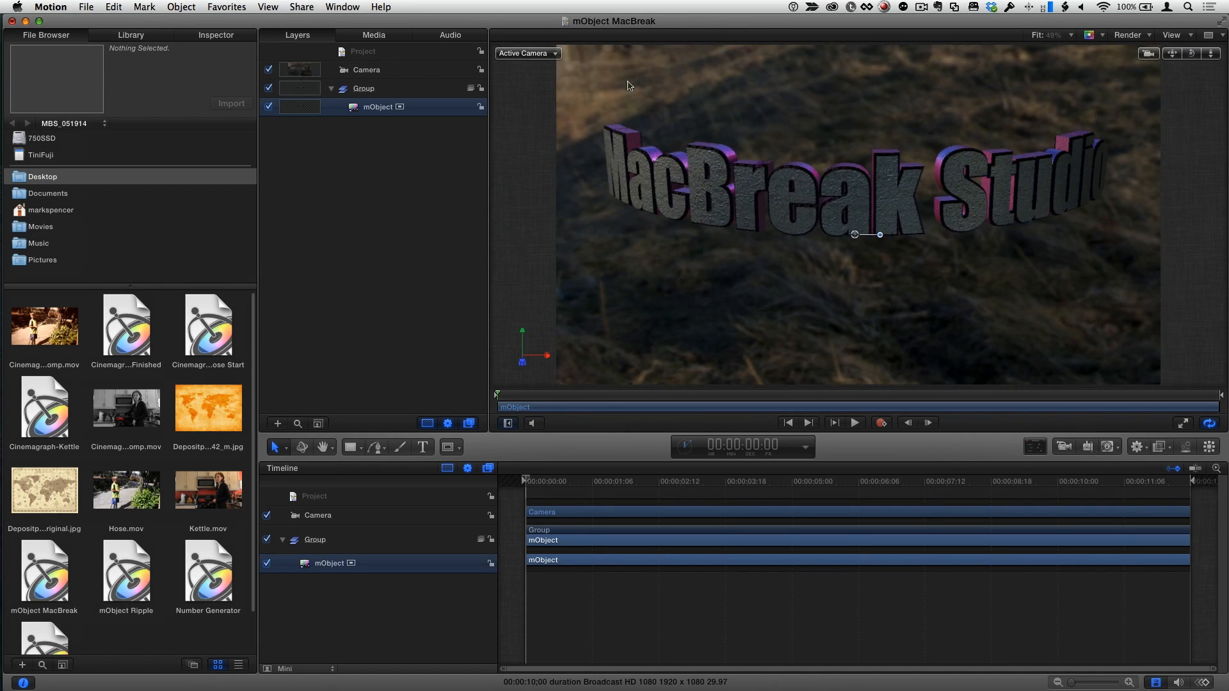
left_click(378, 107)
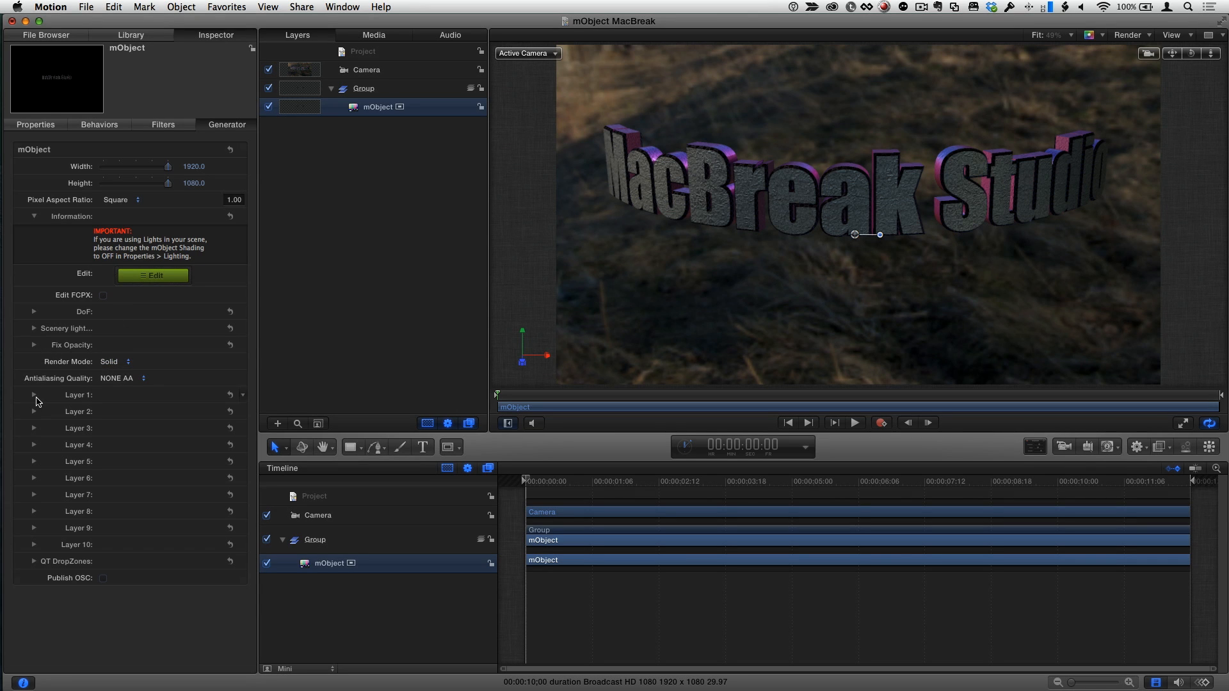
left_click(33, 394)
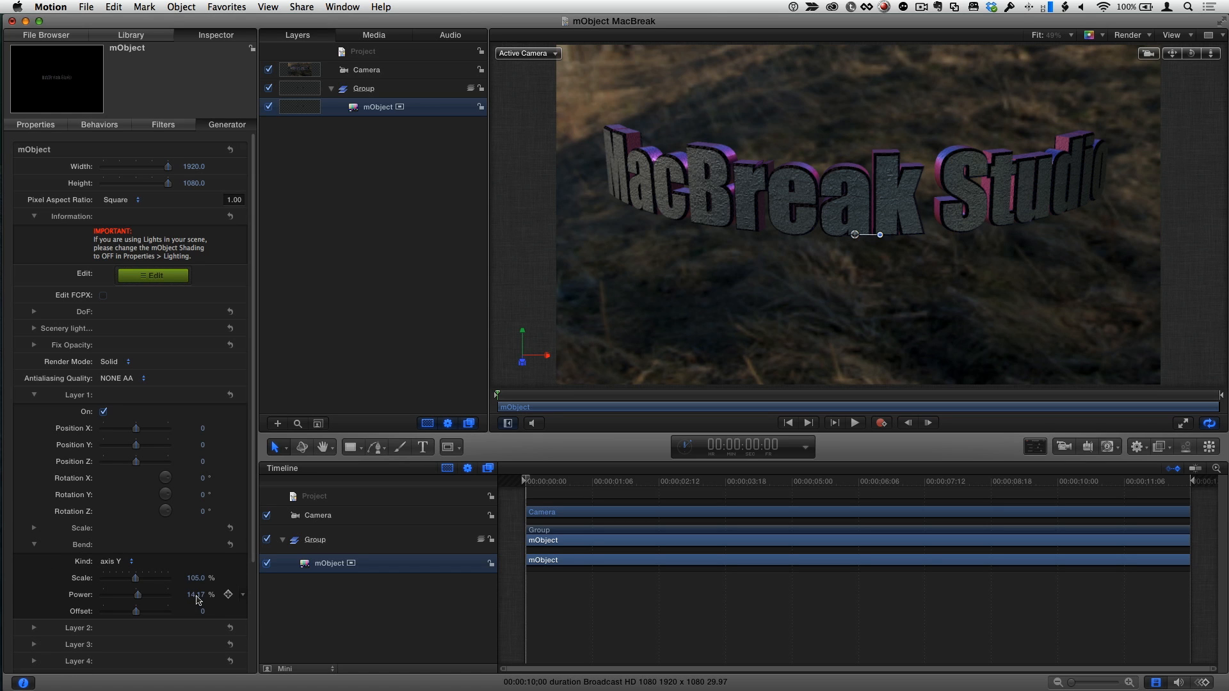
left_click_drag(135, 594, 140, 594)
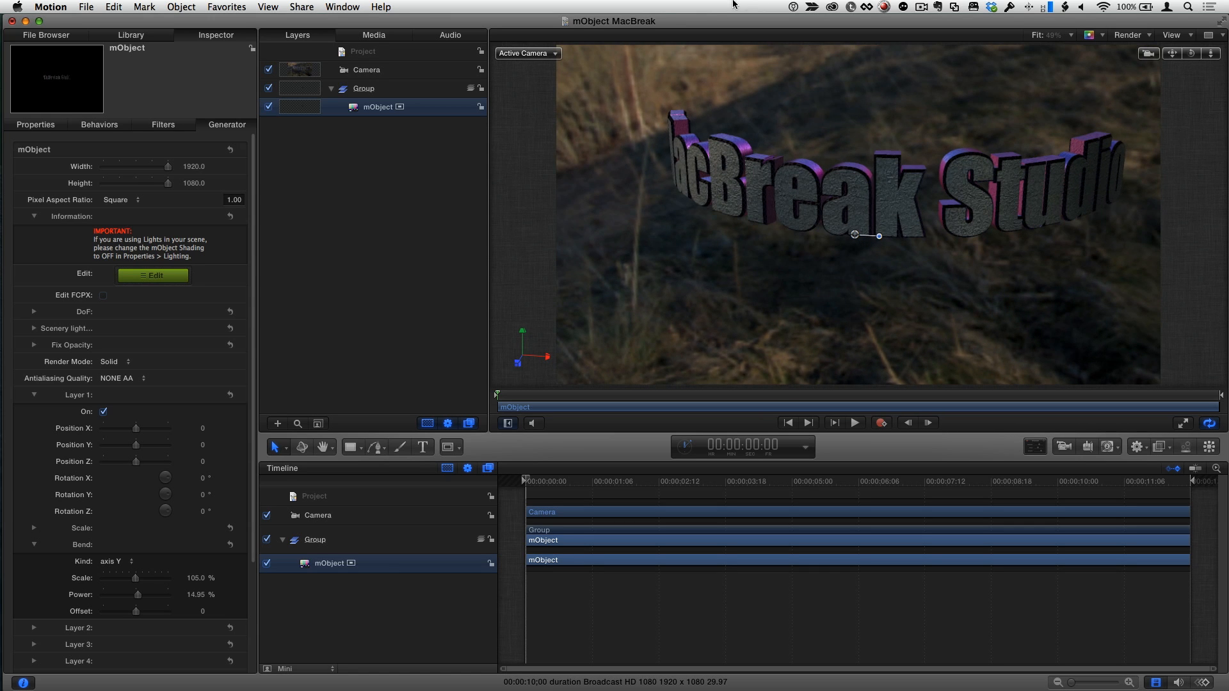
left_click(342, 6)
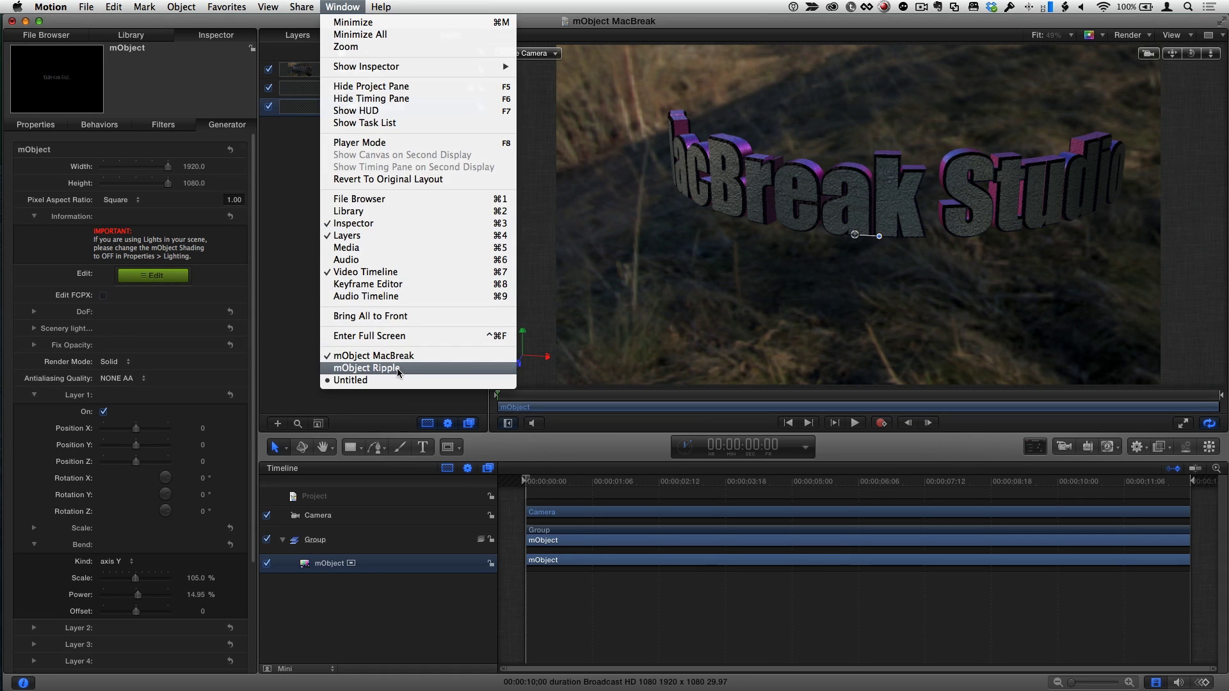
- Switch to the mObject Ripple project and play the tower camera animation around the text
left_click(367, 369)
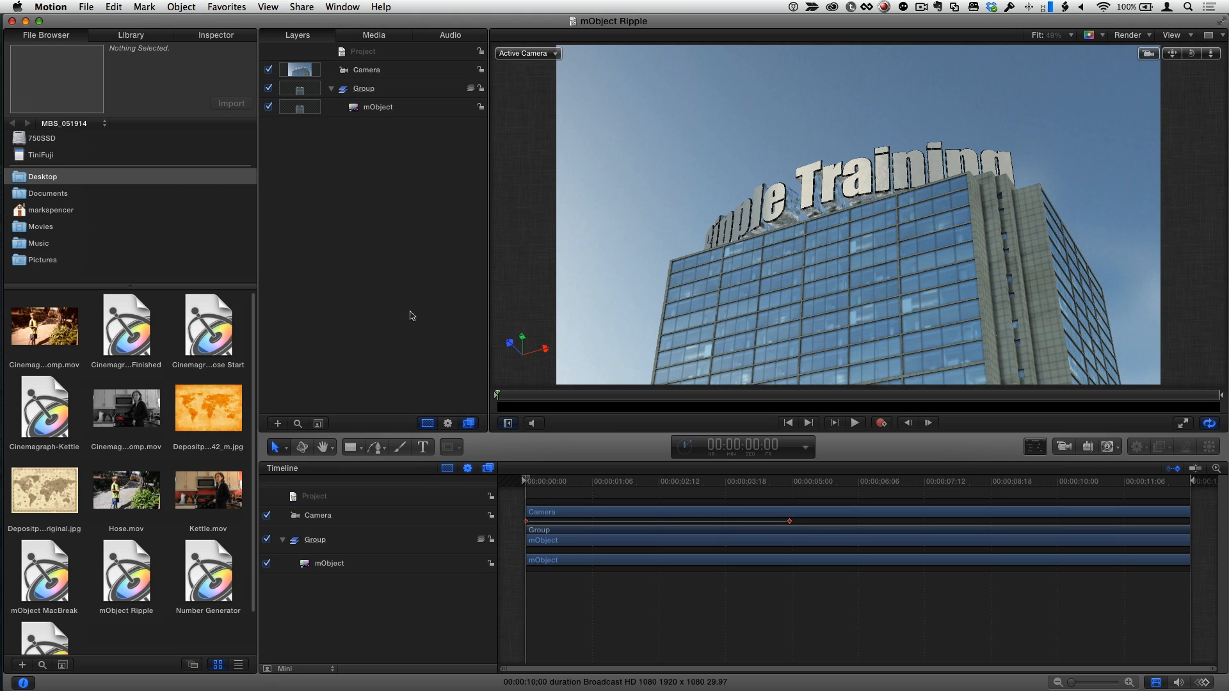
mouse_move(726, 529)
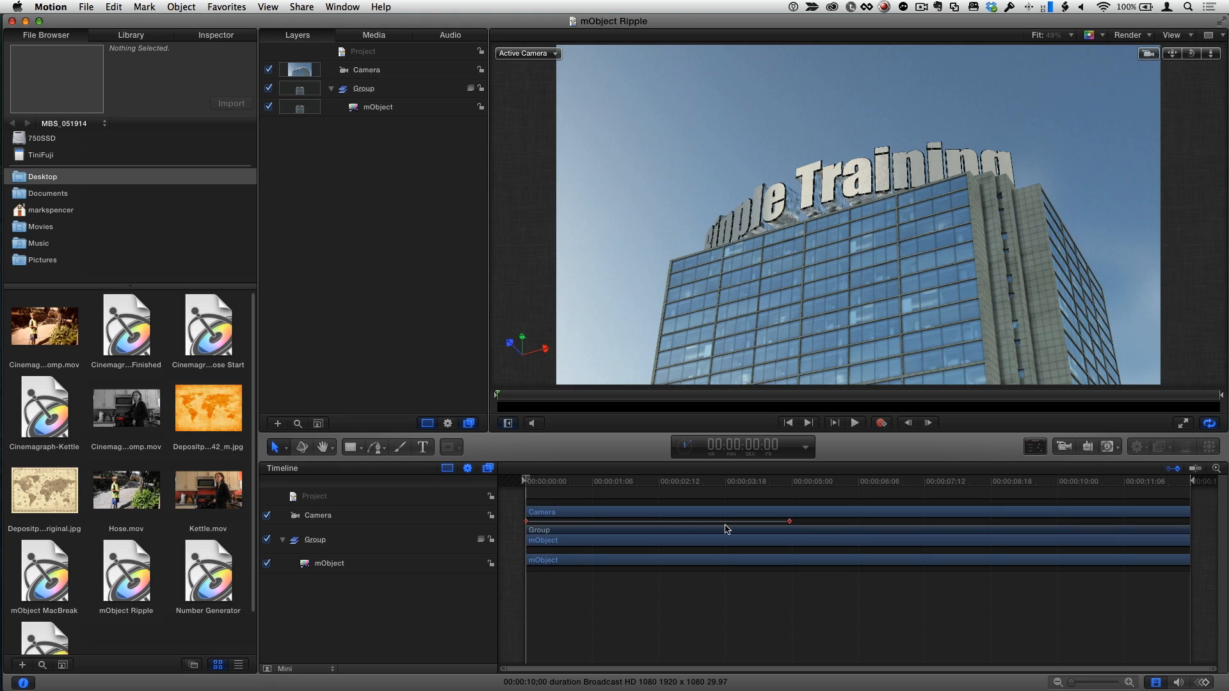
left_click(855, 423)
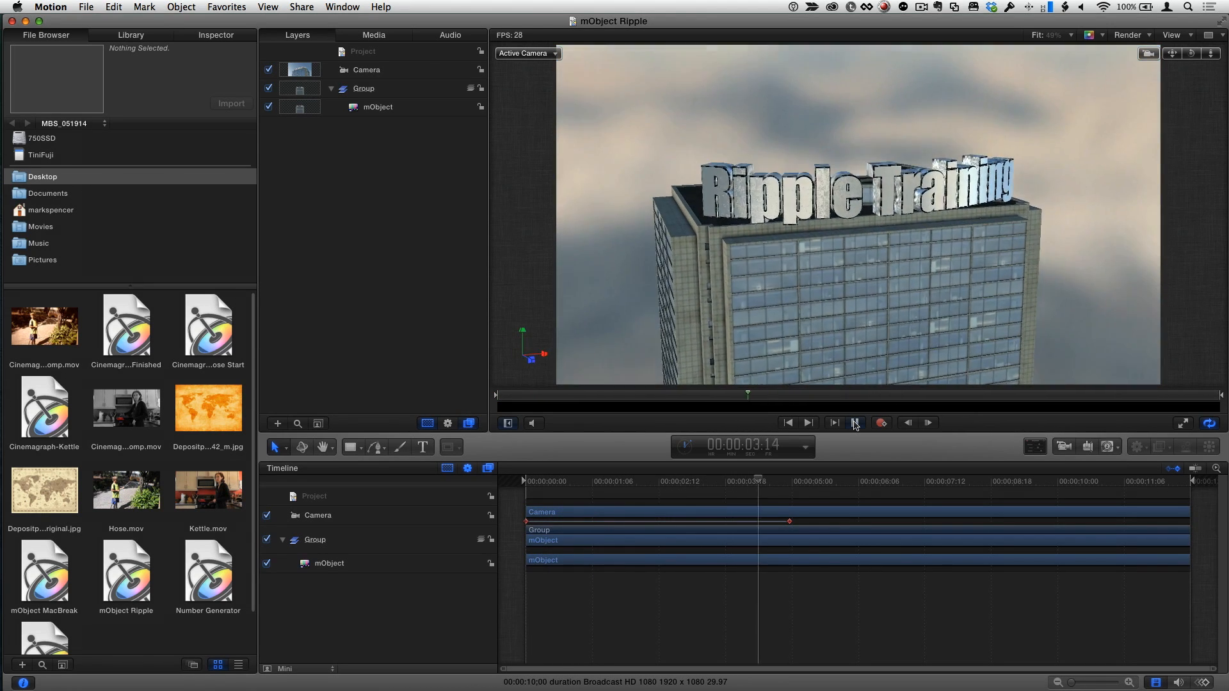
left_click(854, 423)
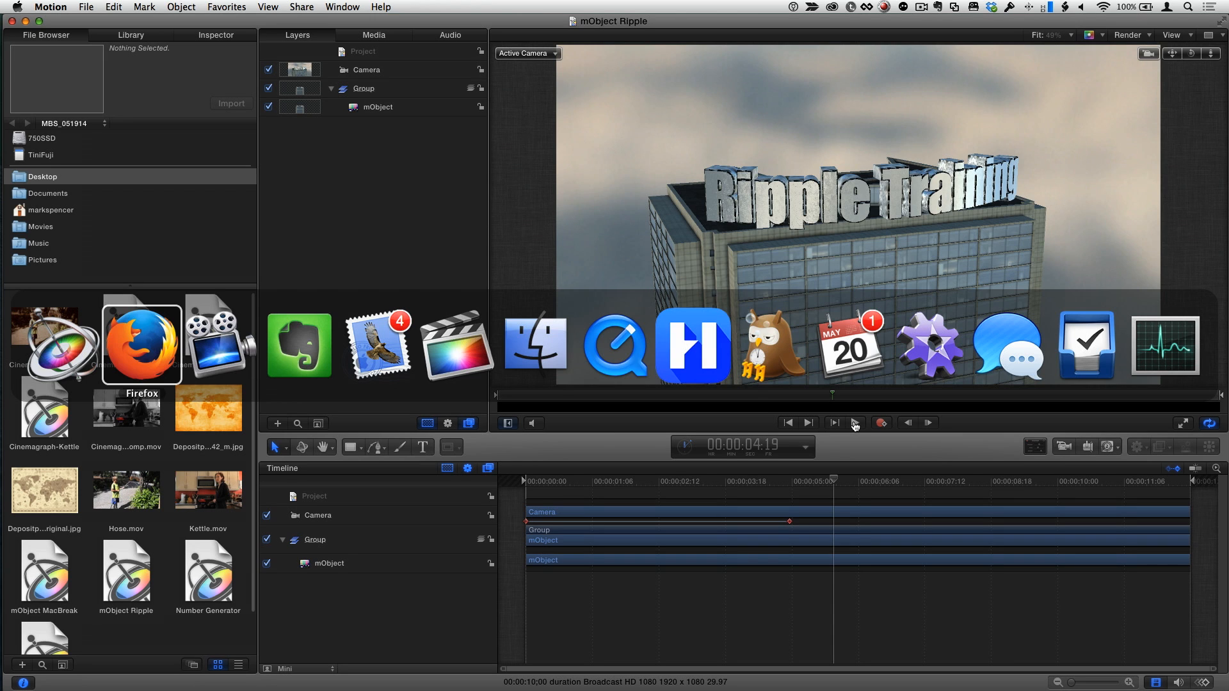
mouse_move(457, 345)
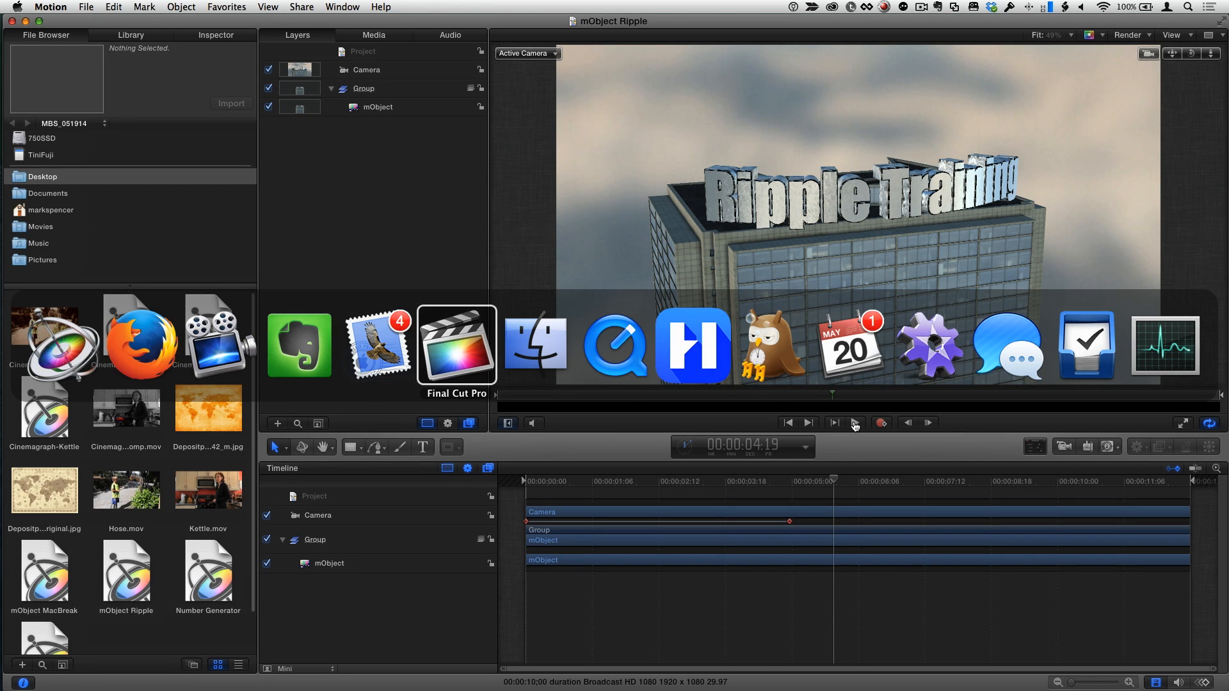
- In Final Cut Pro, raise the mObject clip's HDR Scenery to 100% for a cloudy sky backdrop
left_click(456, 345)
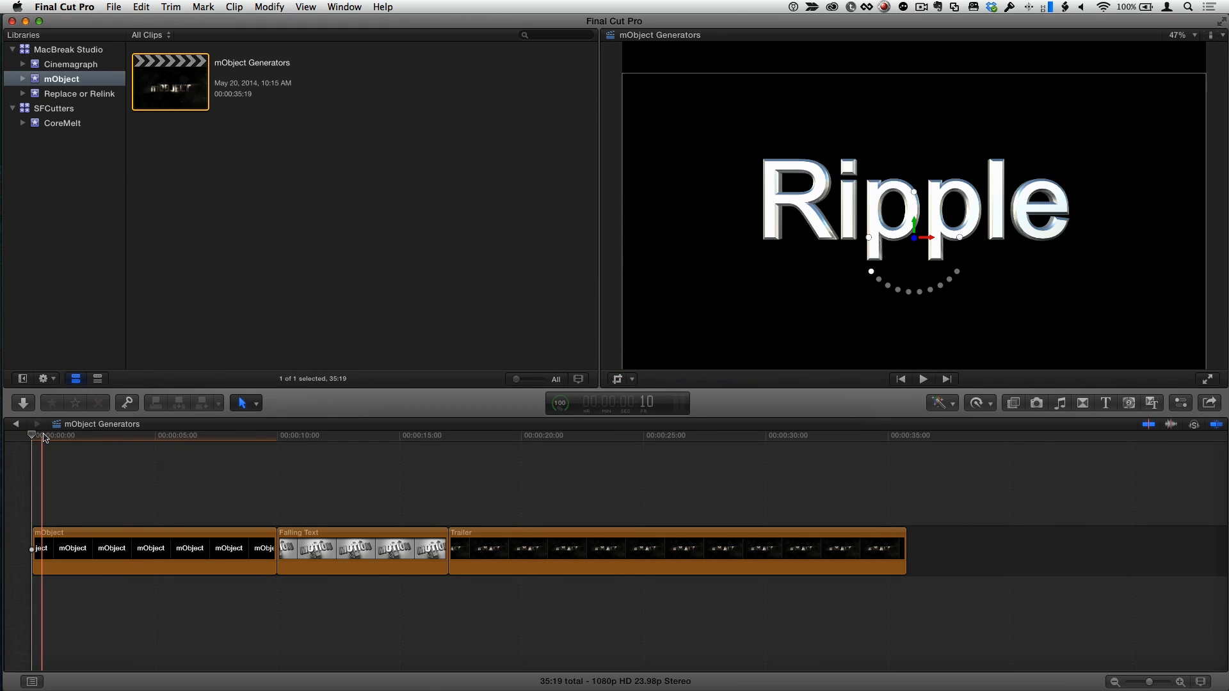
left_click(122, 553)
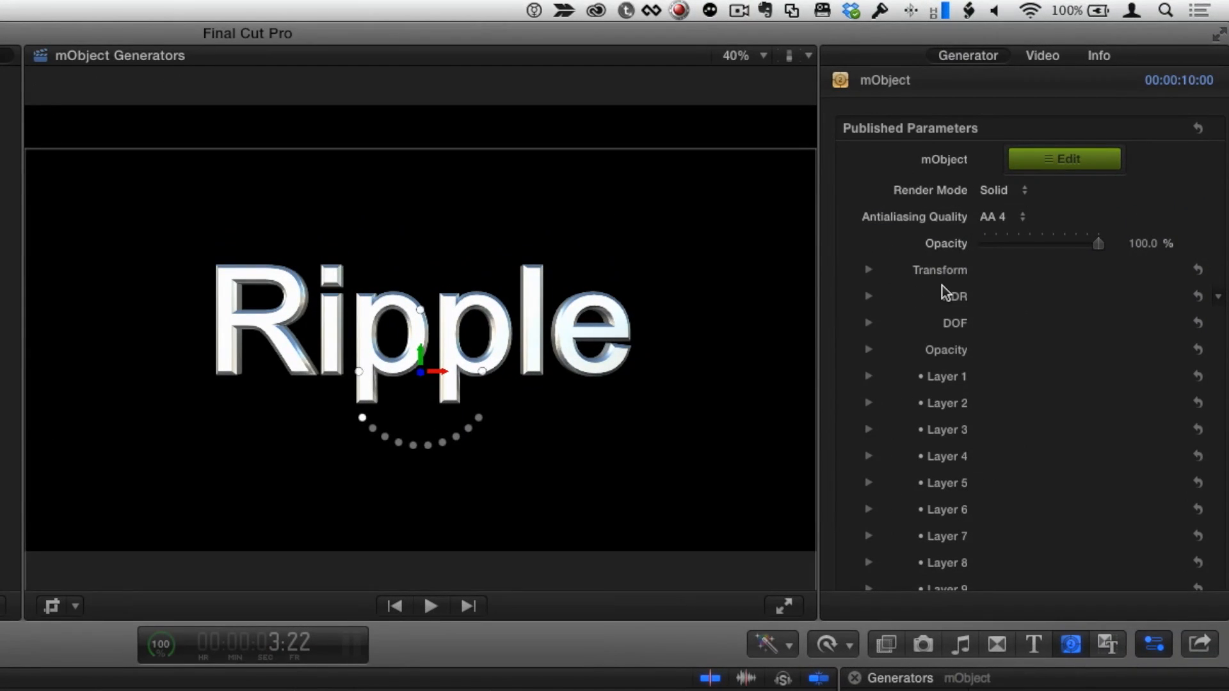
mouse_move(1026, 322)
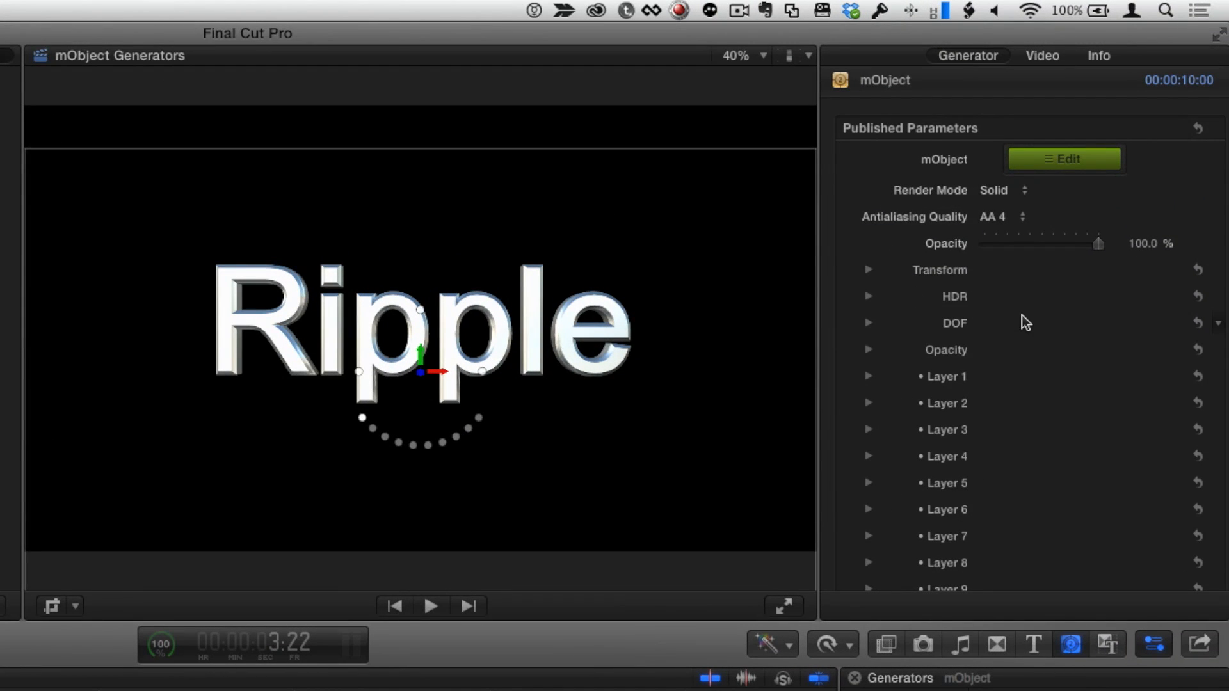
scroll("down", 3)
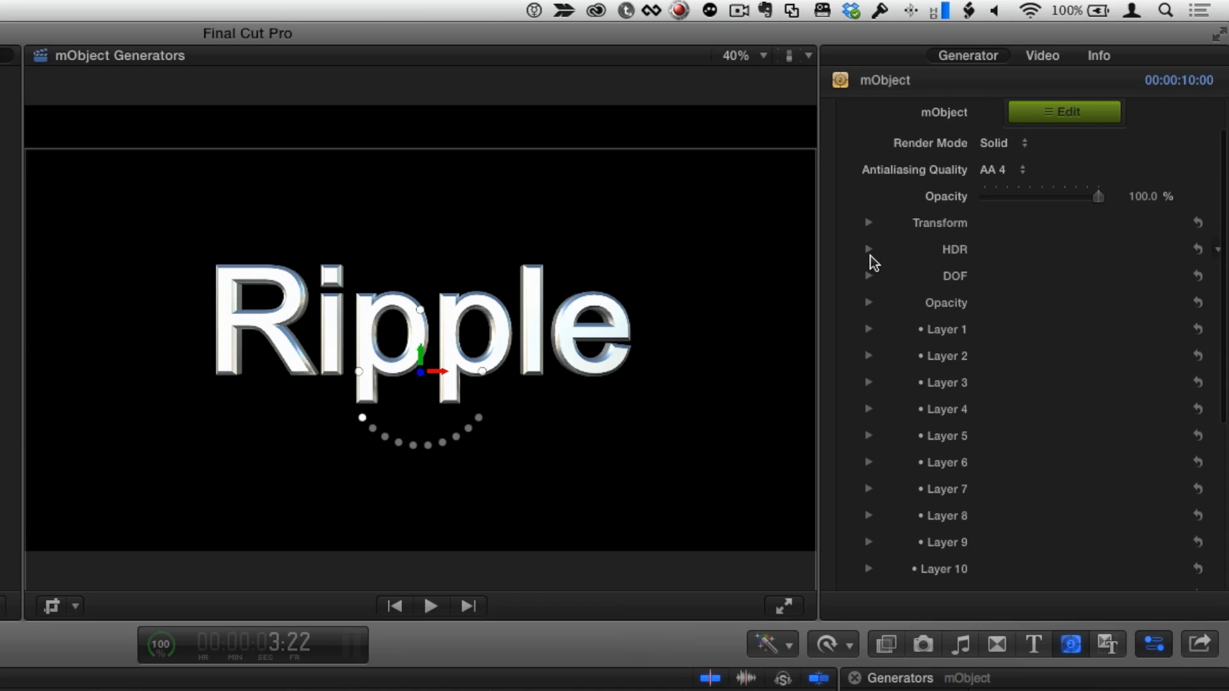
left_click(869, 250)
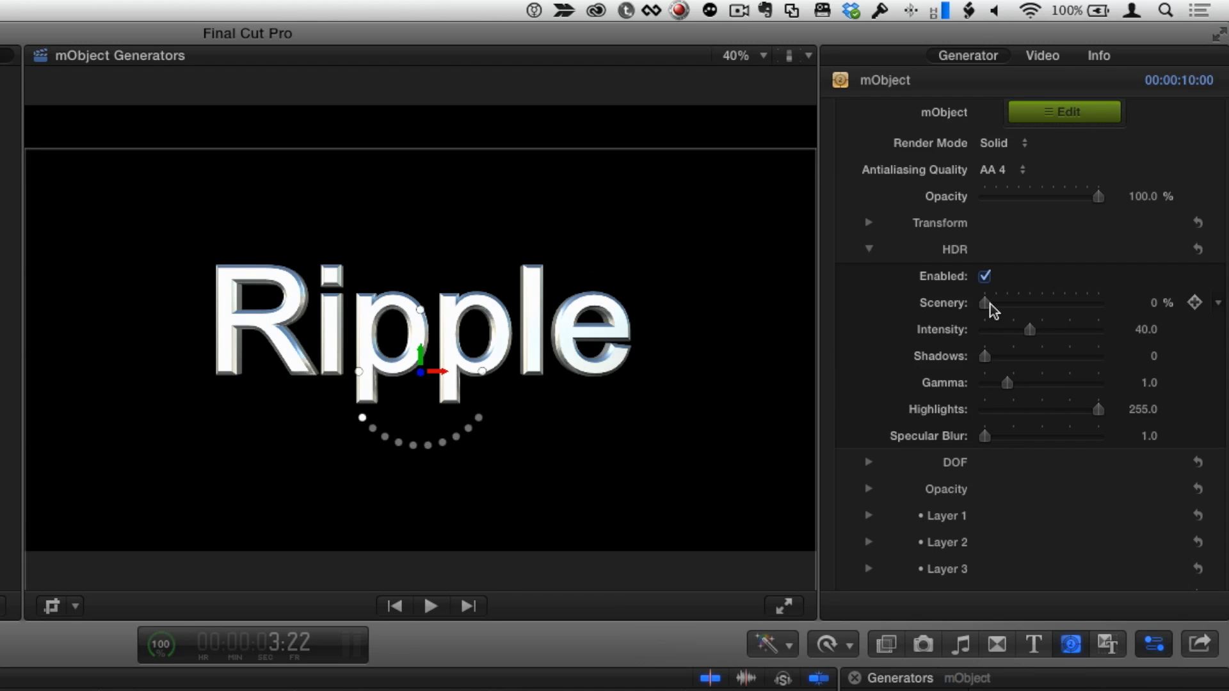
left_click_drag(986, 304, 1099, 304)
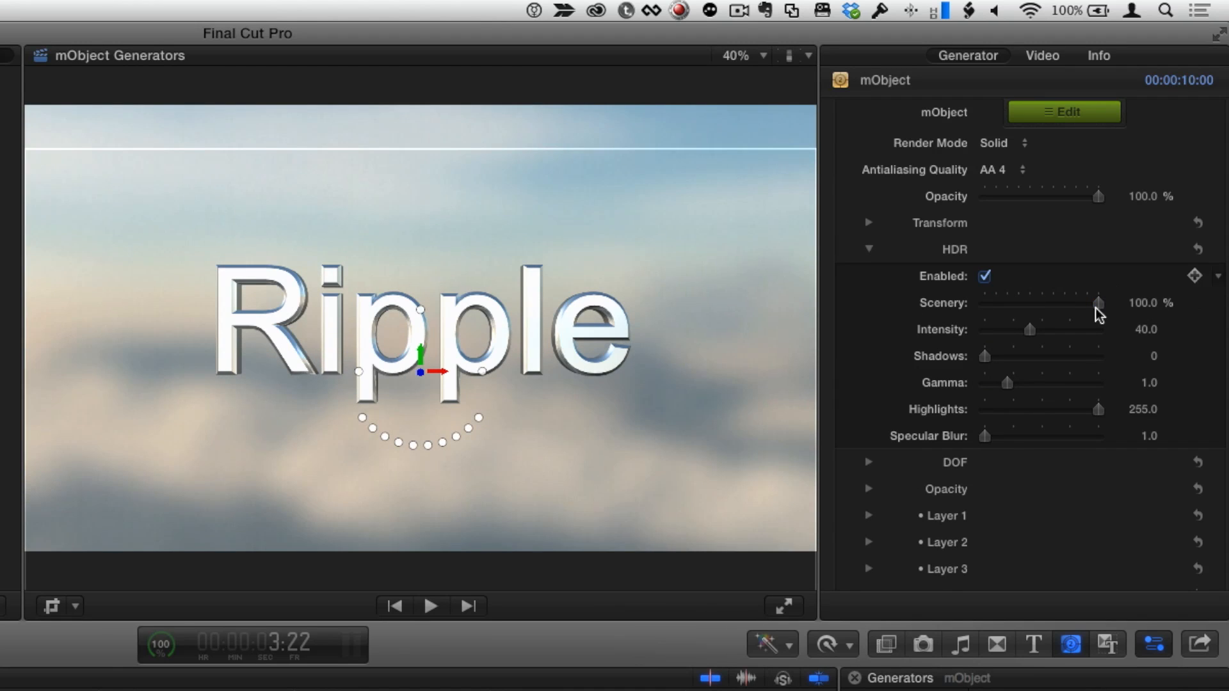
scroll("down", 3)
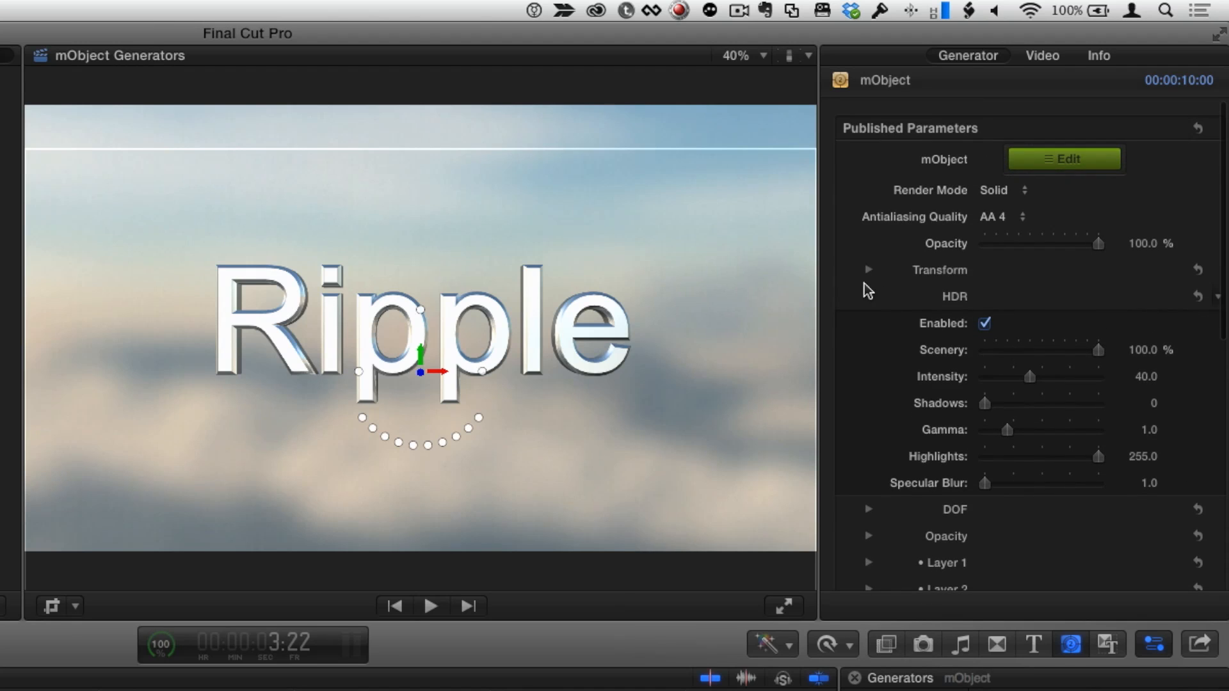
- Expand the generator's Transform and Camera XYZ settings
left_click(868, 269)
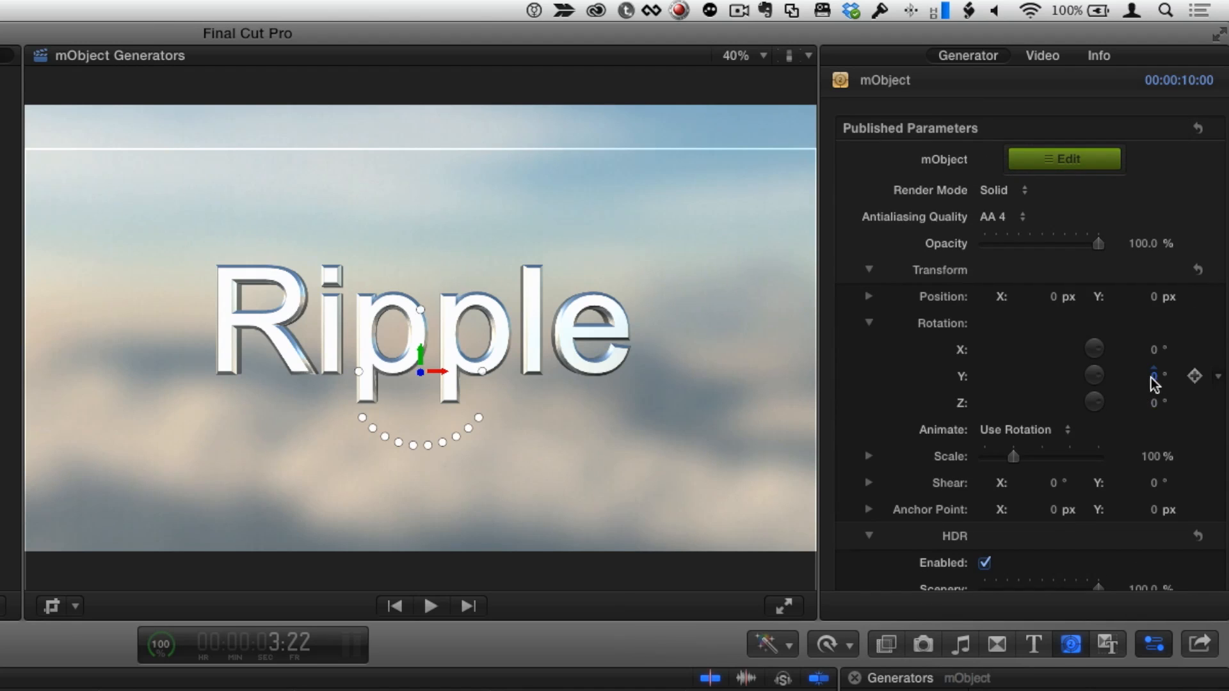
left_click_drag(1145, 377, 1145, 392)
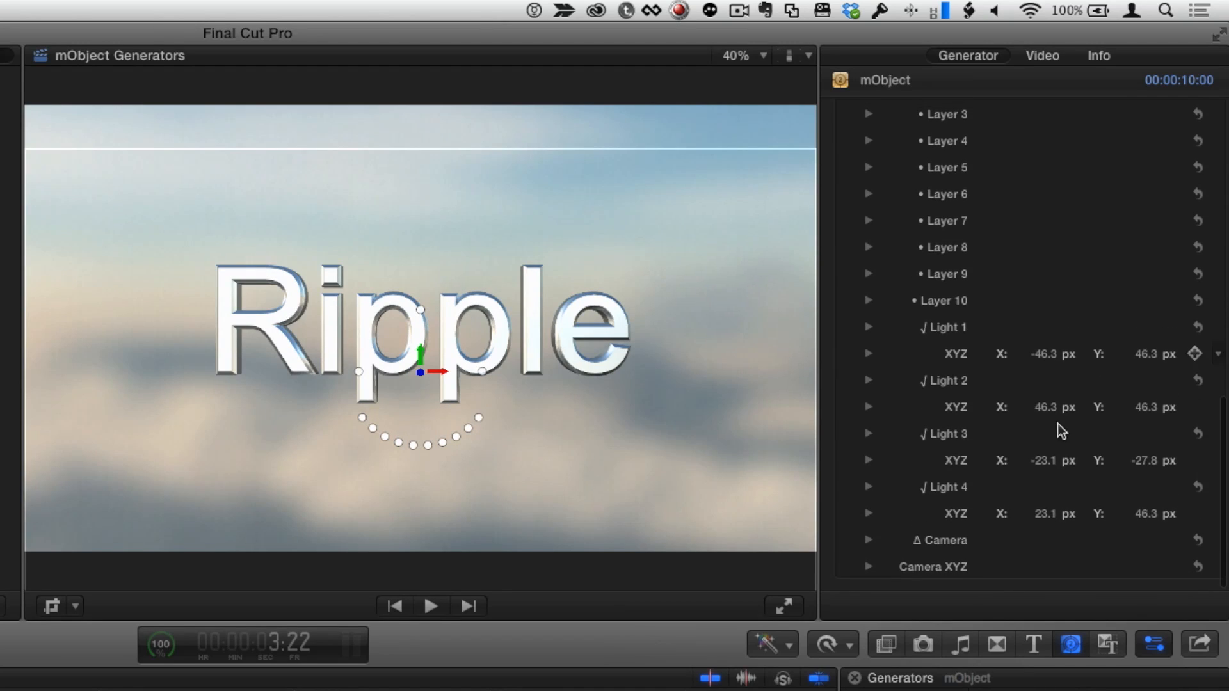
left_click(868, 566)
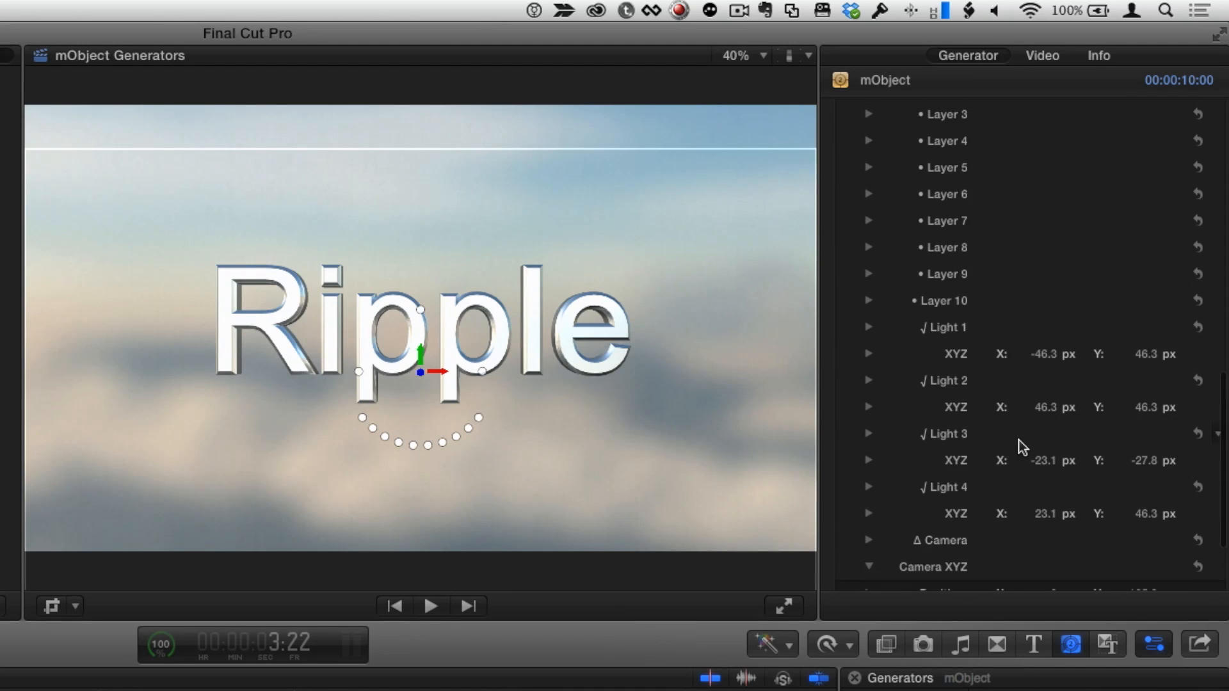
scroll("down", 3)
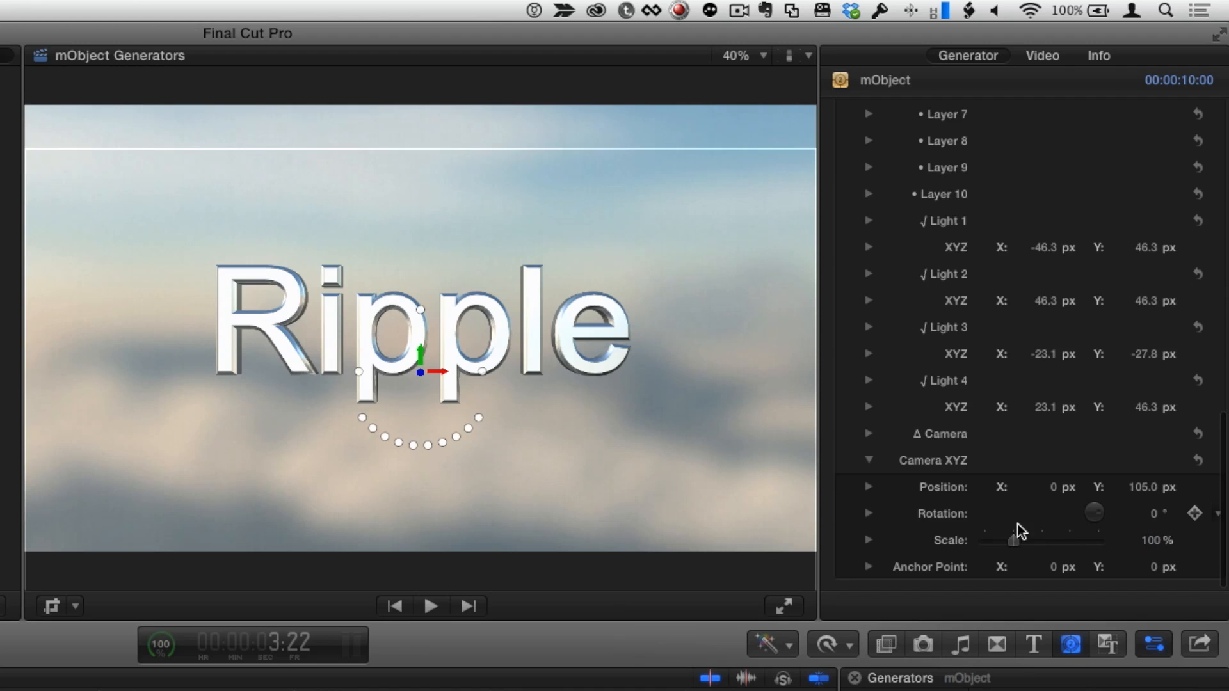
- Scrub the camera's Y rotation to view the Ripple text's 3D depth at an angle
left_click(869, 513)
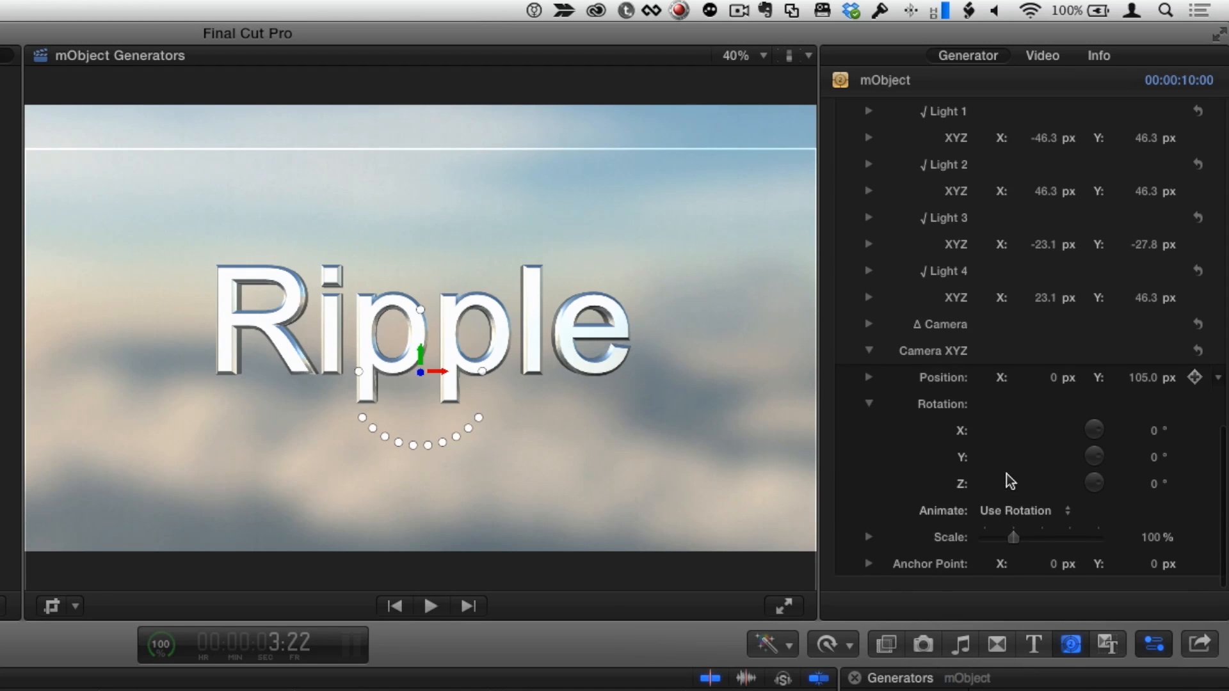
left_click_drag(1092, 457, 1066, 459)
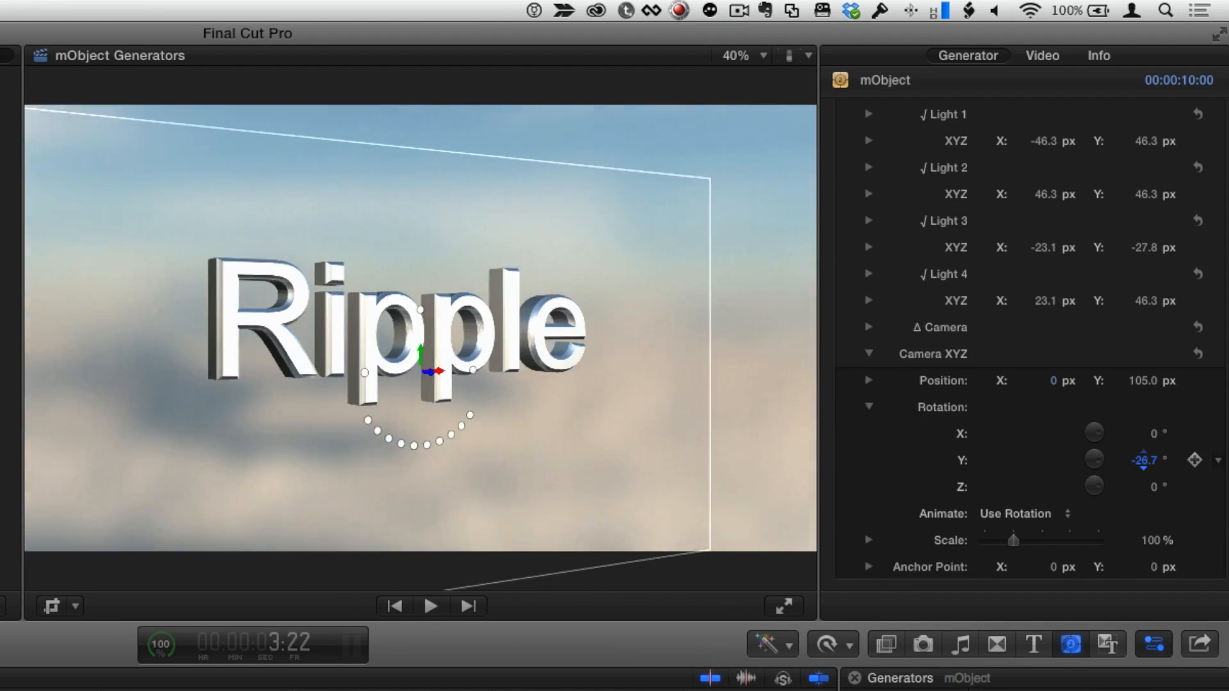
left_click_drag(1145, 459, 1145, 440)
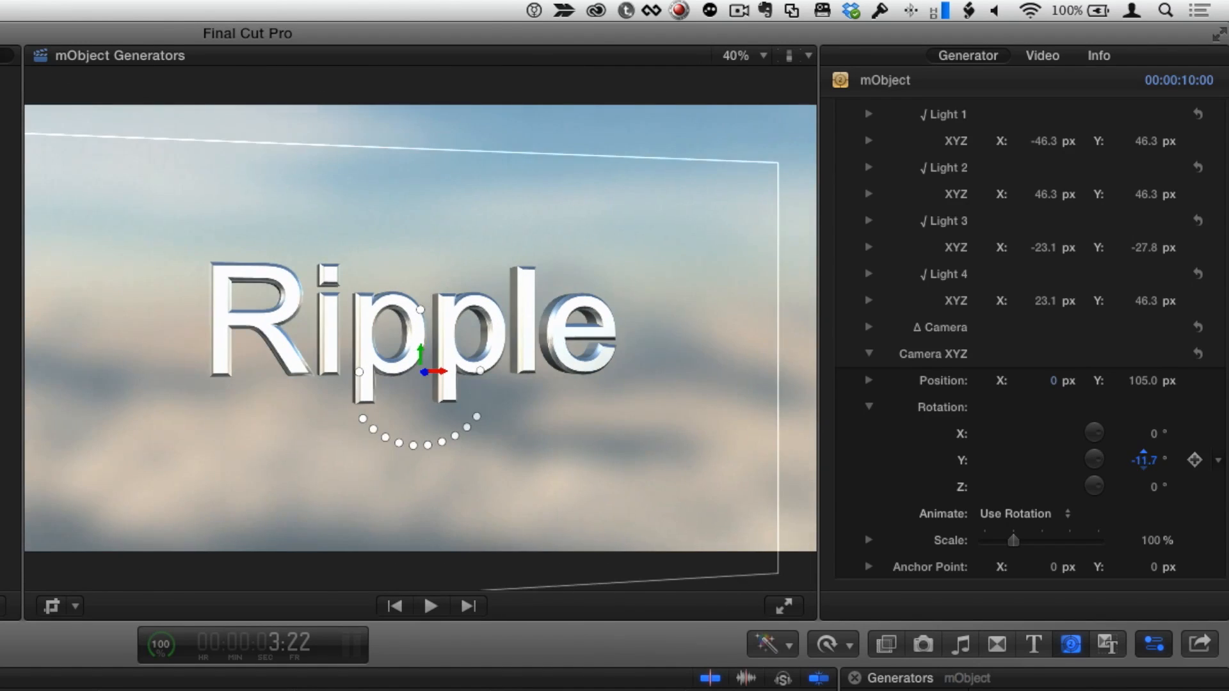
left_click_drag(1145, 460, 1156, 459)
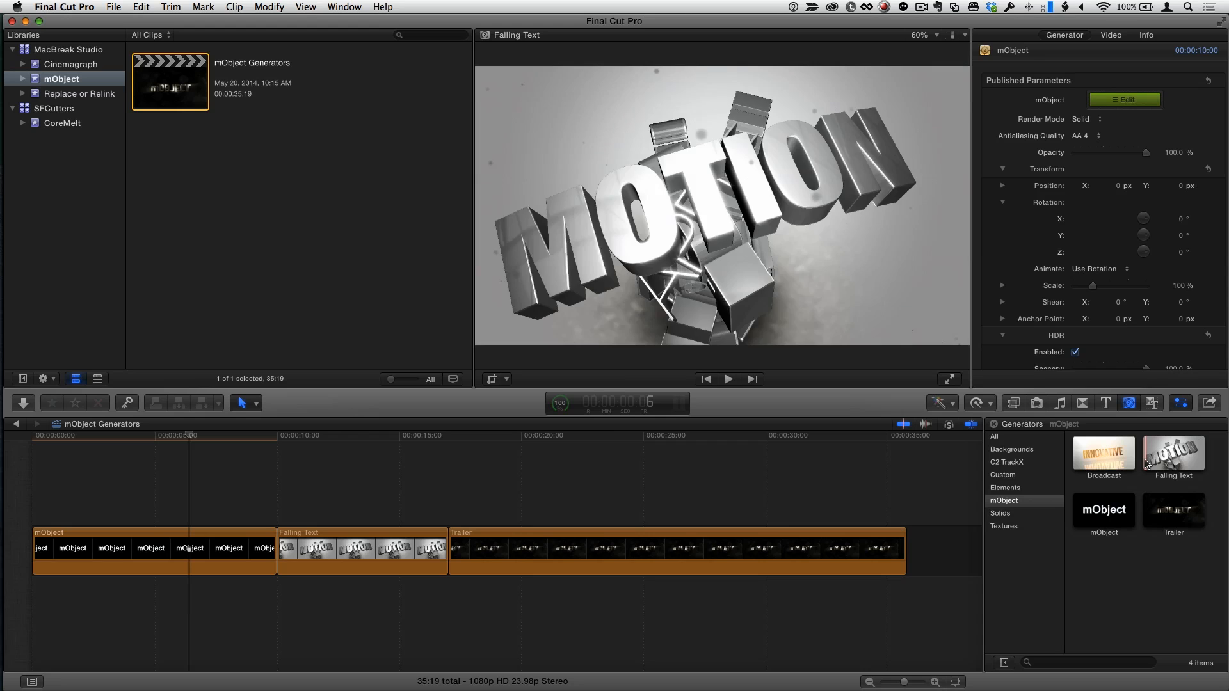
- Preview the Falling Text generator, then play the Falling Text clip from its start
left_click(728, 379)
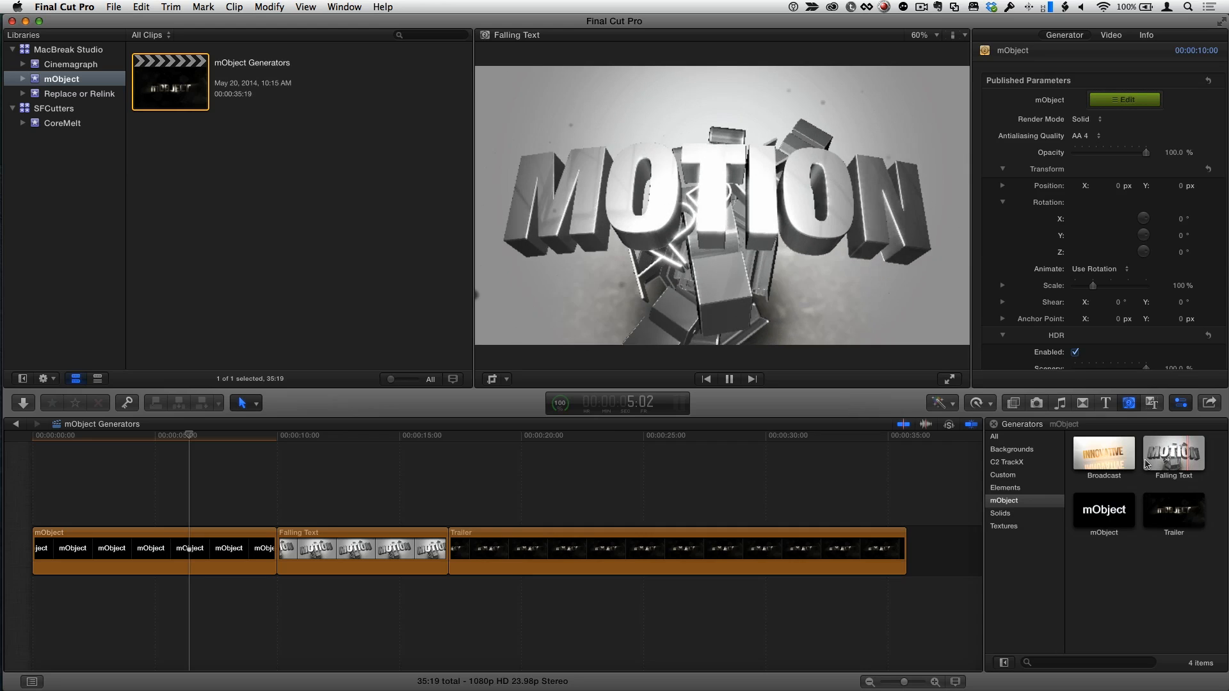
left_click(729, 379)
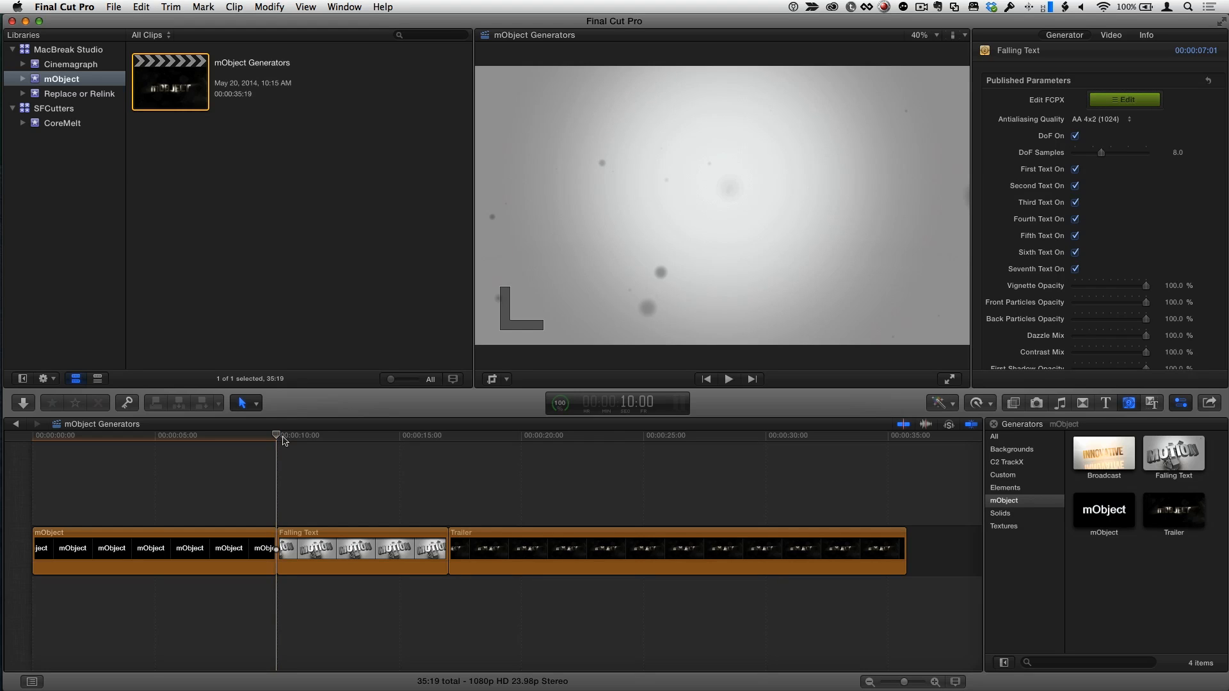
left_click(728, 379)
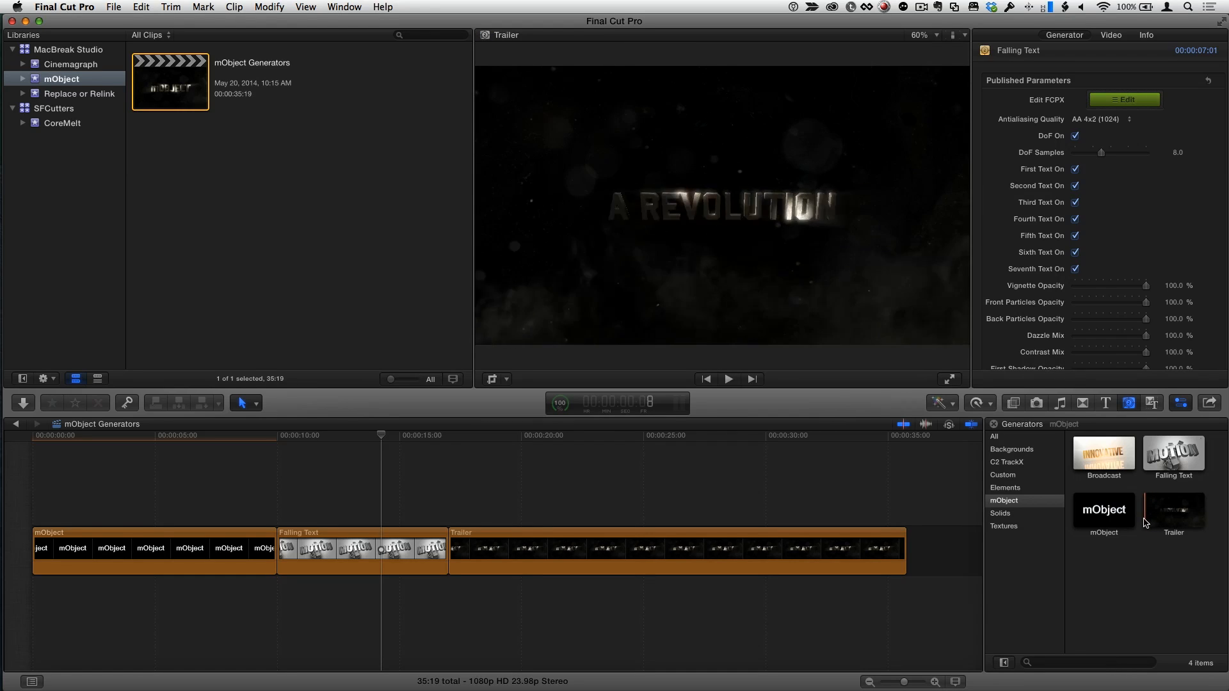
- Preview the Trailer generator, then play the Trailer clip through to its mOBJECT title
left_click(729, 379)
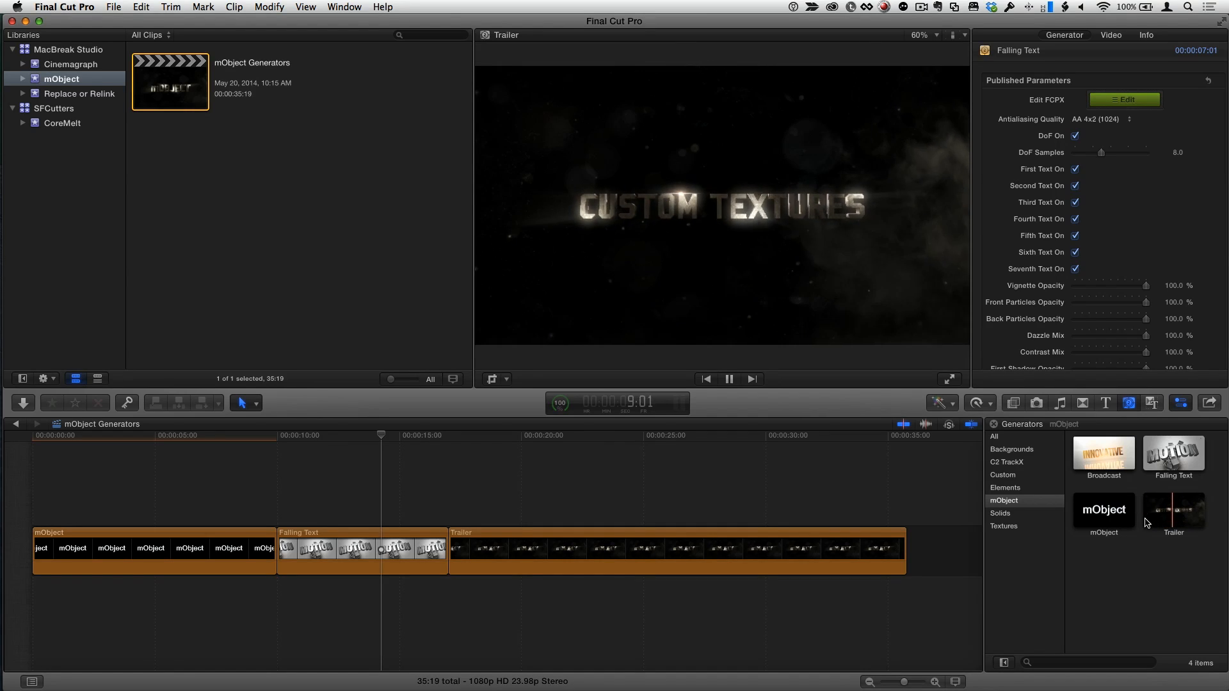
left_click(461, 438)
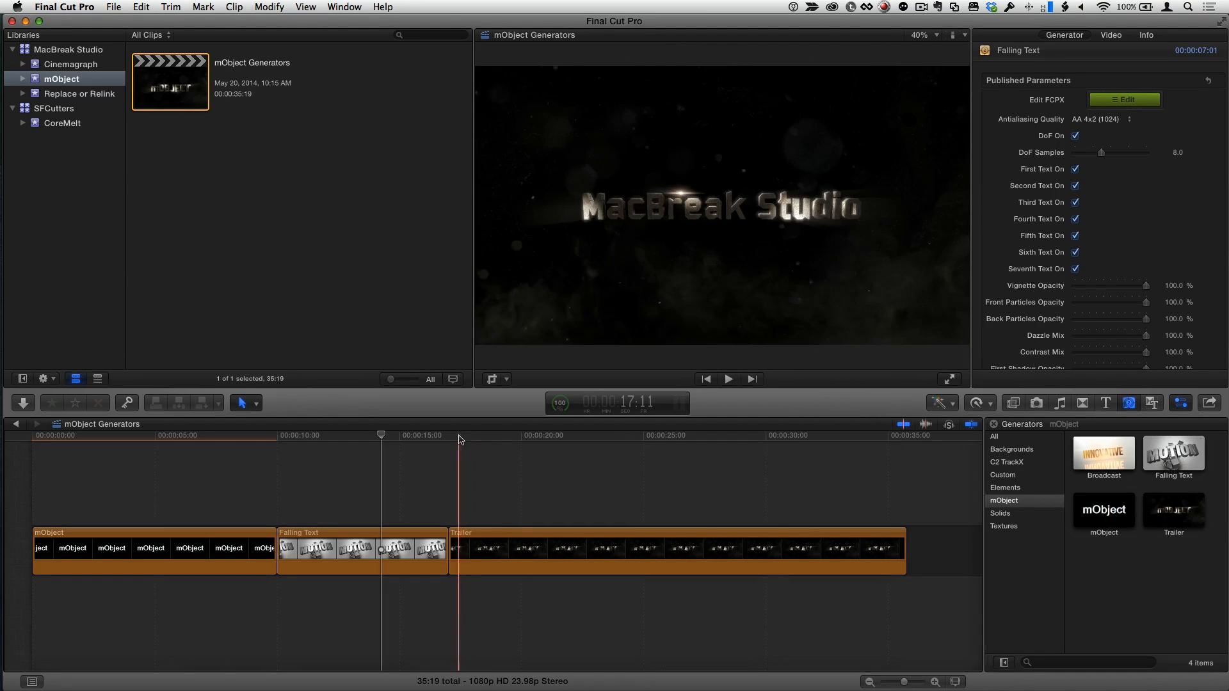
left_click(479, 548)
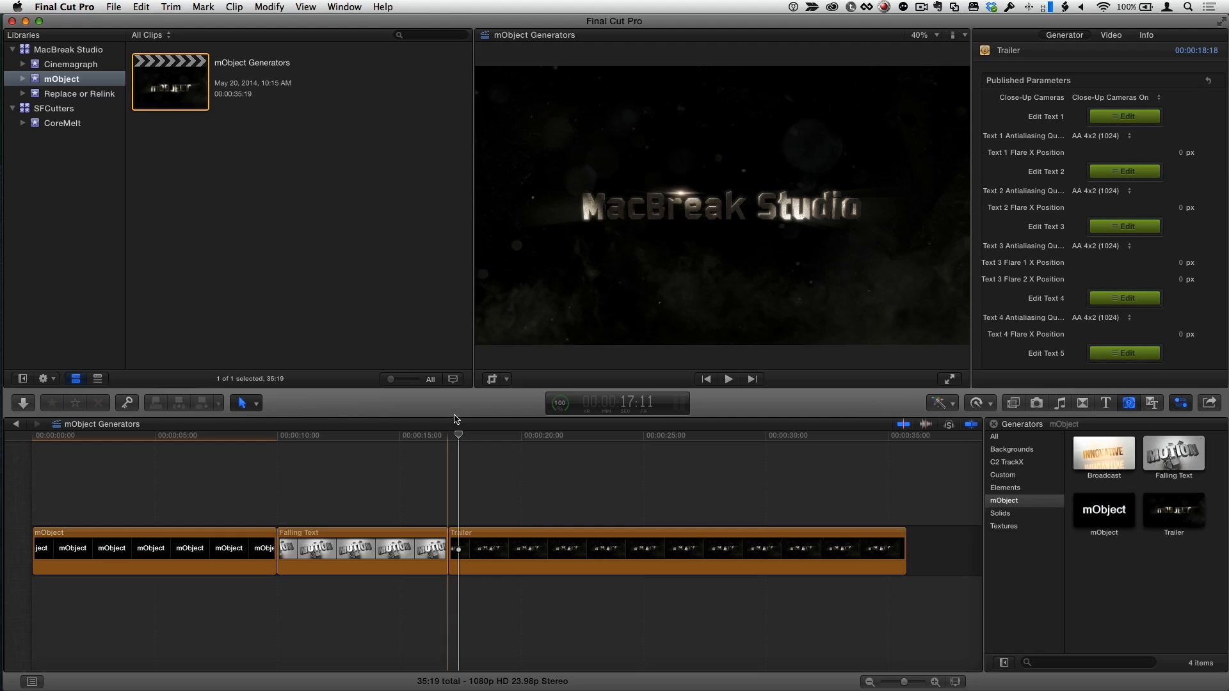
left_click(728, 379)
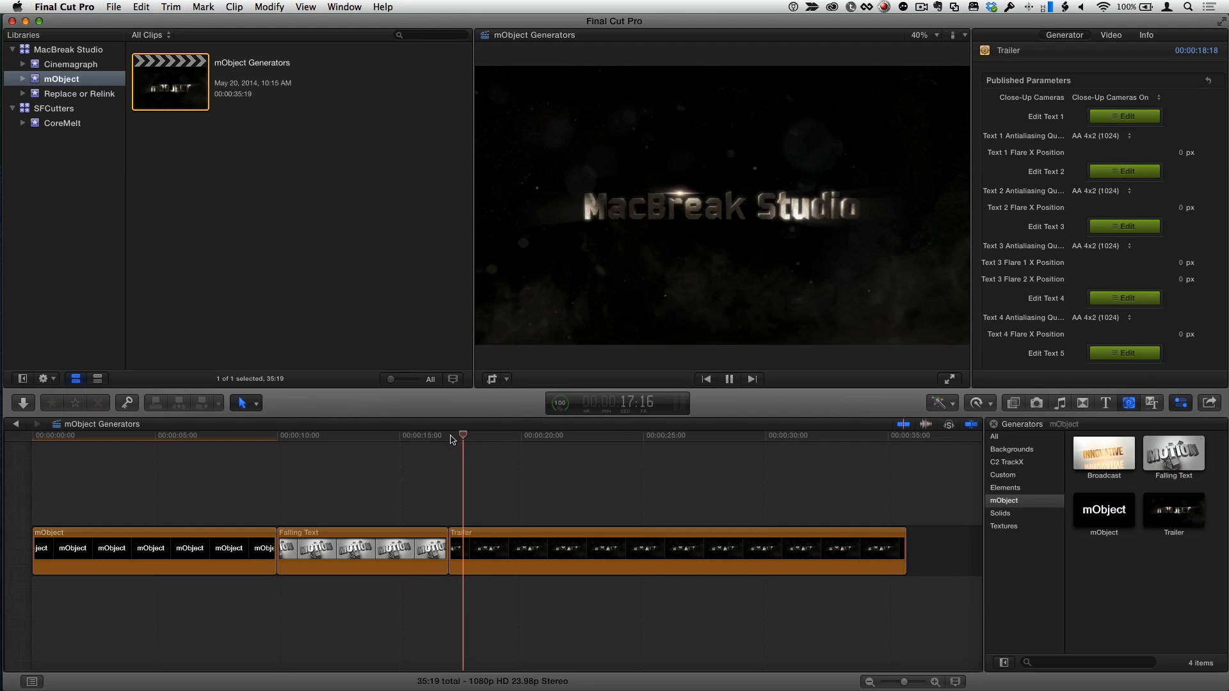
left_click(853, 435)
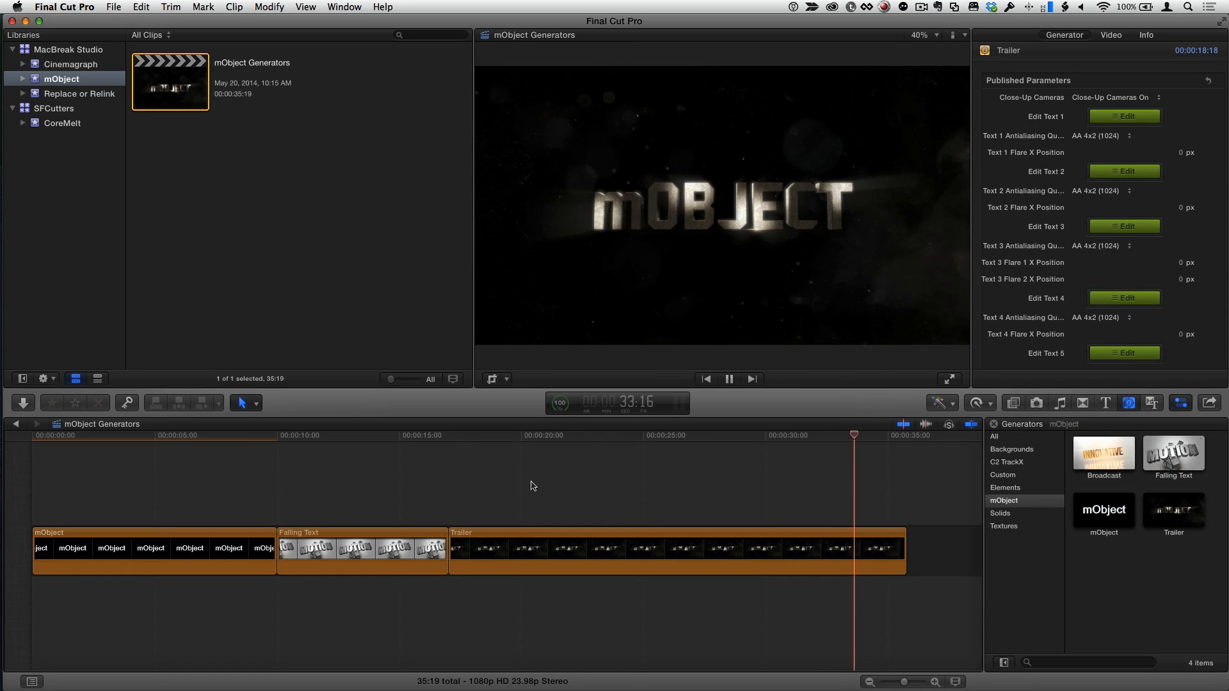